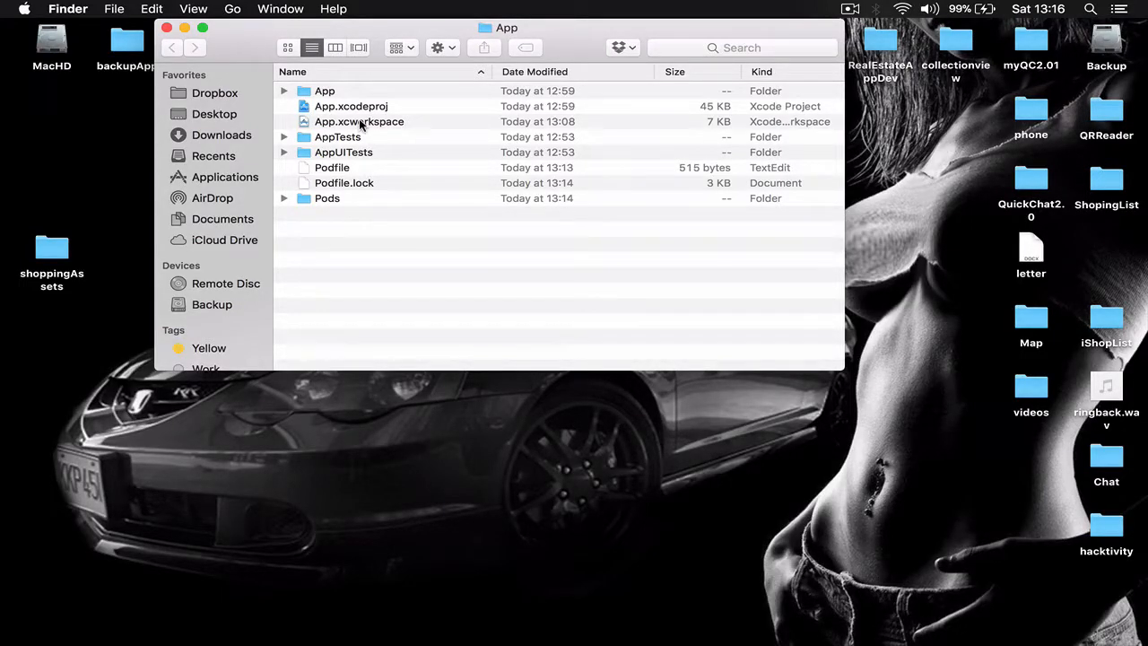
Step: Open App.xcworkspace from Finder so the project loads in Xcode
{"action": "double_click", "coordinate": [358, 122]}
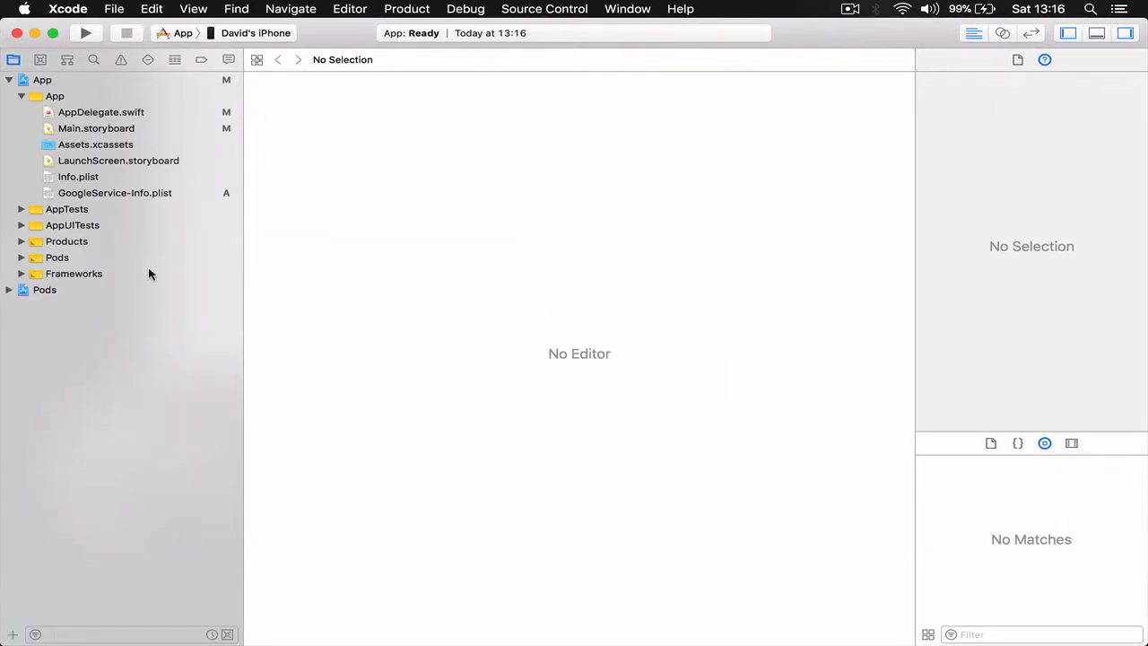
Step: Expand and collapse the Pods project, then open the App project's settings
{"action": "left_click", "coordinate": [8, 290]}
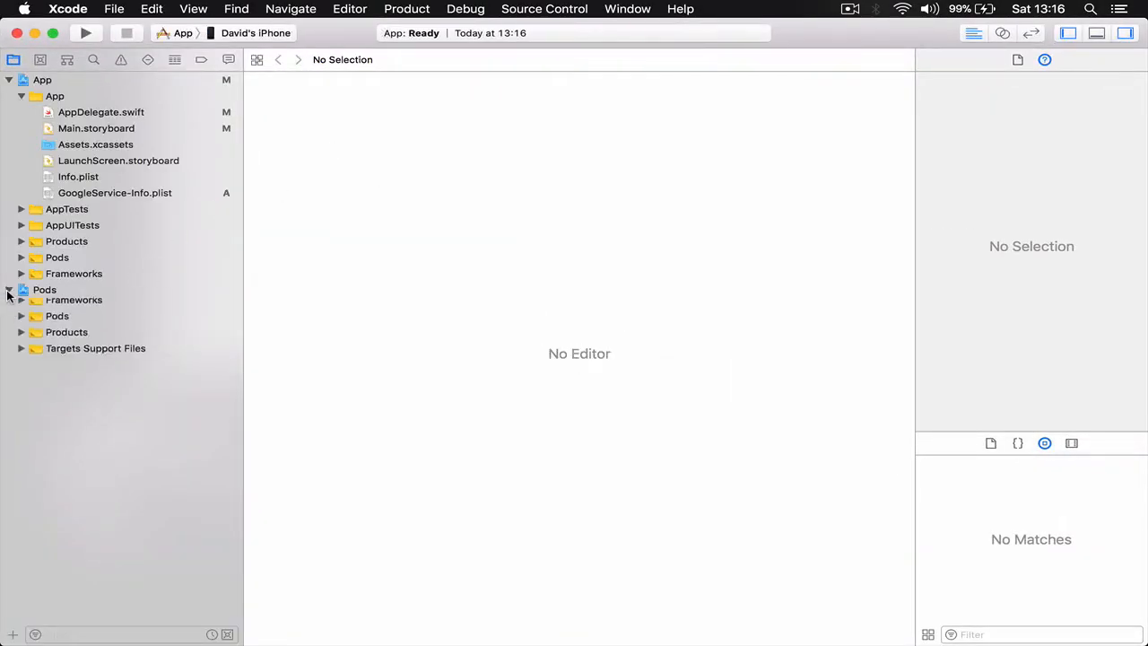
{"action": "left_click", "coordinate": [9, 289]}
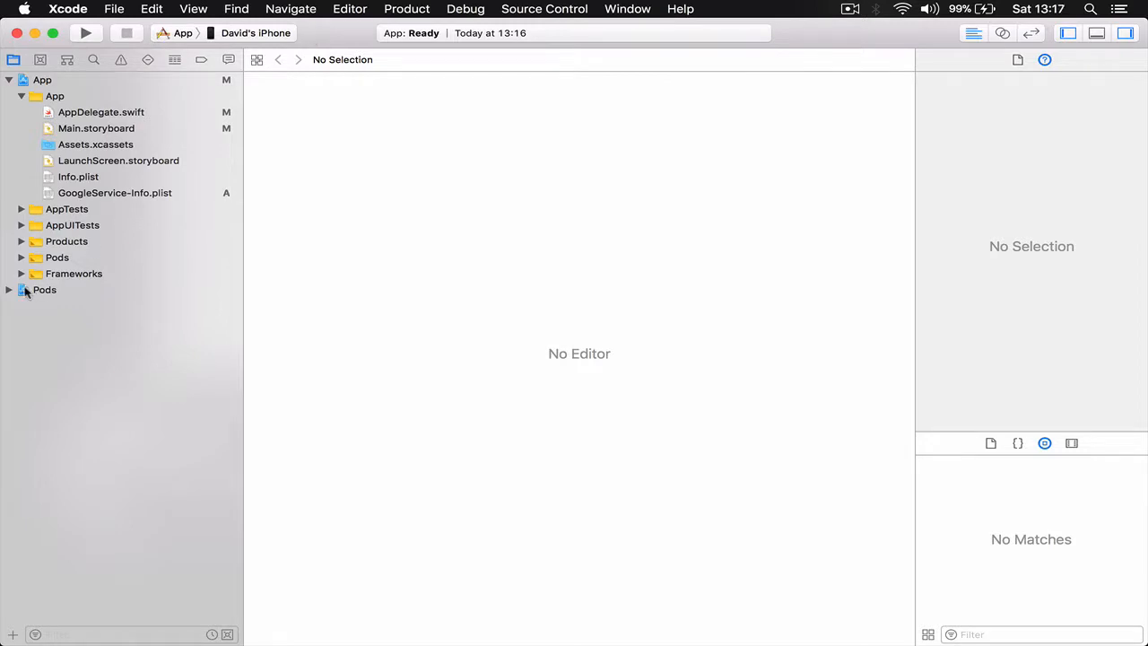
{"action": "left_click", "coordinate": [10, 289]}
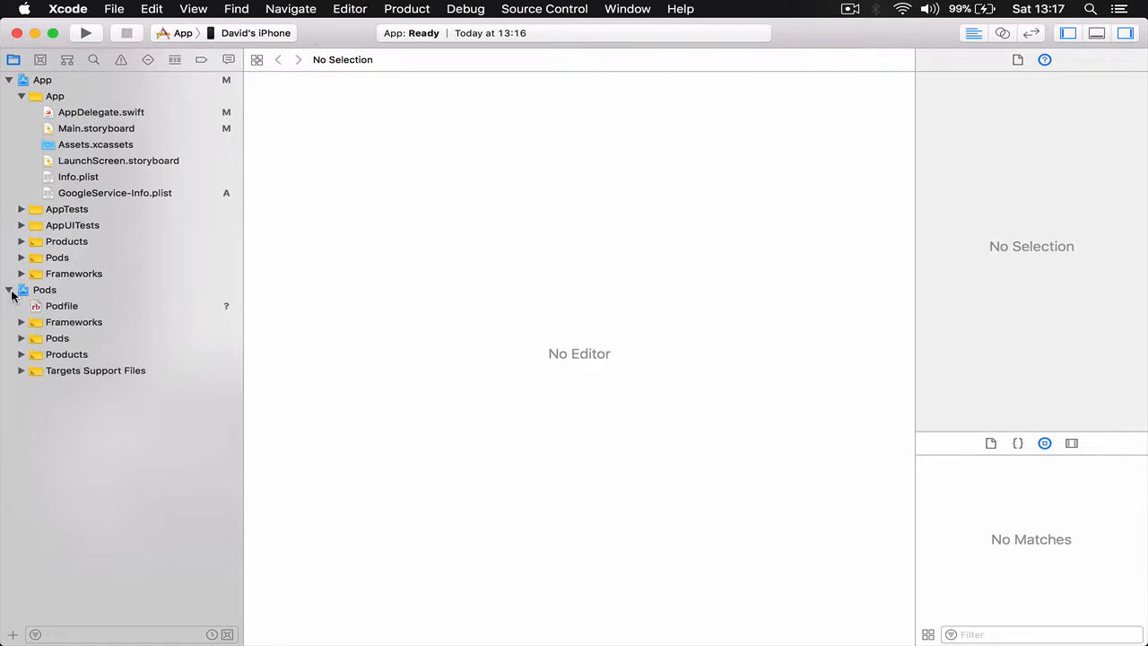
{"action": "left_click", "coordinate": [9, 289]}
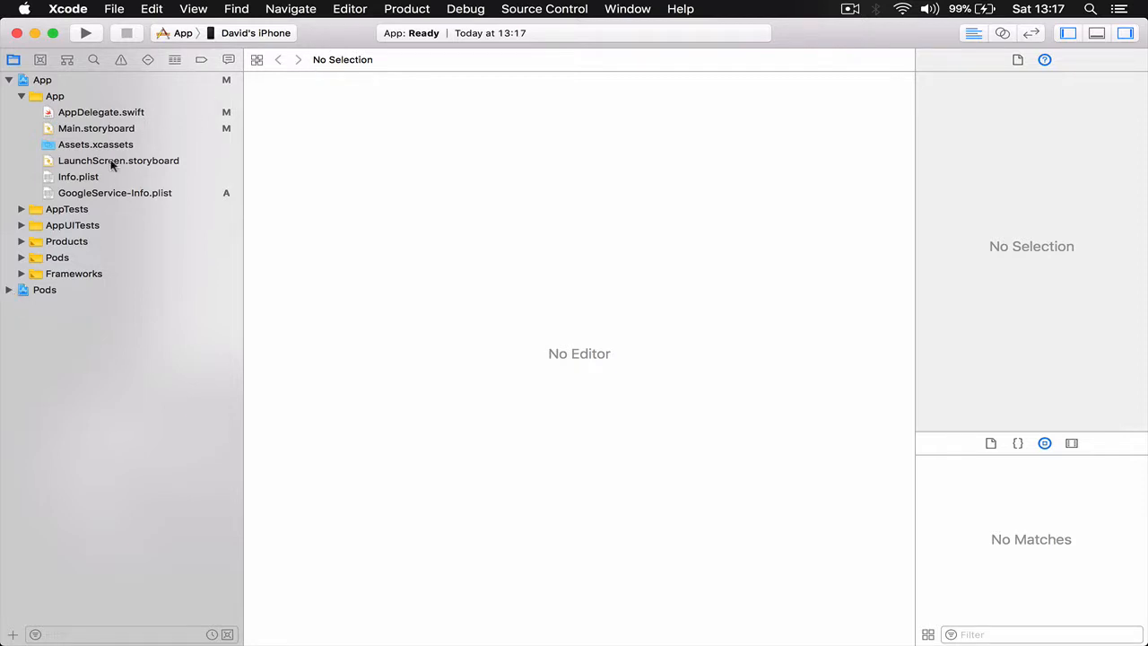
{"action": "left_click", "coordinate": [33, 80]}
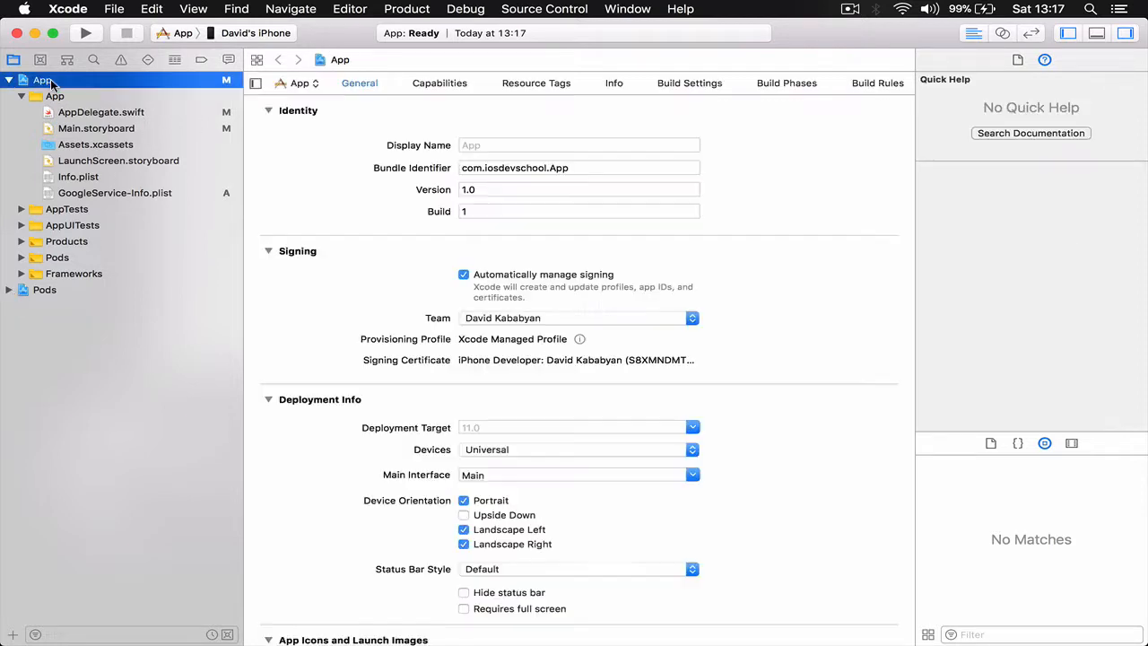
{"action": "mouse_move", "coordinate": [771, 102]}
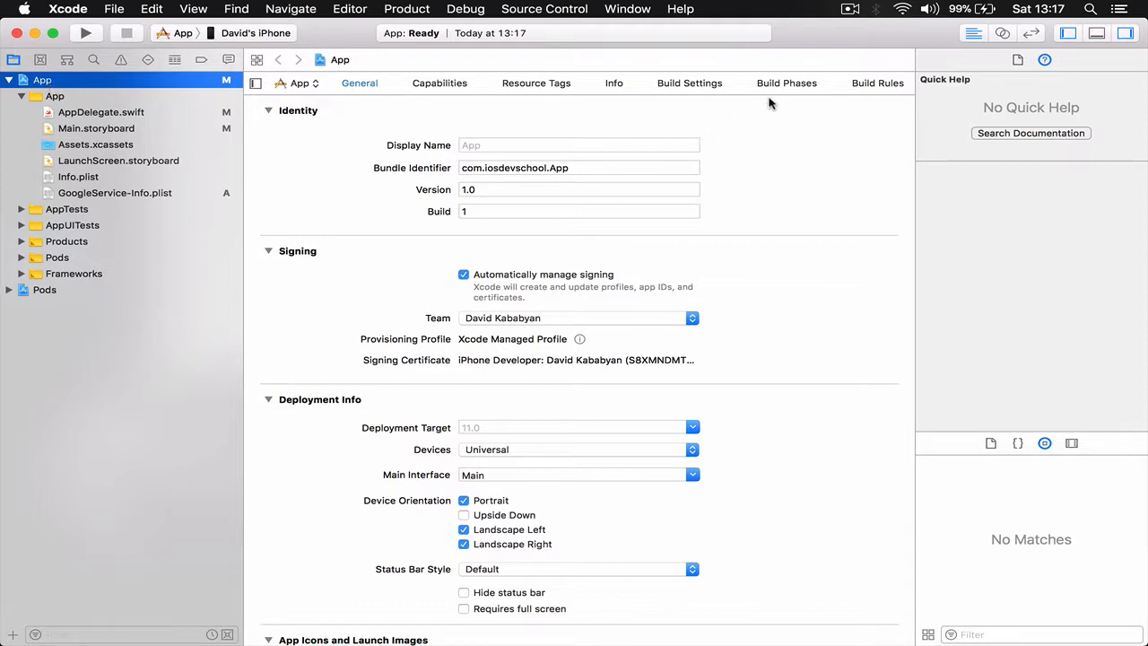
{"action": "mouse_move", "coordinate": [777, 88]}
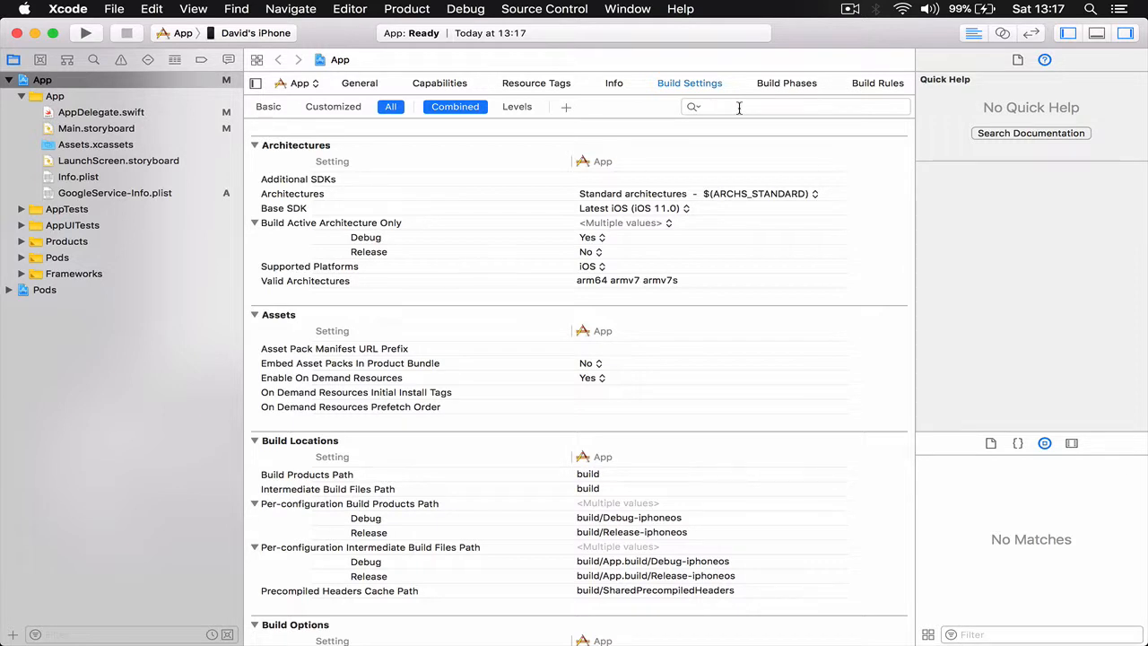
Step: Filter build settings by 'bridging' and inspect the Precompile and Objective-C Bridging Header entries
{"action": "type", "text": "bridging"}
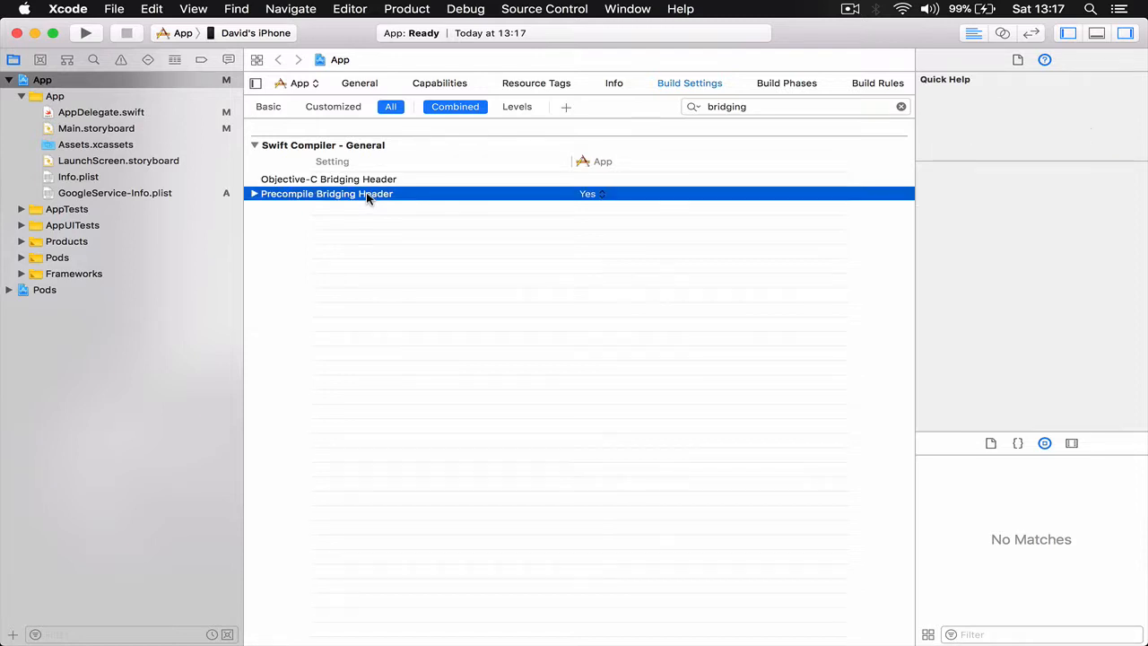
{"action": "left_click", "coordinate": [326, 193]}
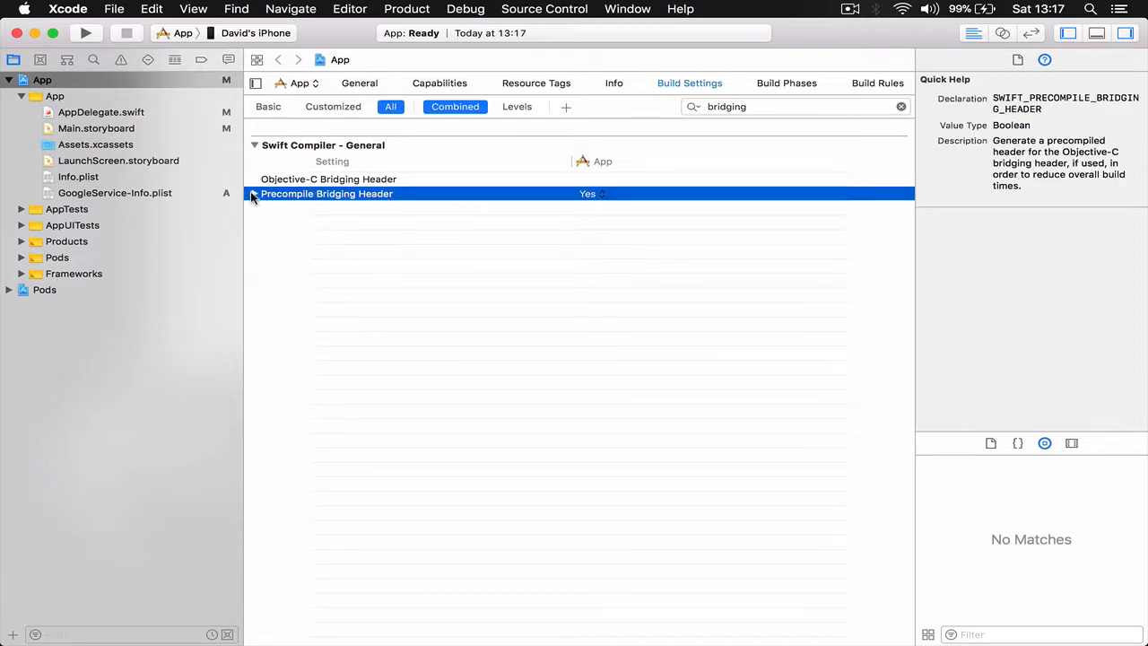
{"action": "left_click", "coordinate": [254, 194]}
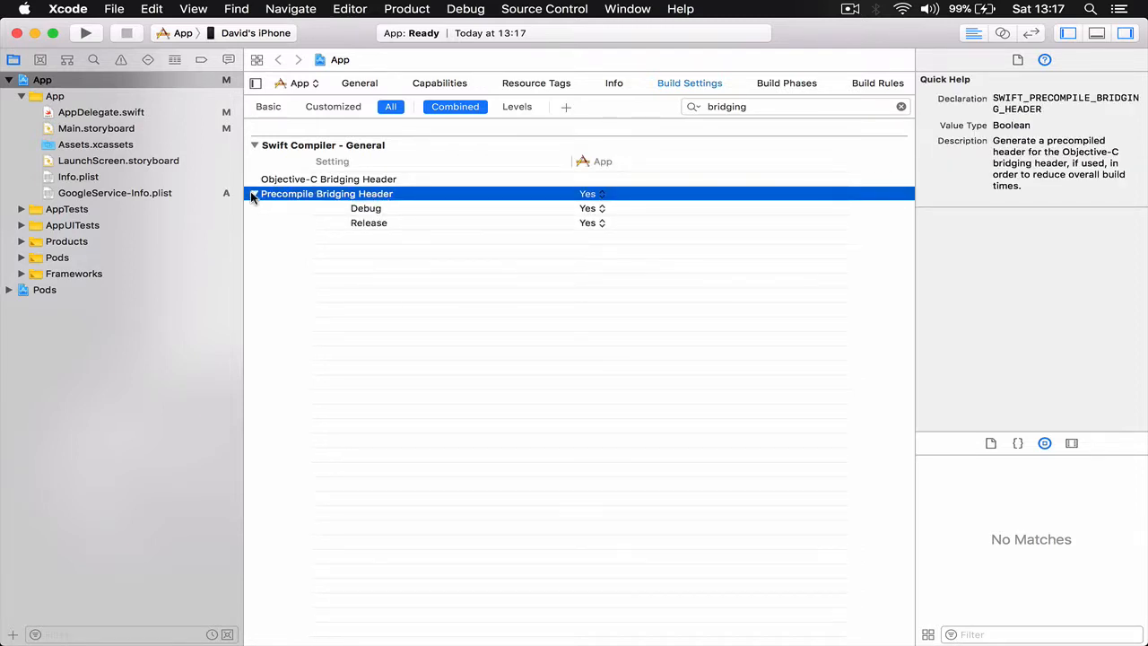
{"action": "left_click", "coordinate": [255, 194]}
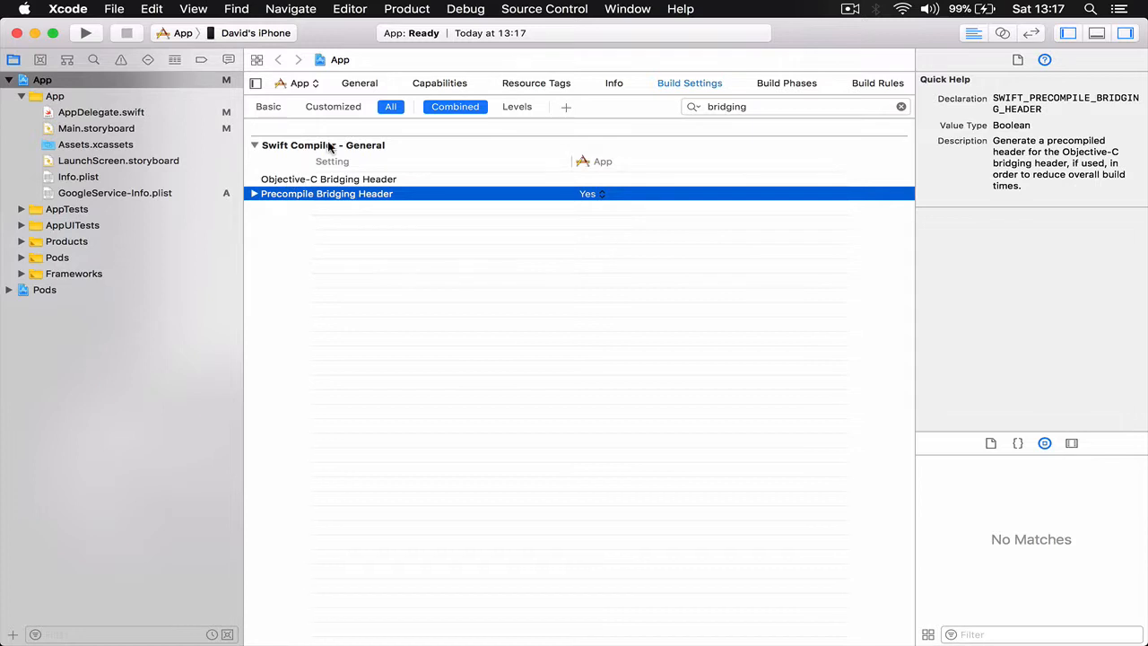
{"action": "left_click", "coordinate": [328, 179]}
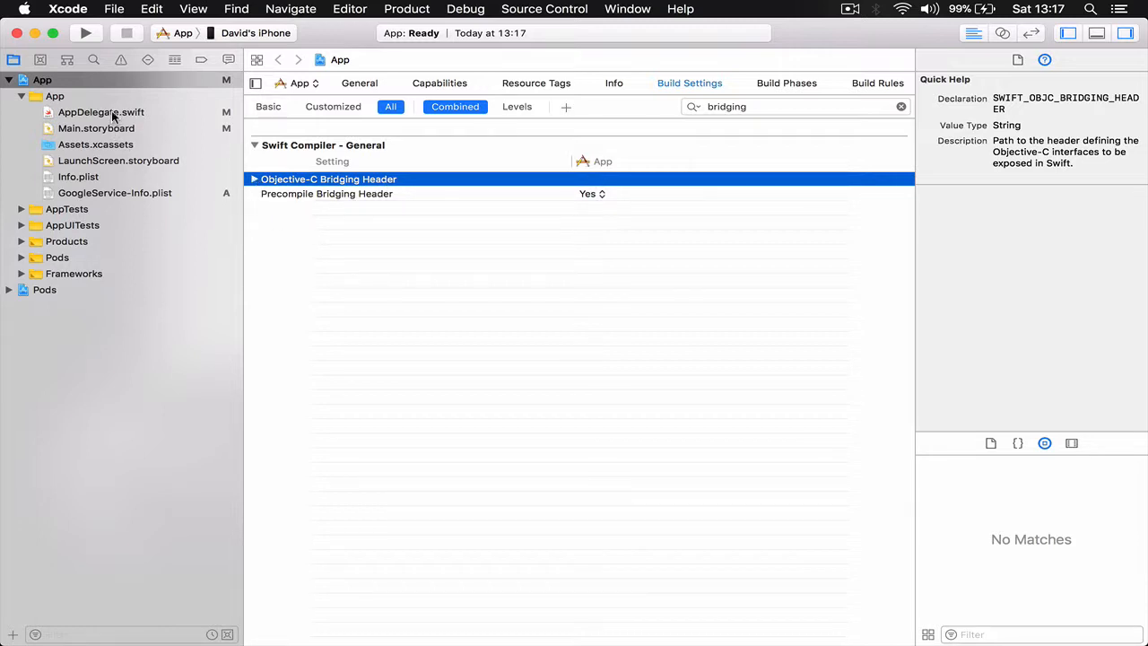
Step: With AppDelegate.swift open, start a new file using the Objective-C File template
{"action": "left_click", "coordinate": [101, 112]}
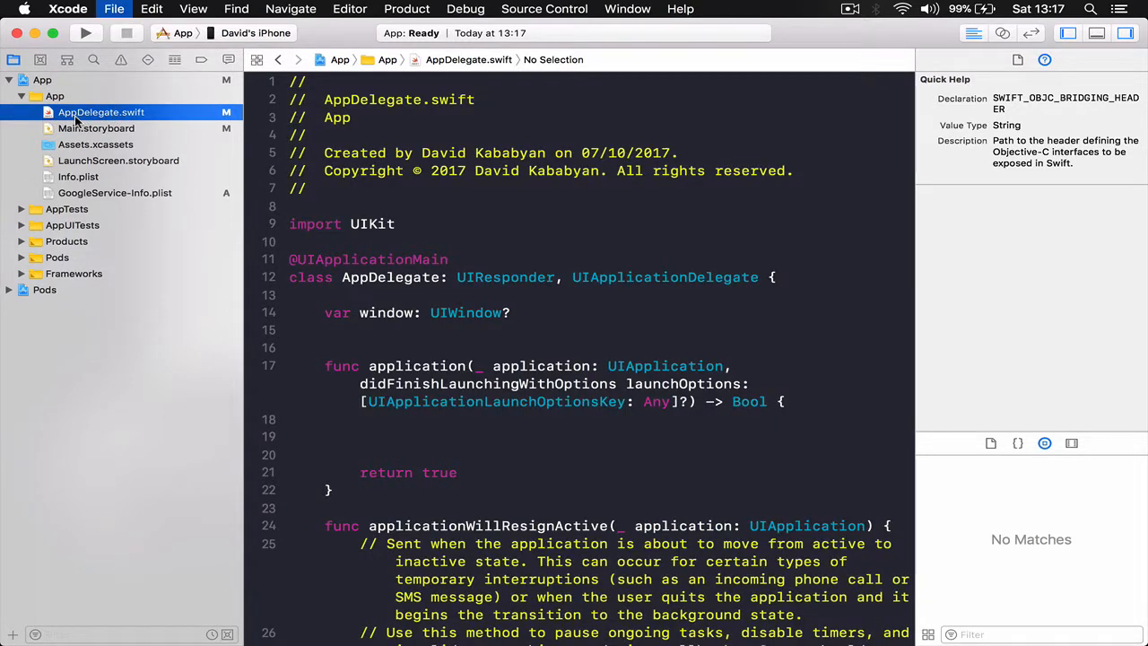
{"action": "left_click", "coordinate": [110, 10]}
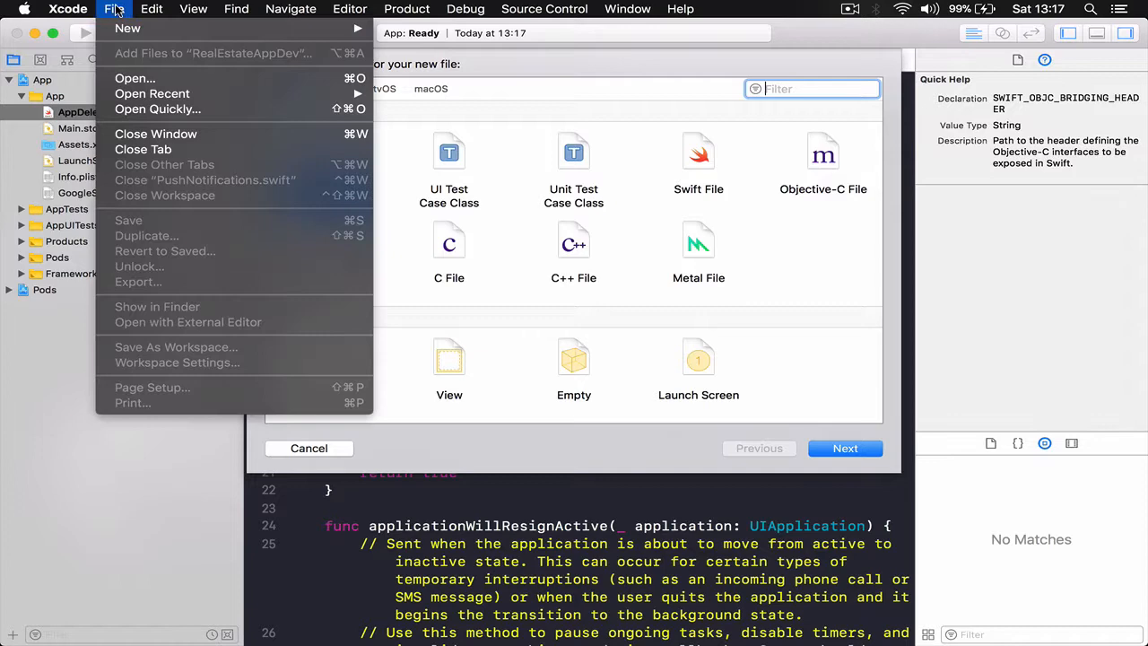
{"action": "mouse_move", "coordinate": [128, 28]}
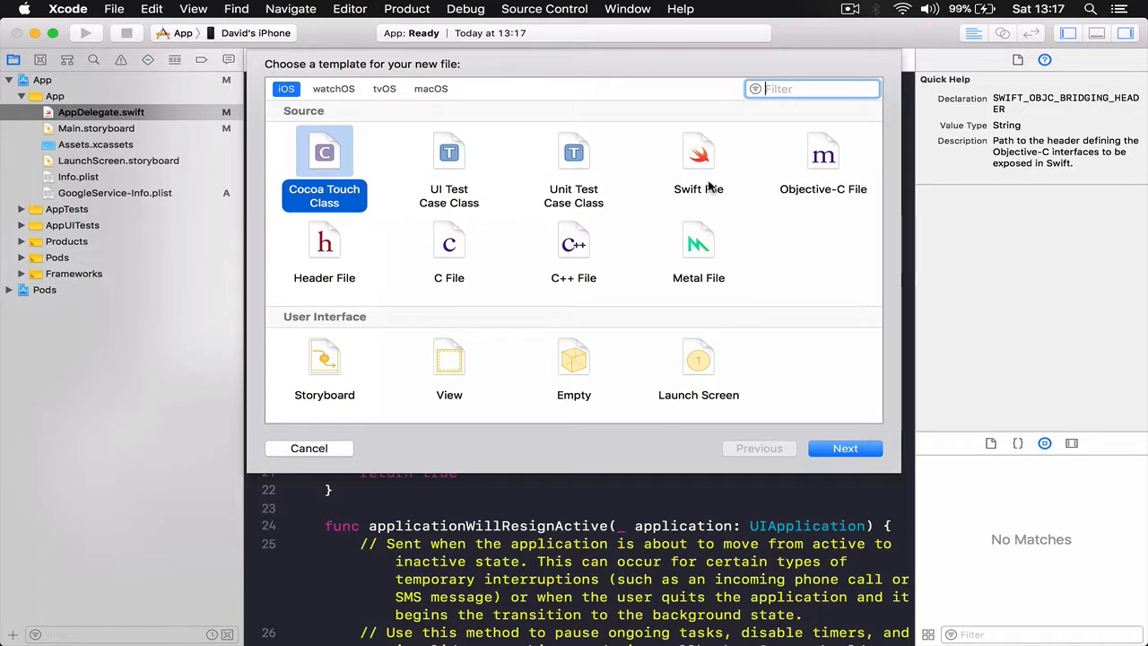
{"action": "left_click", "coordinate": [823, 161]}
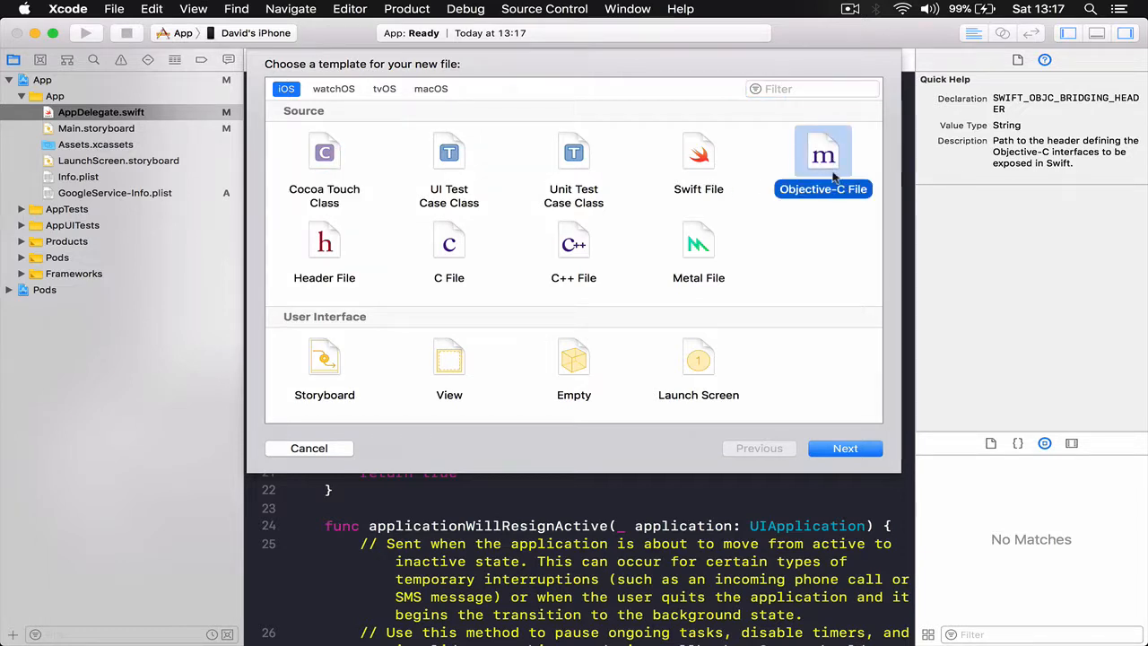
{"action": "left_click", "coordinate": [845, 448]}
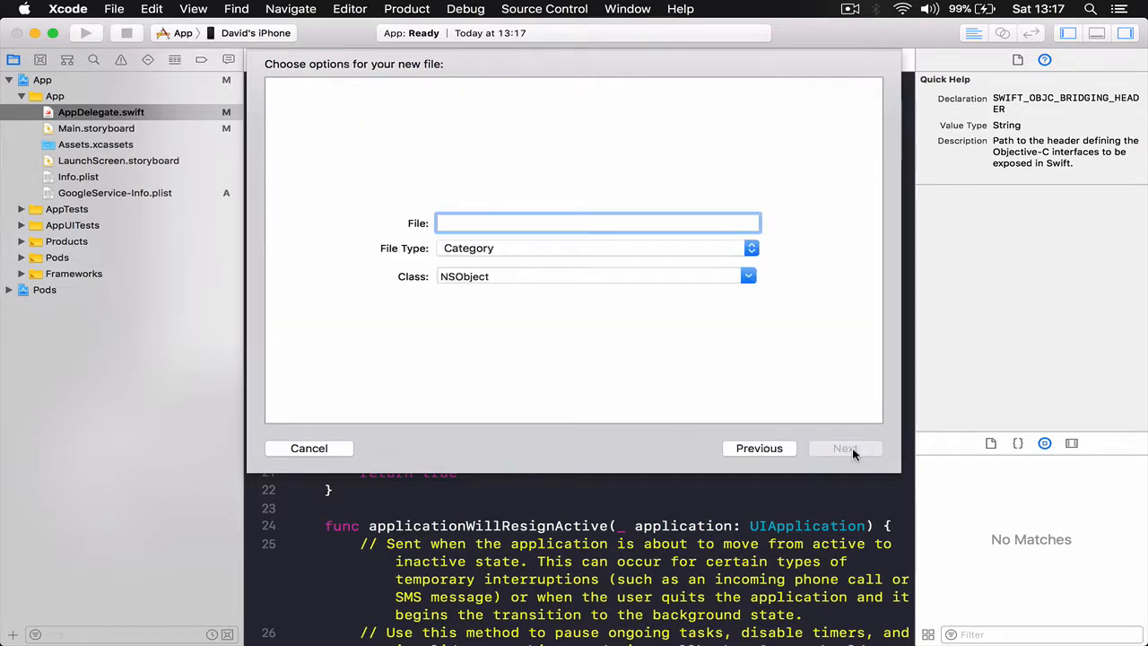
Step: Name the Objective-C file 'anyname' and accept creating the bridging header
{"action": "type", "text": "any"}
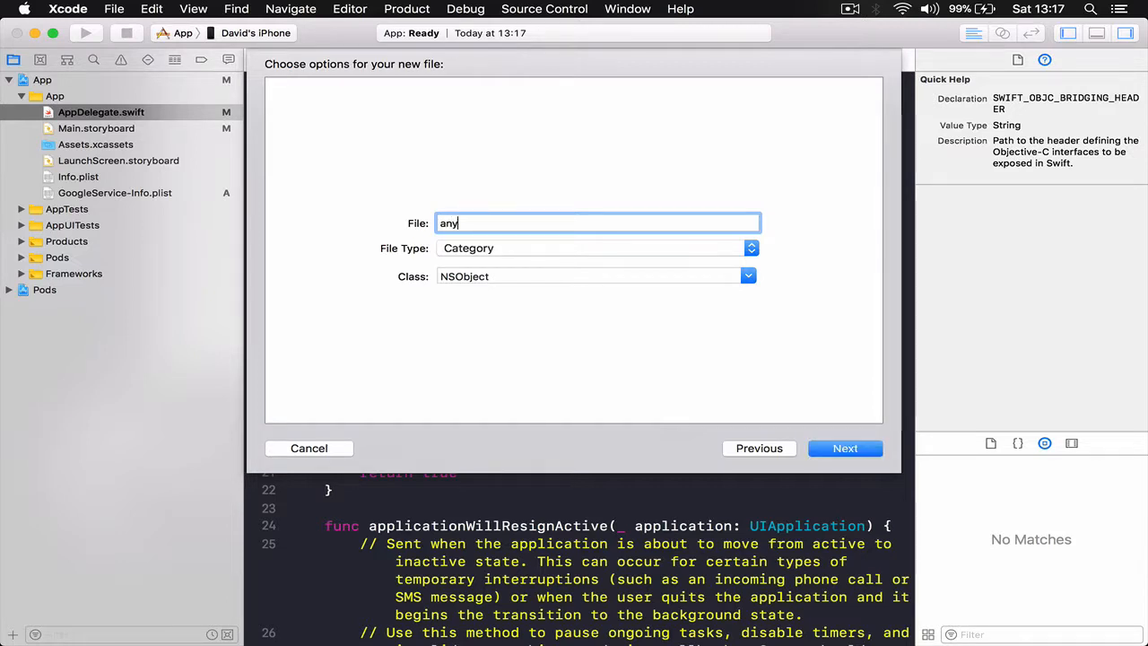
{"action": "type", "text": "name"}
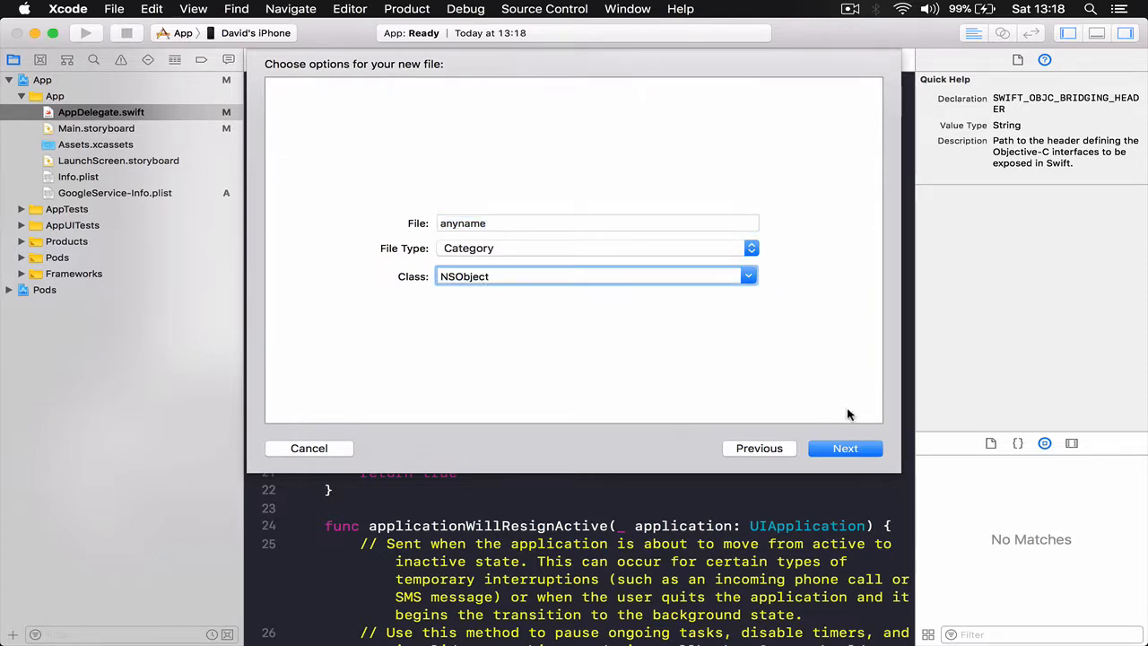
{"action": "left_click", "coordinate": [845, 449]}
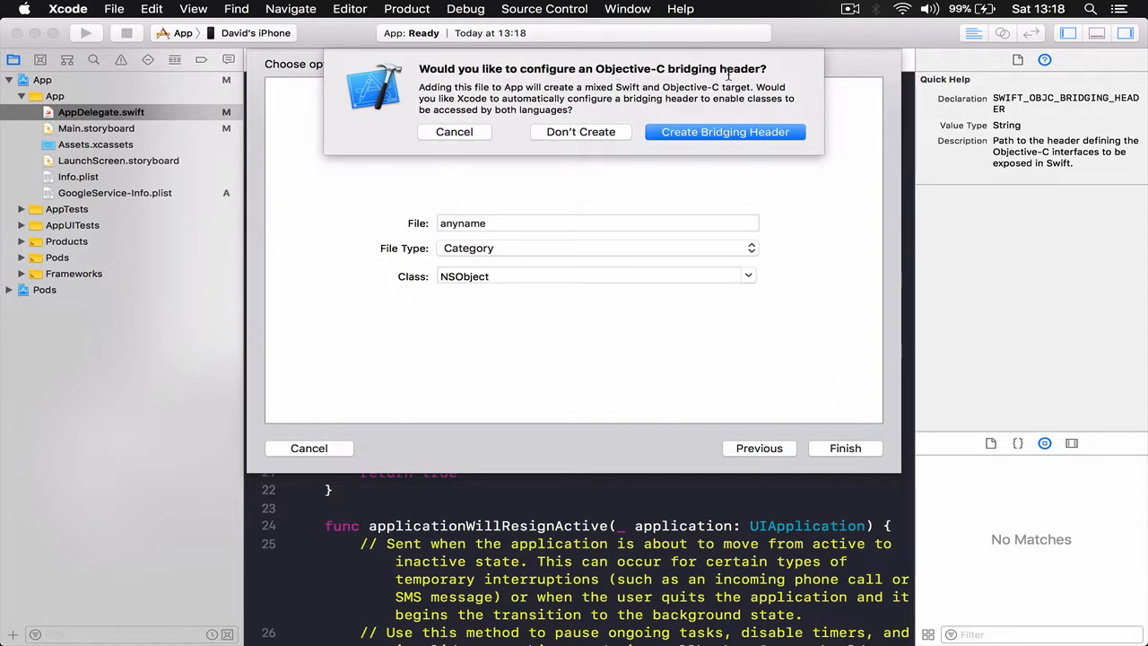
{"action": "mouse_move", "coordinate": [591, 143]}
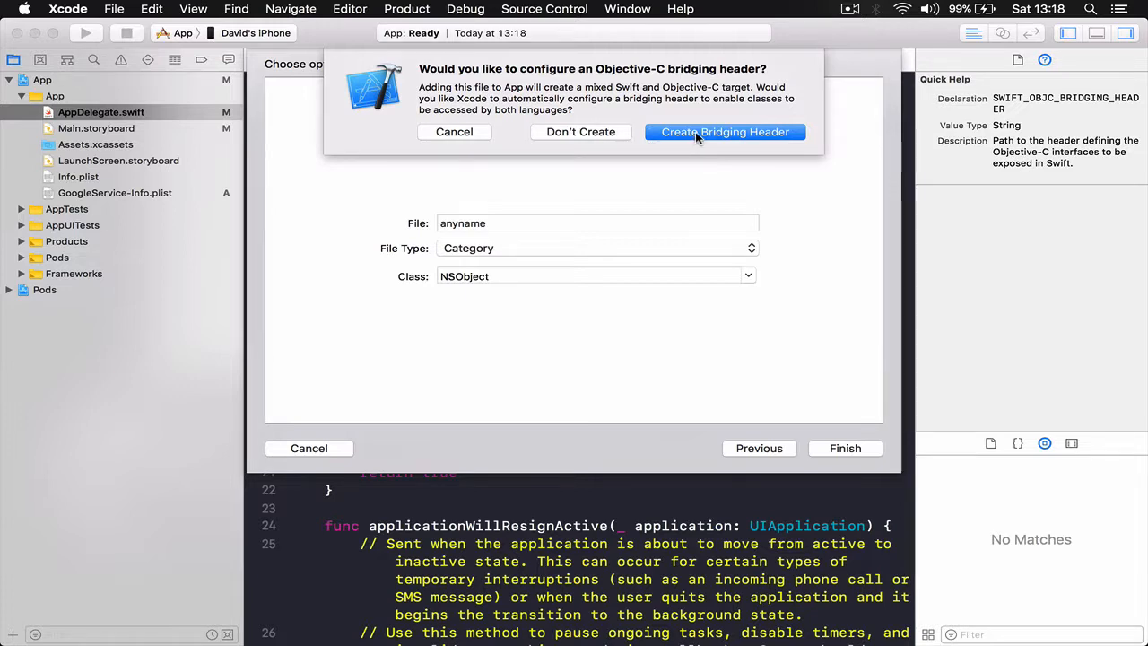
{"action": "left_click", "coordinate": [724, 132]}
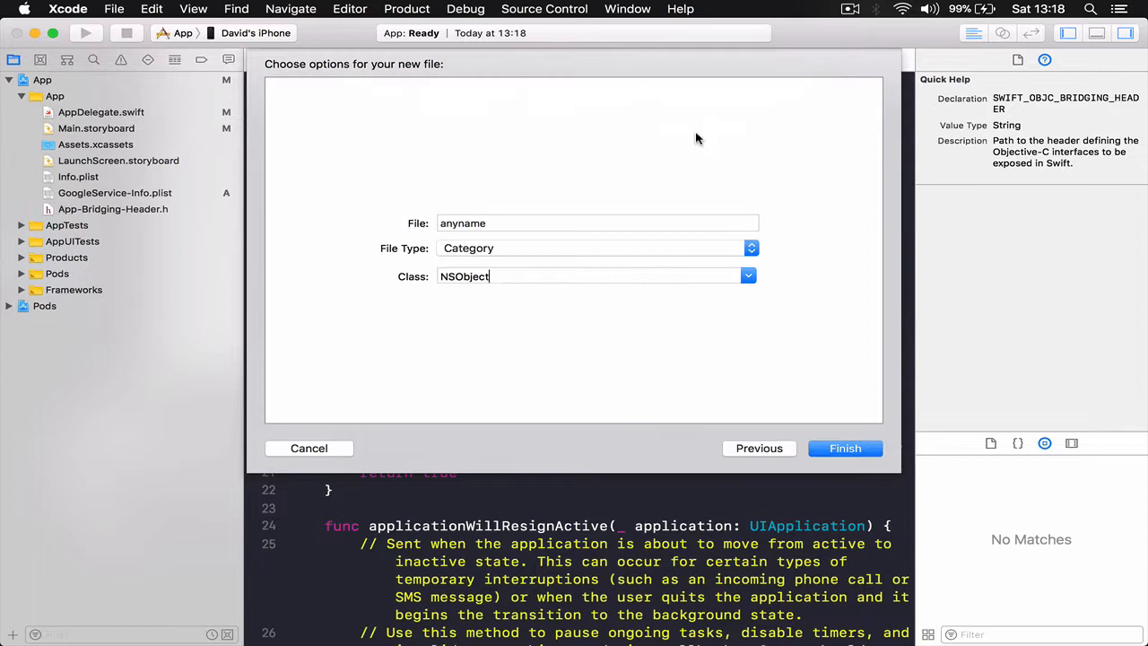
Step: Finish creating the NSObject+anyname files and open App-Bridging-Header.h
{"action": "left_click", "coordinate": [845, 449]}
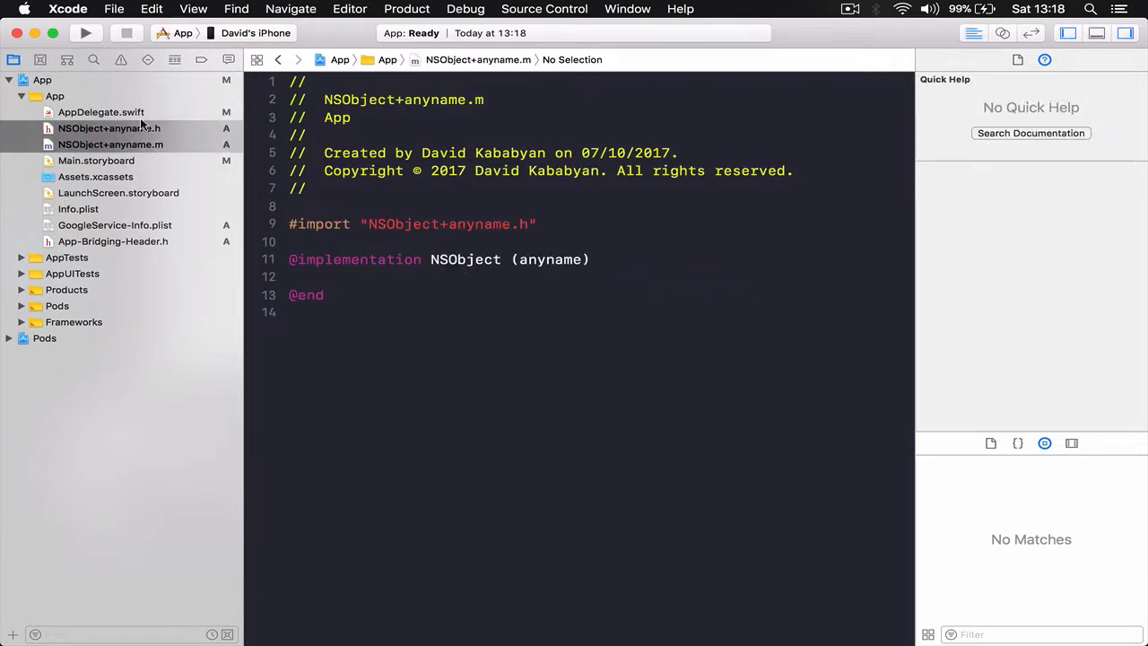
{"action": "left_click", "coordinate": [113, 241]}
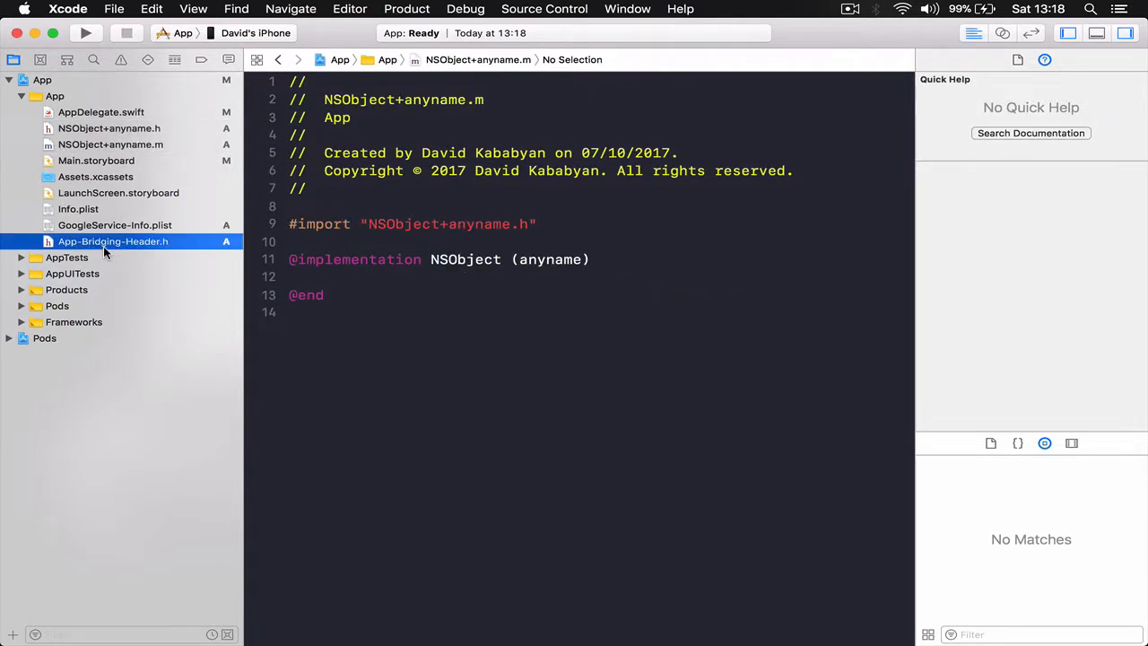
{"action": "left_click", "coordinate": [114, 241]}
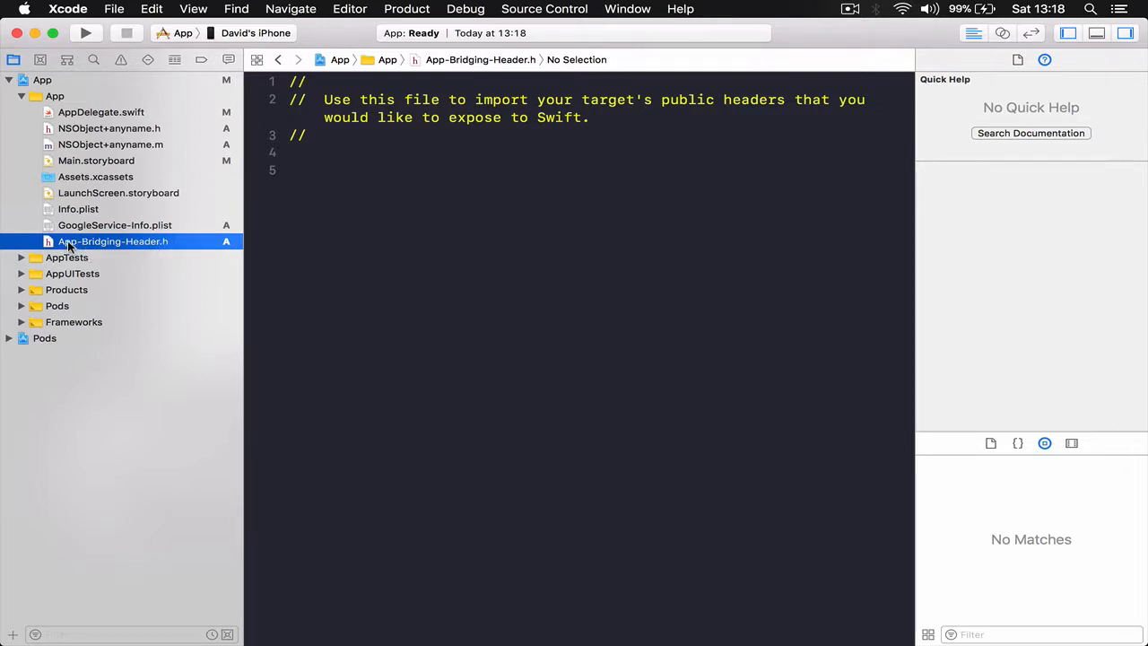
{"action": "double_click", "coordinate": [111, 242]}
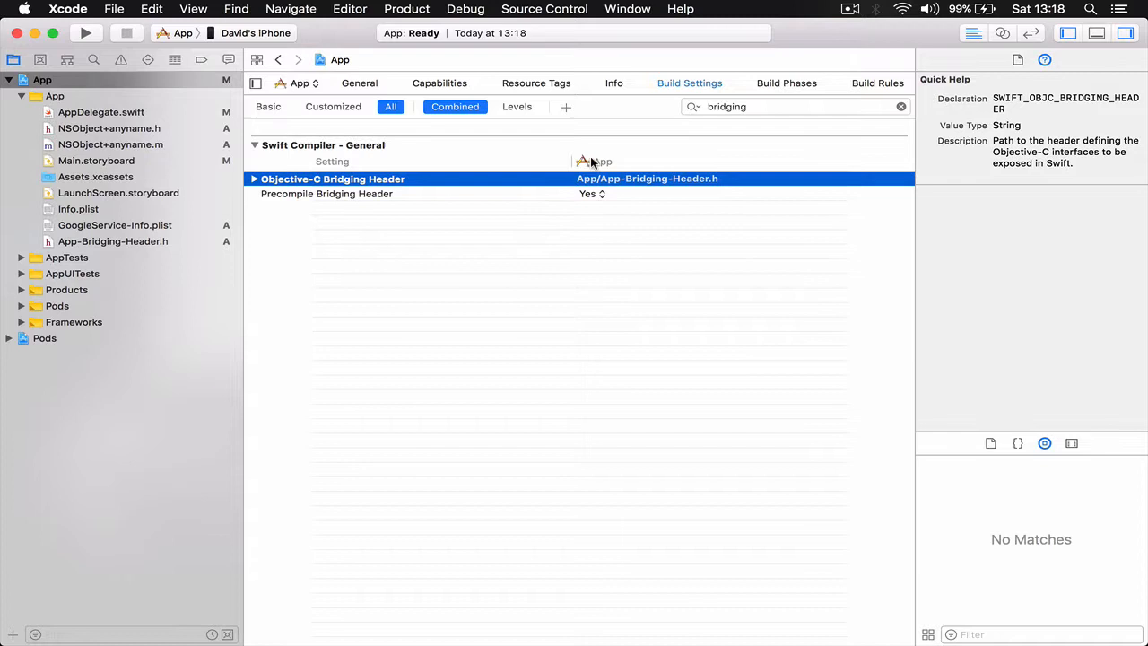
{"action": "mouse_move", "coordinate": [451, 184]}
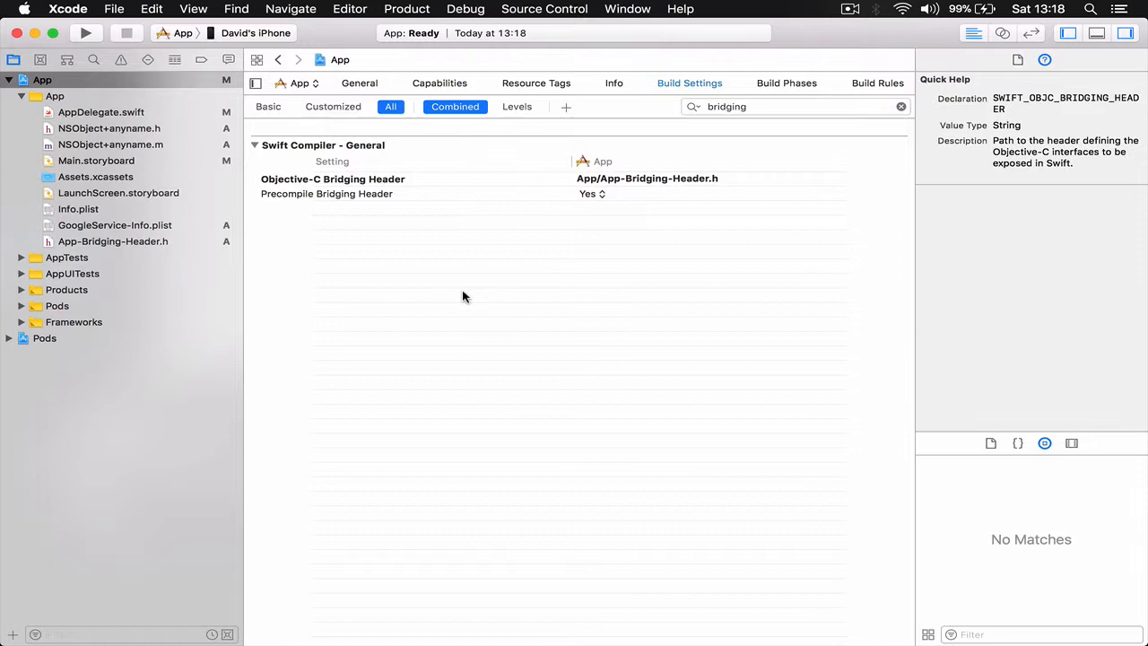
{"action": "mouse_move", "coordinate": [179, 215]}
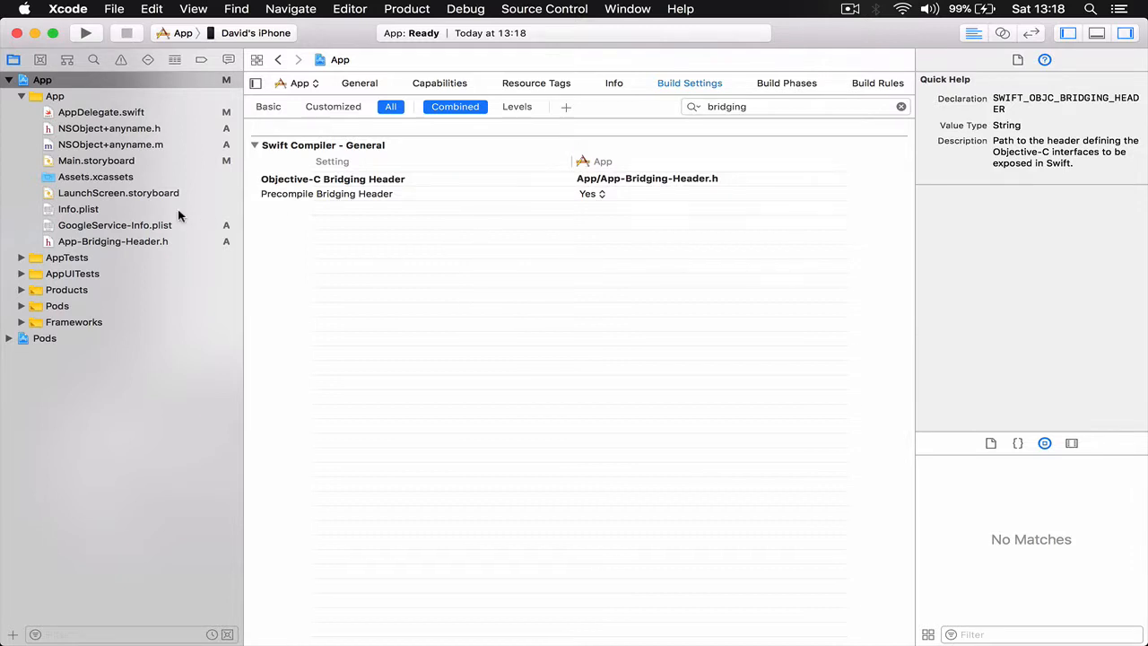
Step: Remove the NSObject+anyname files and return to AppDelegate.swift
{"action": "left_click", "coordinate": [109, 128]}
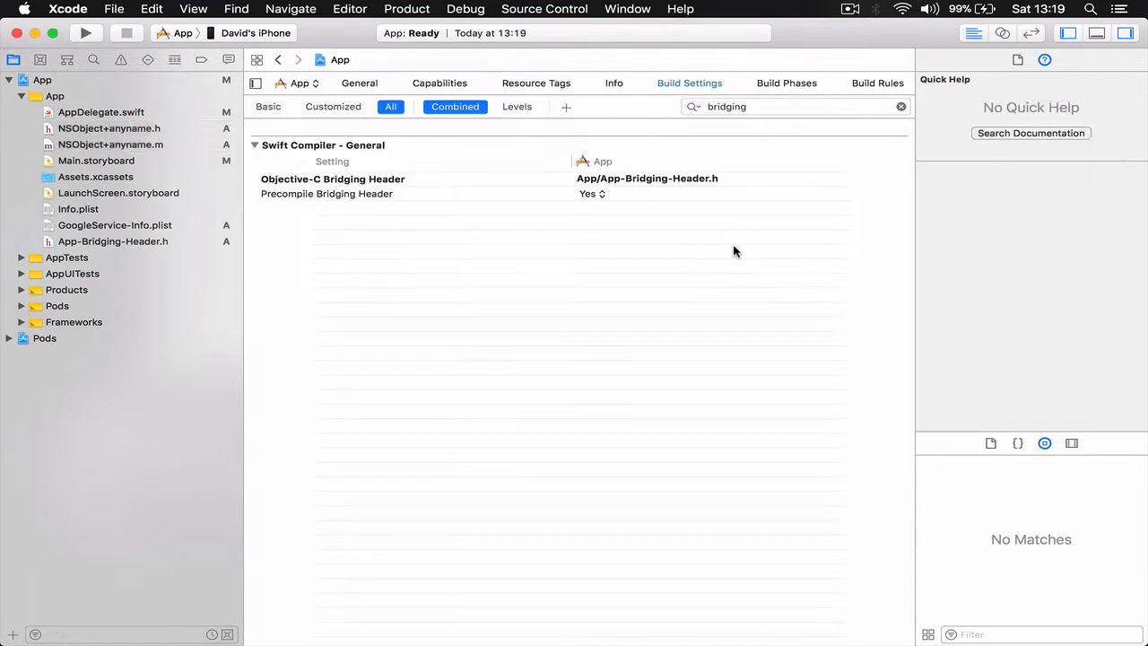
{"action": "left_click", "coordinate": [99, 111]}
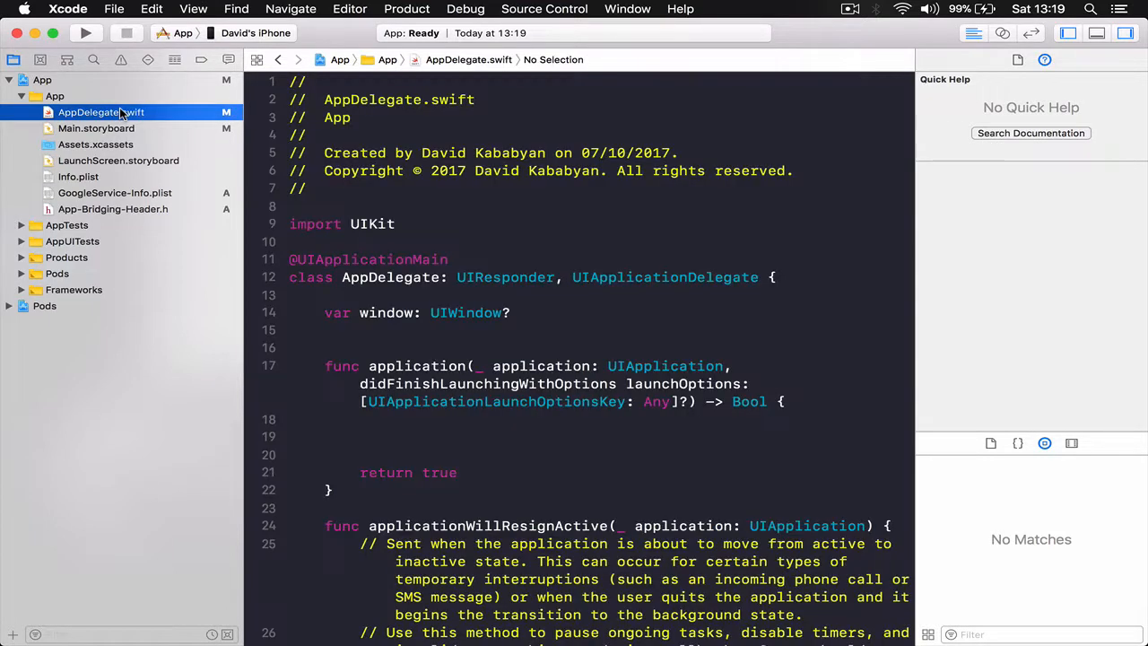
{"action": "left_click", "coordinate": [112, 208]}
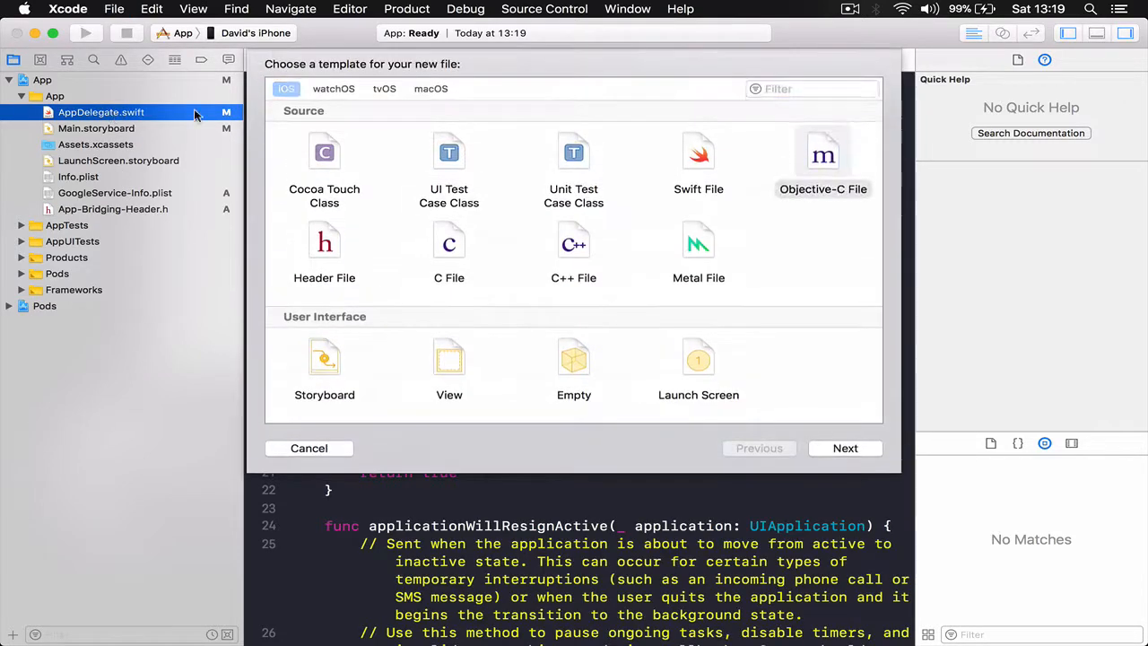
Step: Create a Header File named 'myBH' in the App group
{"action": "left_click", "coordinate": [325, 252]}
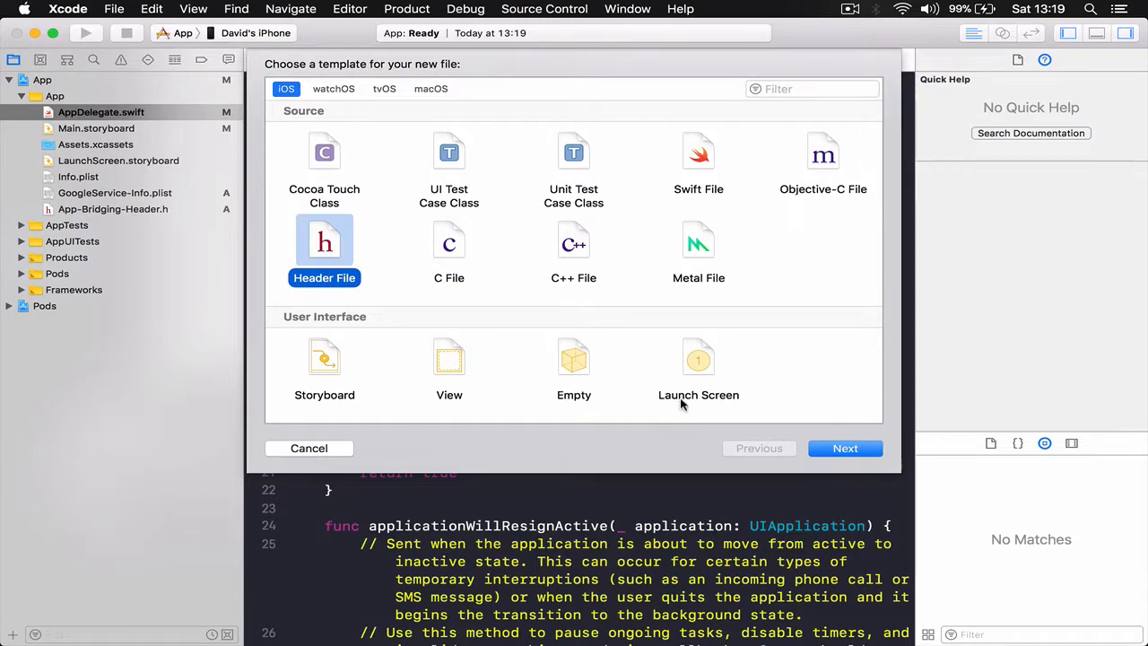
{"action": "left_click", "coordinate": [845, 447]}
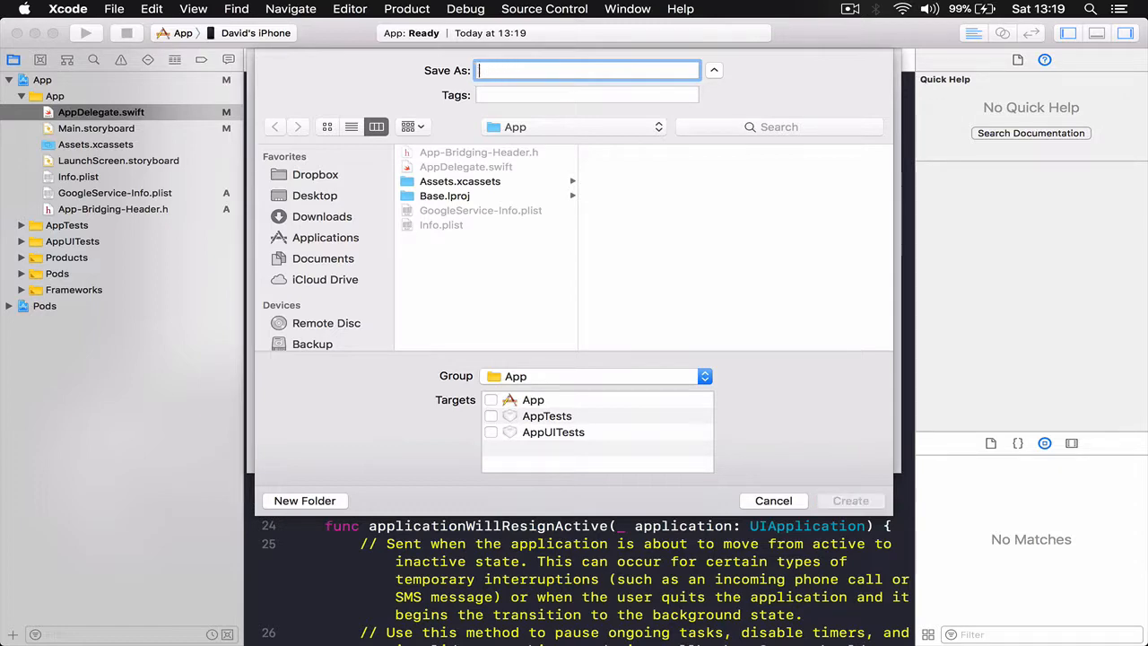
{"action": "type", "text": "myBH"}
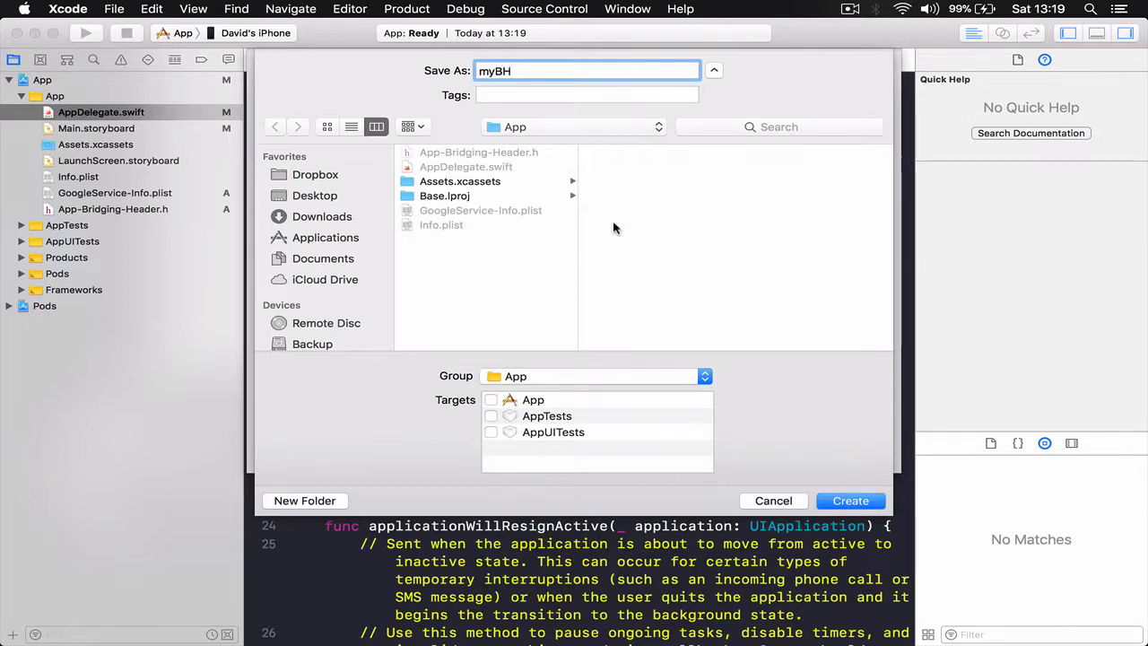
{"action": "left_click", "coordinate": [773, 501]}
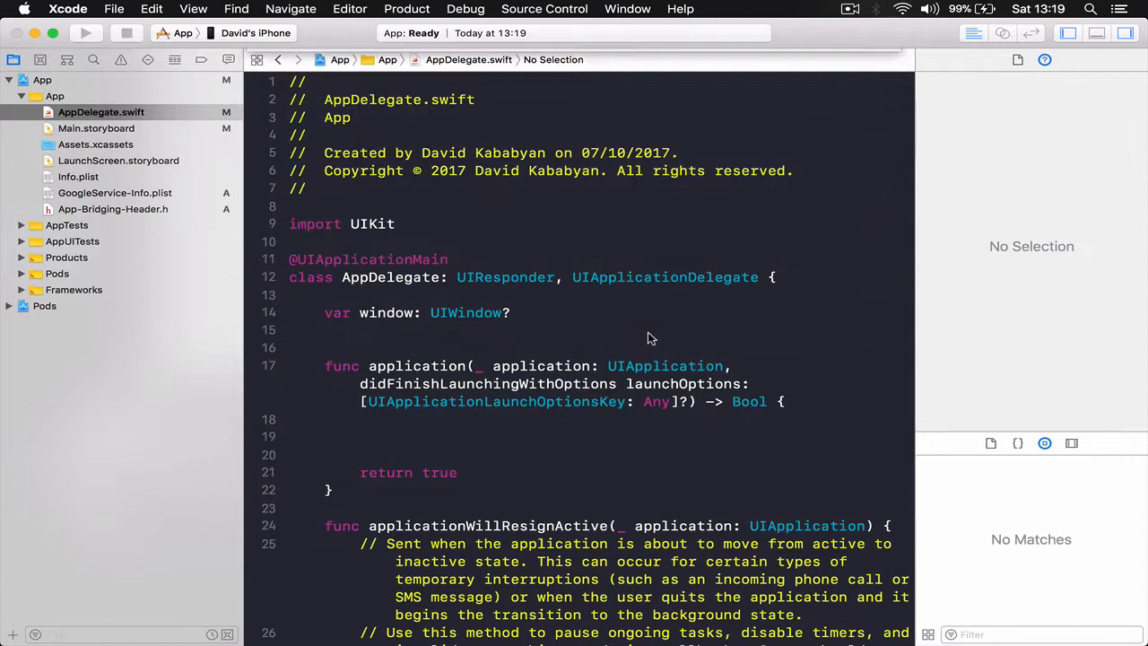
Step: Confirm the bridging header path is App/App-Bridging-Header.h and remove myBH.h
{"action": "left_click", "coordinate": [75, 128]}
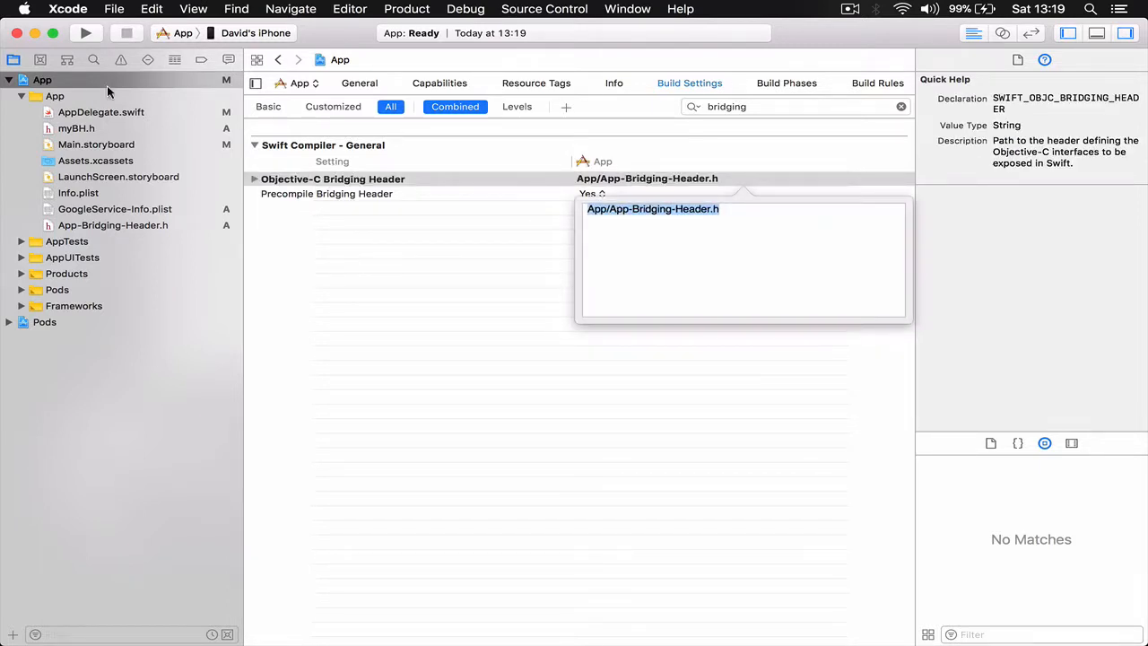
{"action": "mouse_move", "coordinate": [76, 128]}
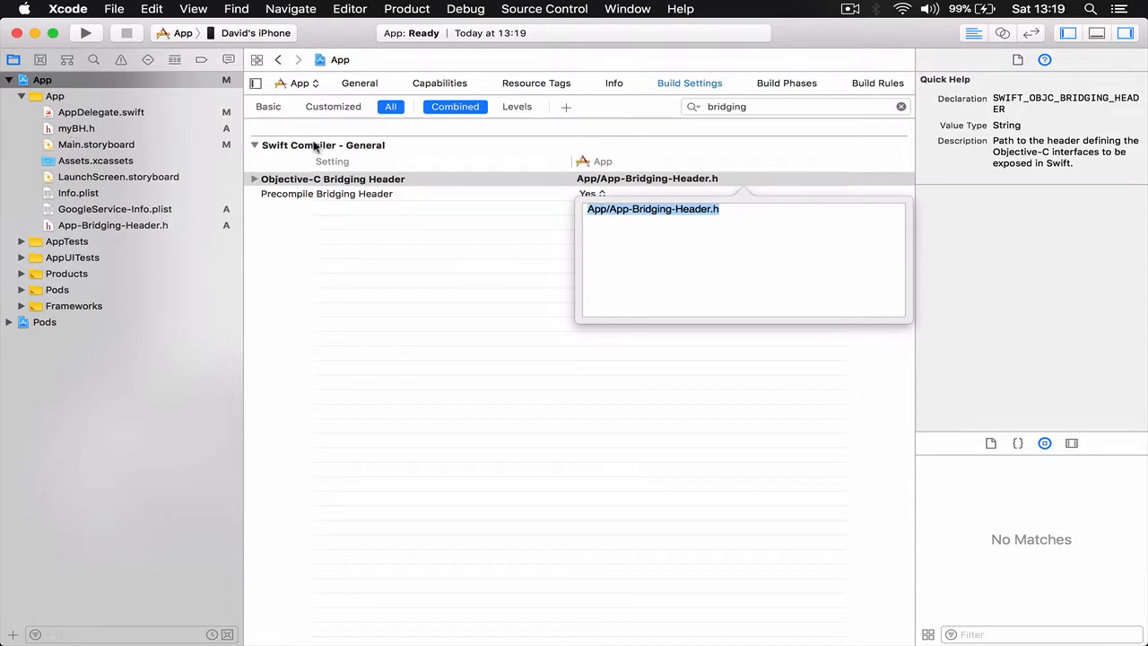
{"action": "mouse_move", "coordinate": [562, 223]}
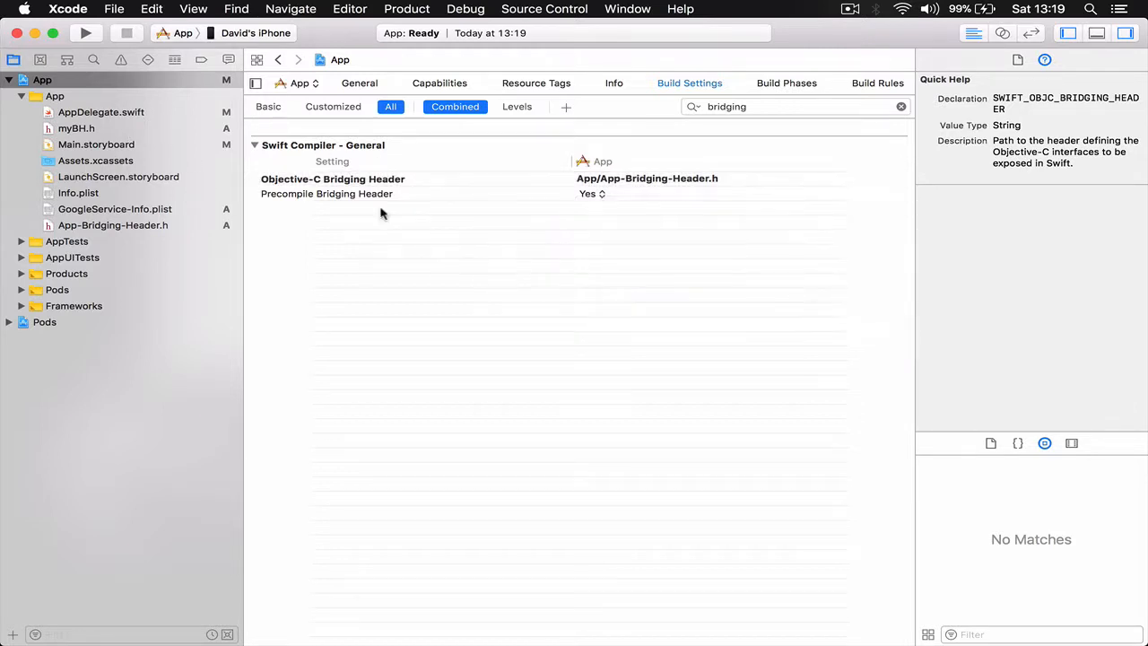
{"action": "left_click", "coordinate": [76, 128]}
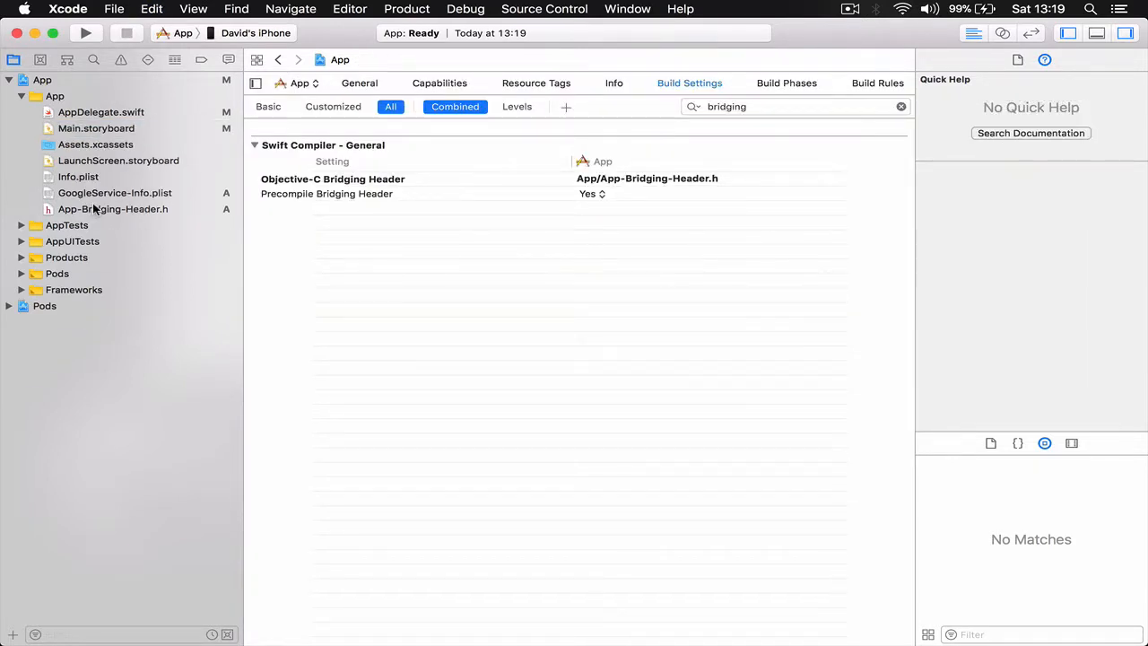
{"action": "mouse_move", "coordinate": [845, 36]}
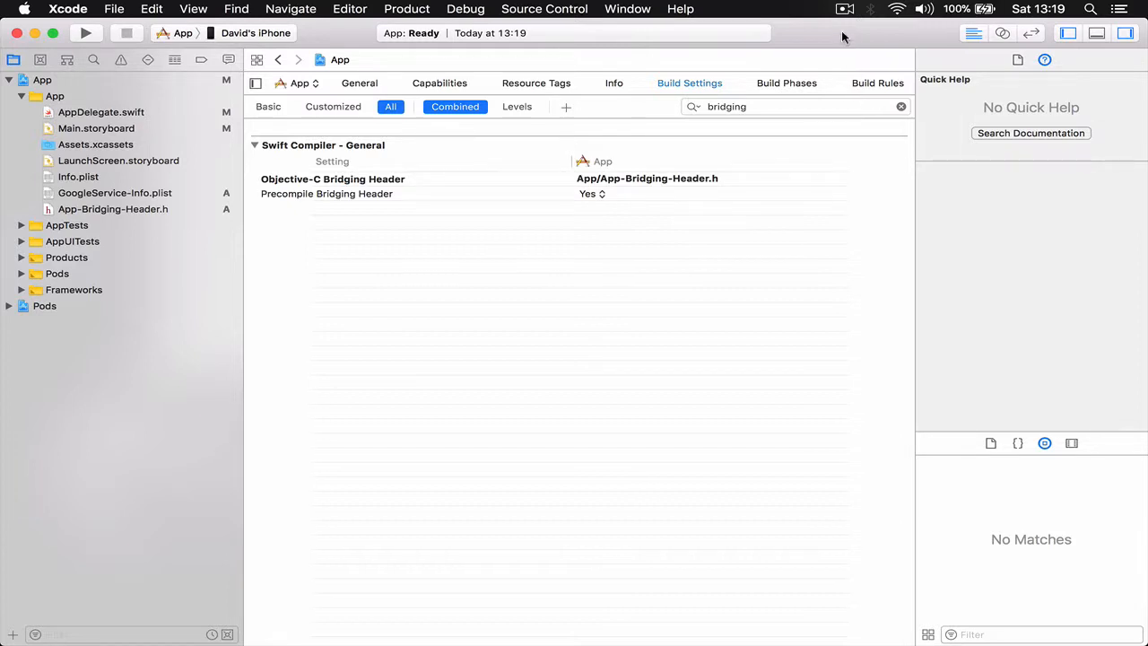
{"action": "mouse_move", "coordinate": [7, 188]}
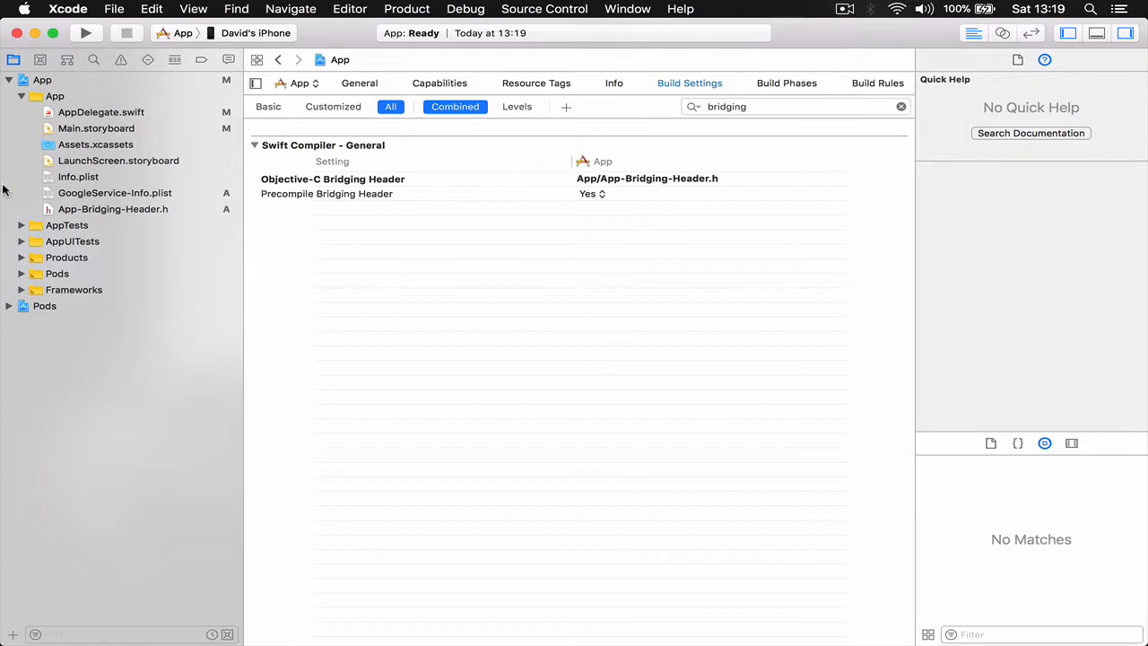
{"action": "mouse_move", "coordinate": [97, 212]}
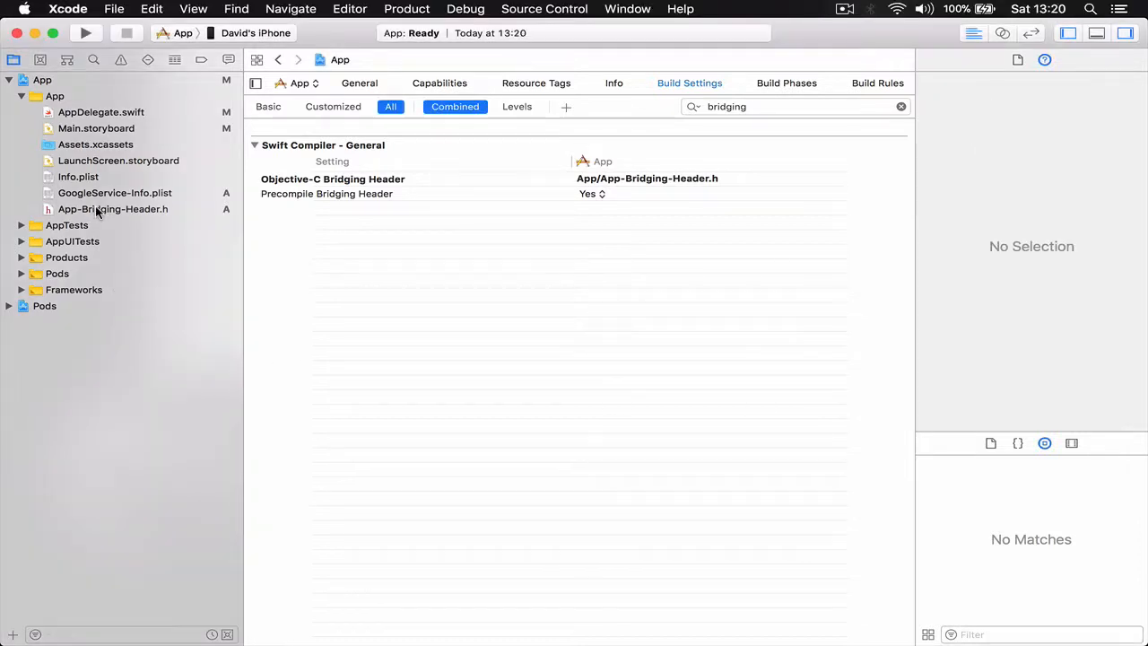
Step: Add #import "Backendless-Bridging-Header.h" to App-Bridging-Header.h and select the header name
{"action": "left_click", "coordinate": [112, 208]}
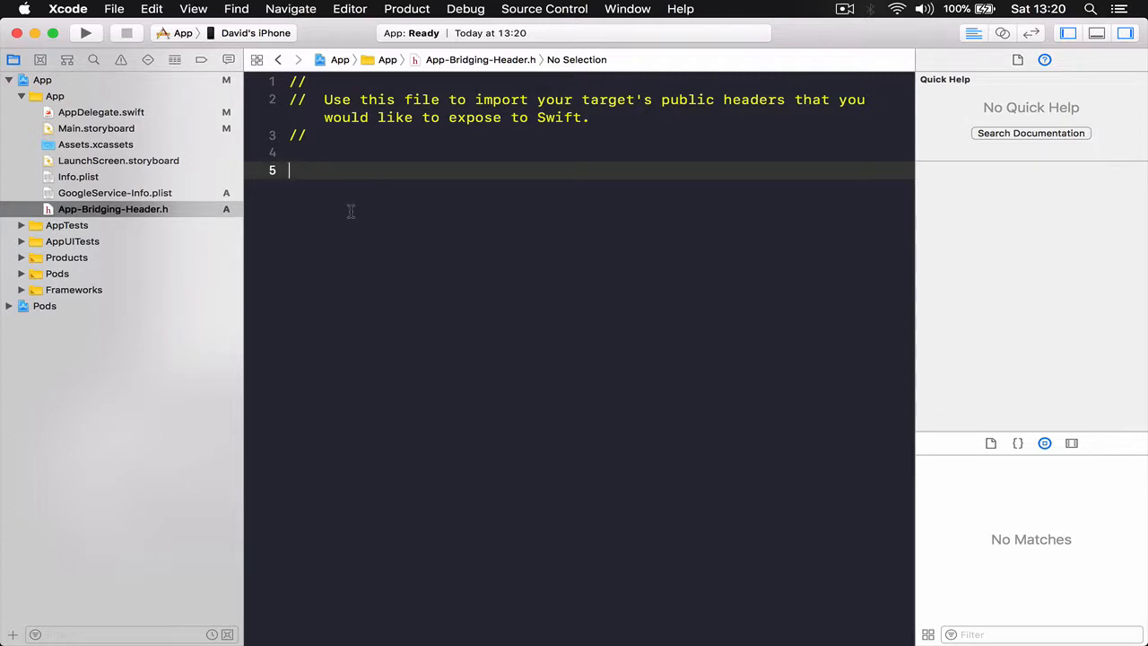
{"action": "type", "text": "#"}
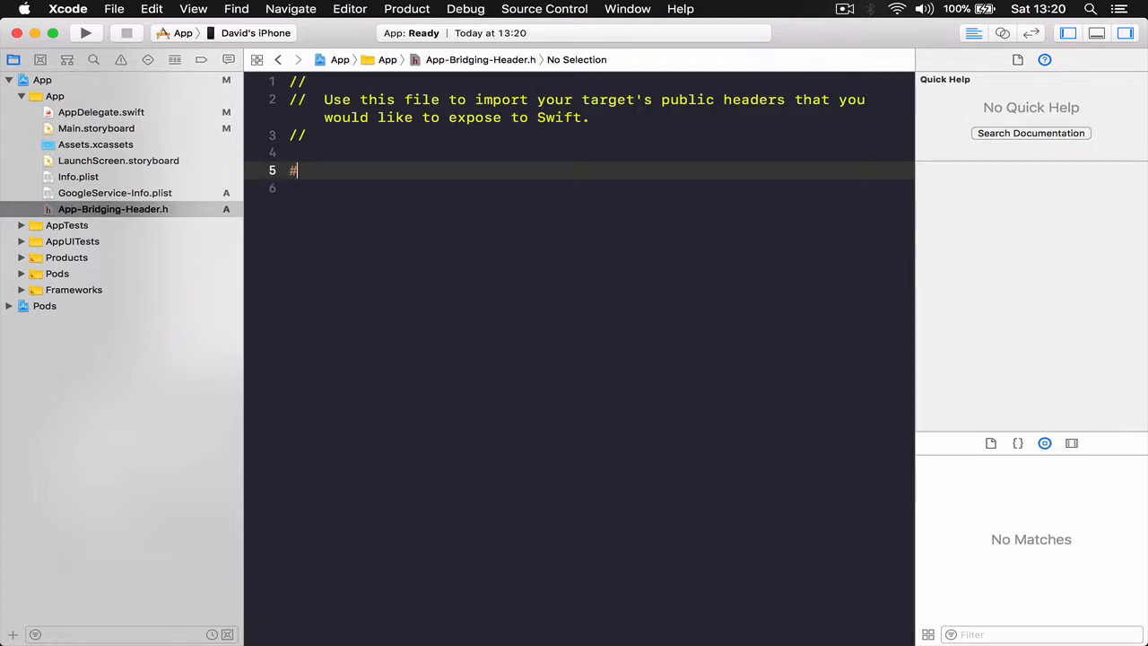
{"action": "type", "text": "impo"}
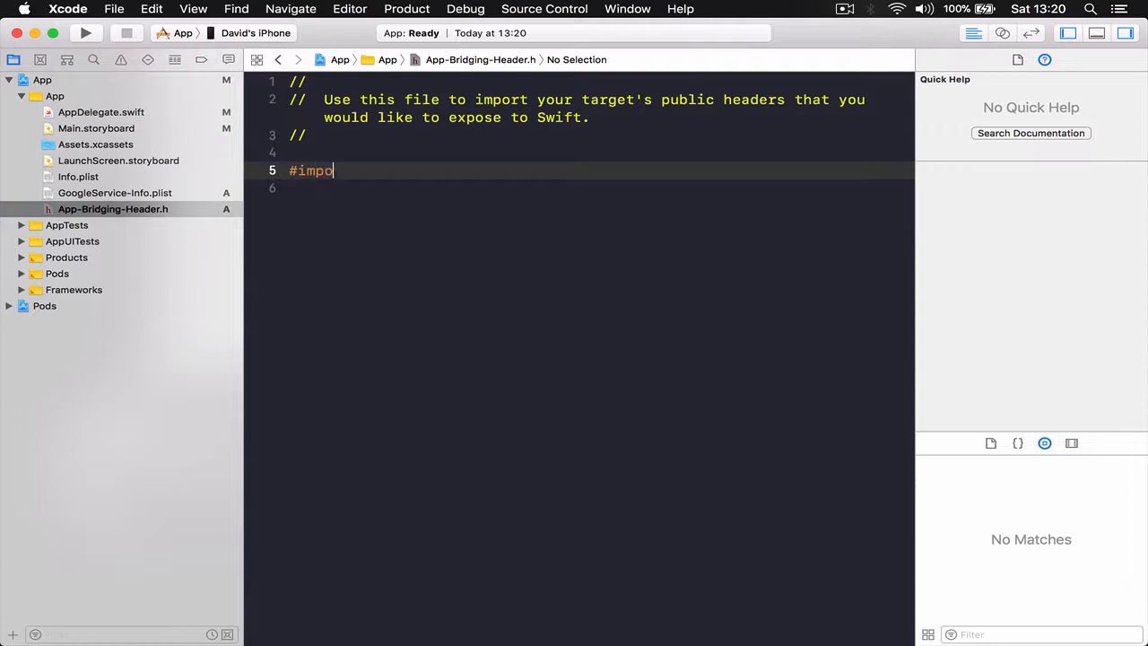
{"action": "type", "text": "r"}
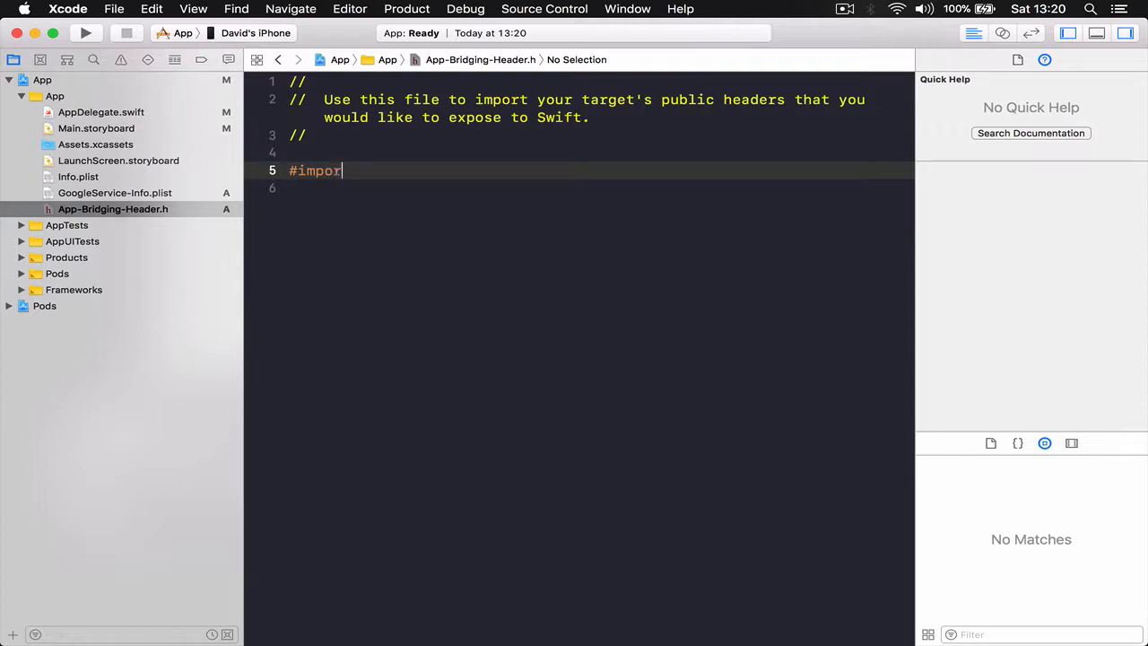
{"action": "type", "text": "t"}
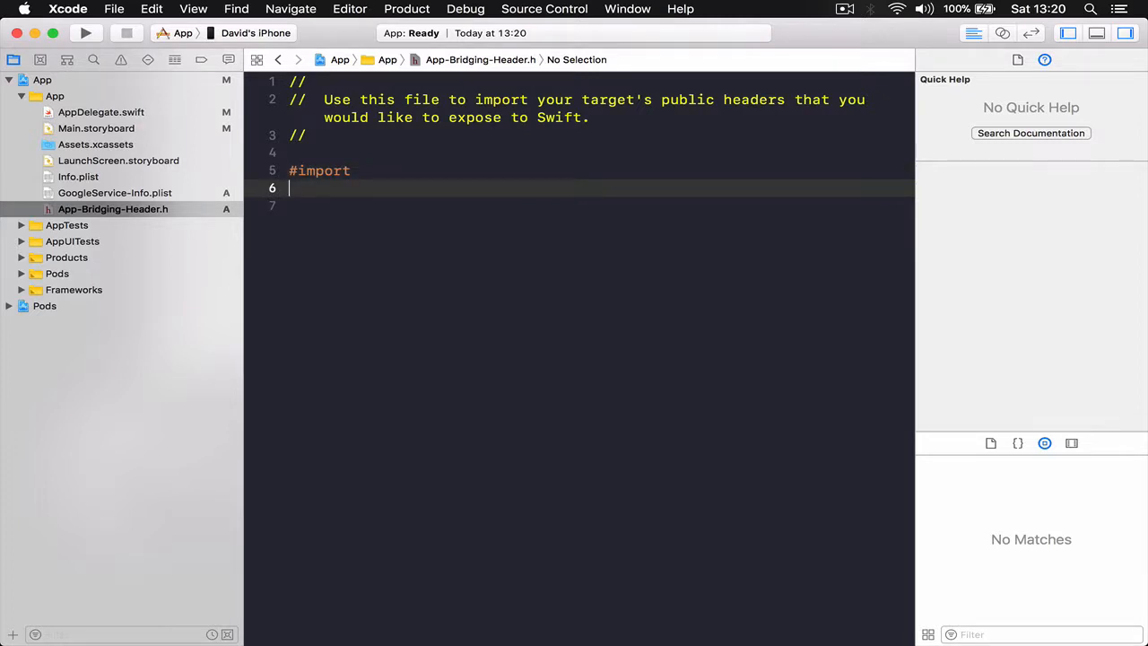
{"action": "type", "text": "import"}
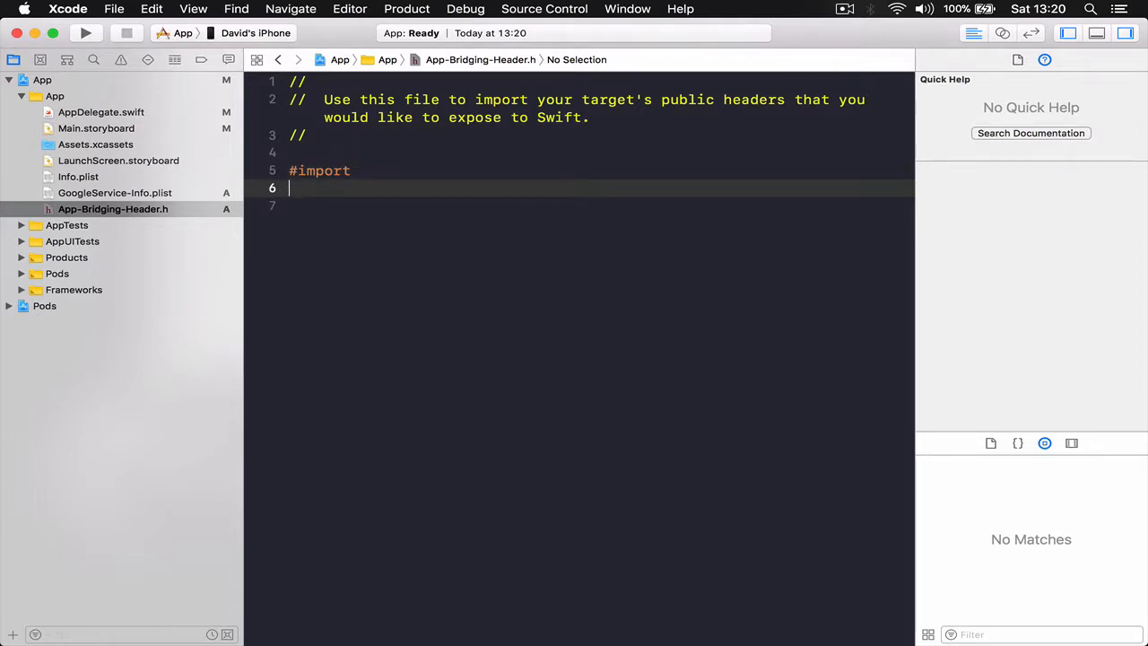
{"action": "key", "text": "Backspace"}
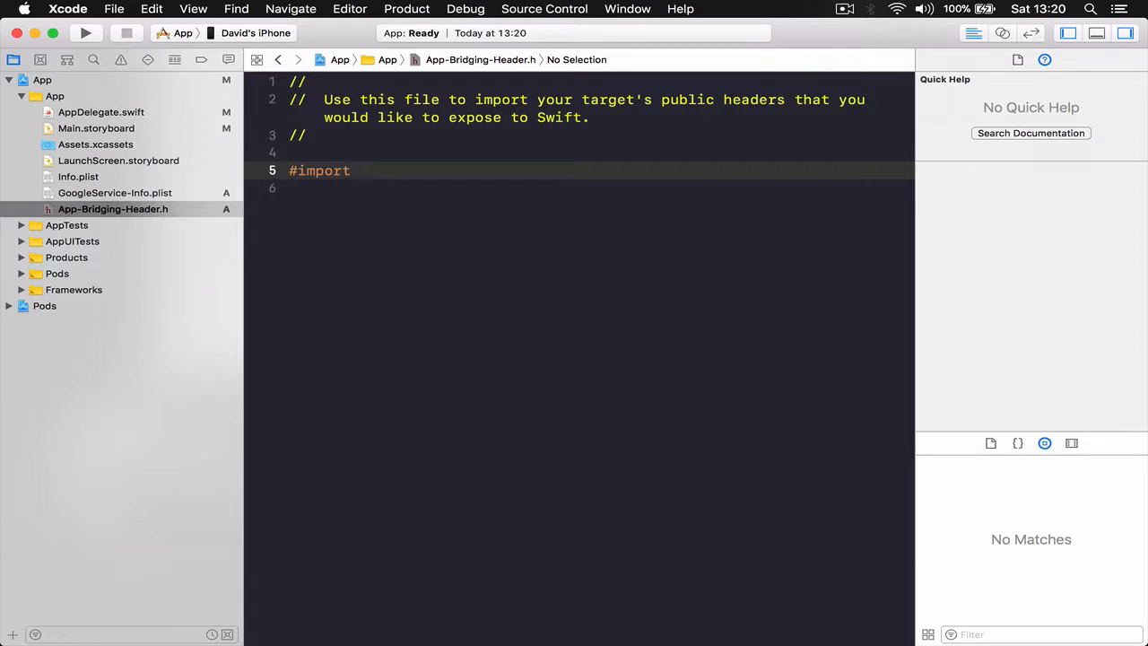
{"action": "type", "text": "\"\""}
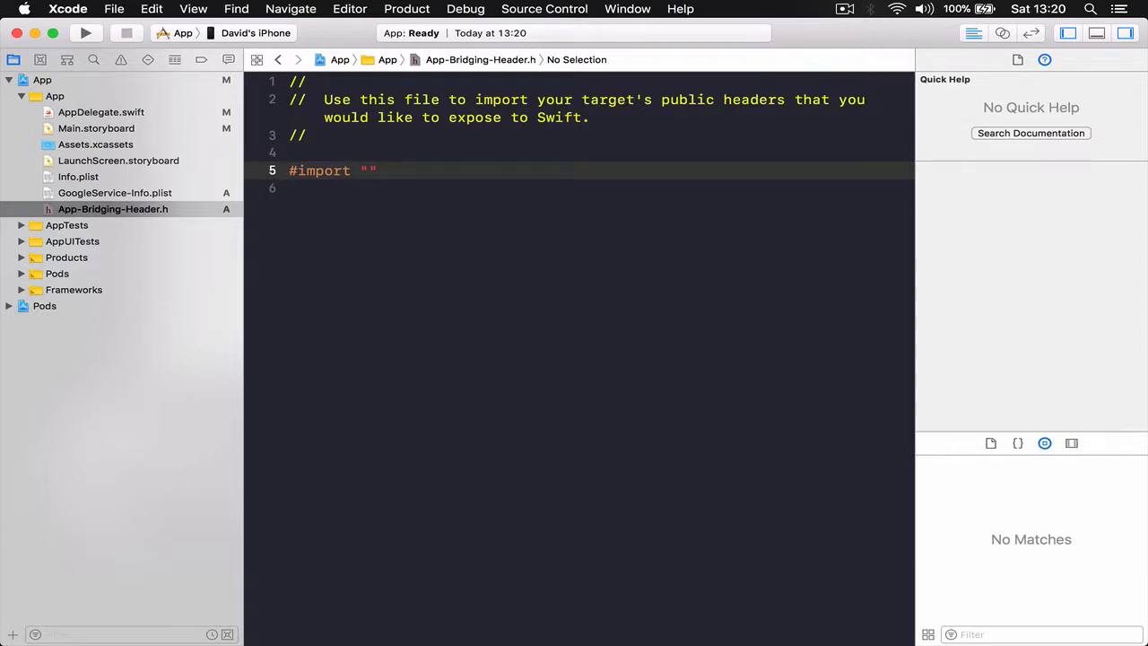
{"action": "type", "text": "Backa"}
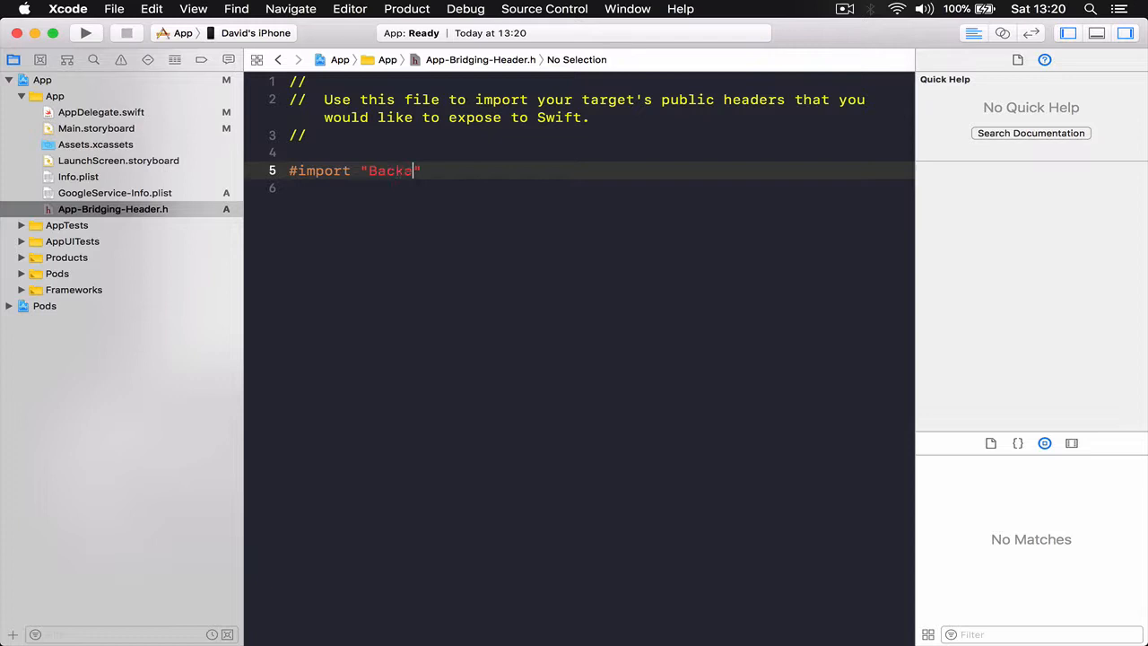
{"action": "type", "text": "nd"}
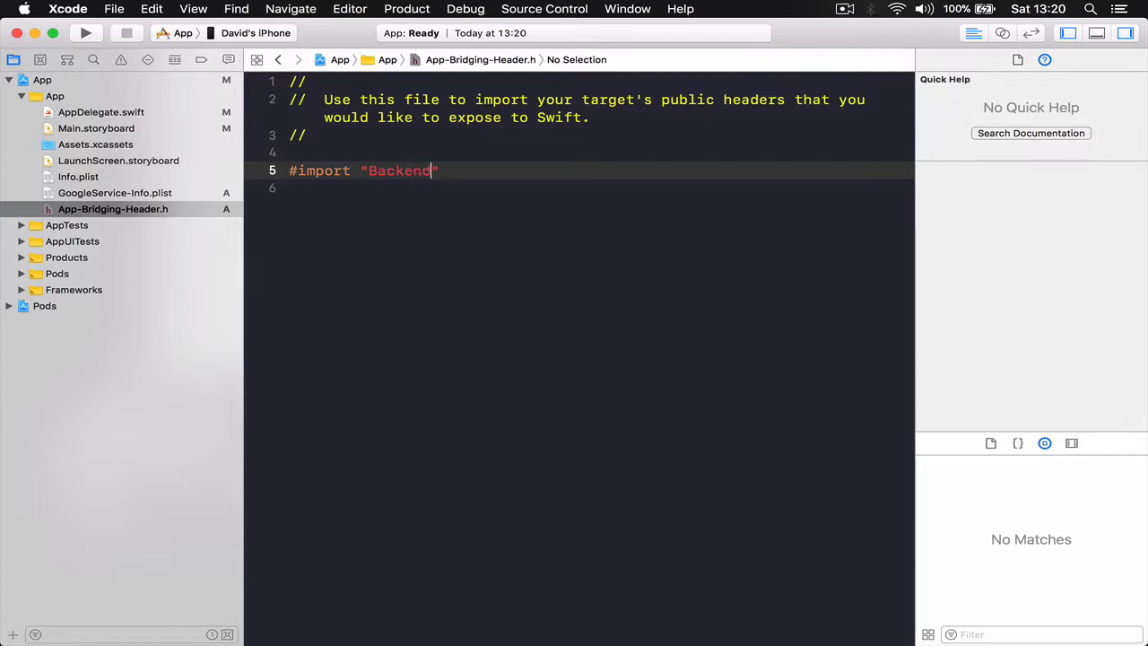
{"action": "type", "text": "less"}
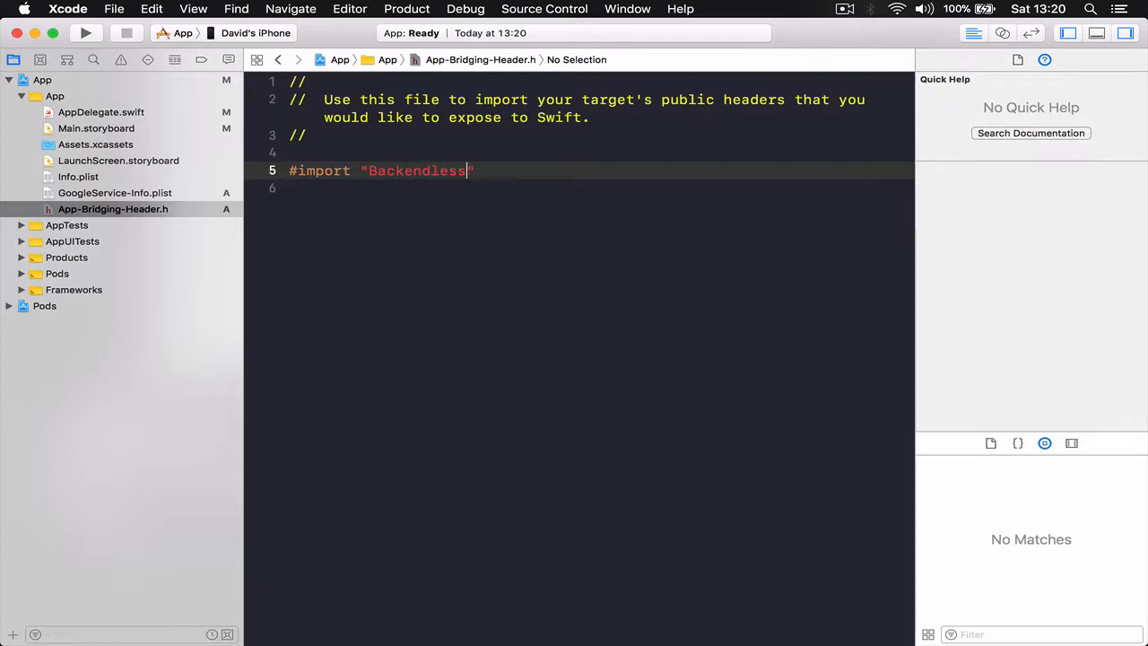
{"action": "type", "text": "-Bri"}
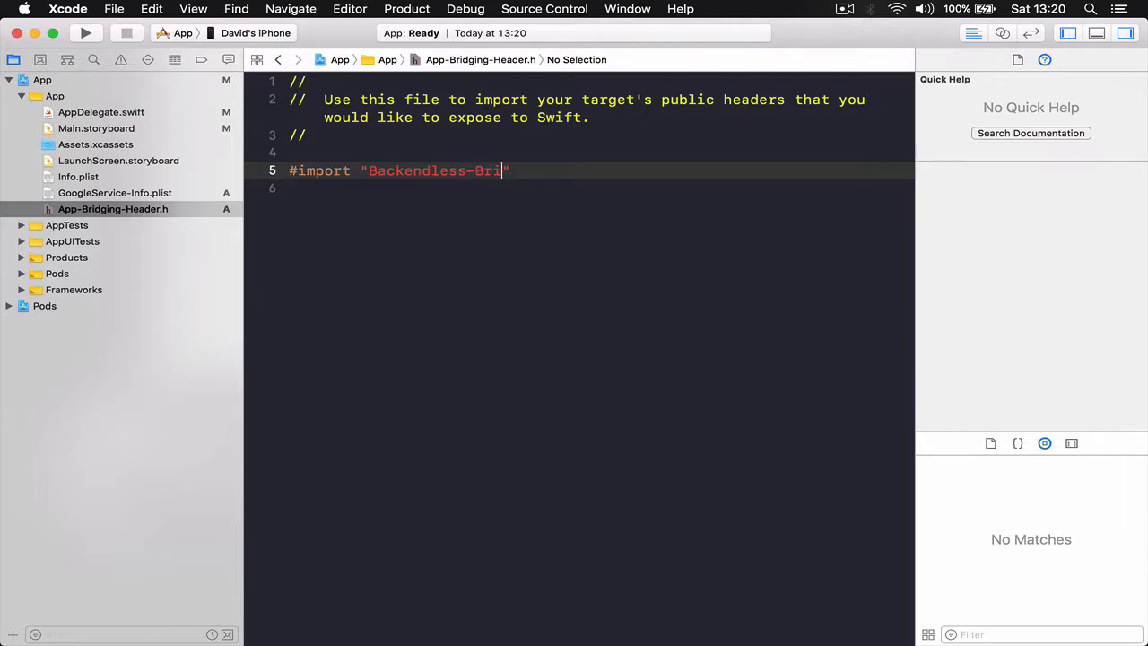
{"action": "type", "text": "dgin"}
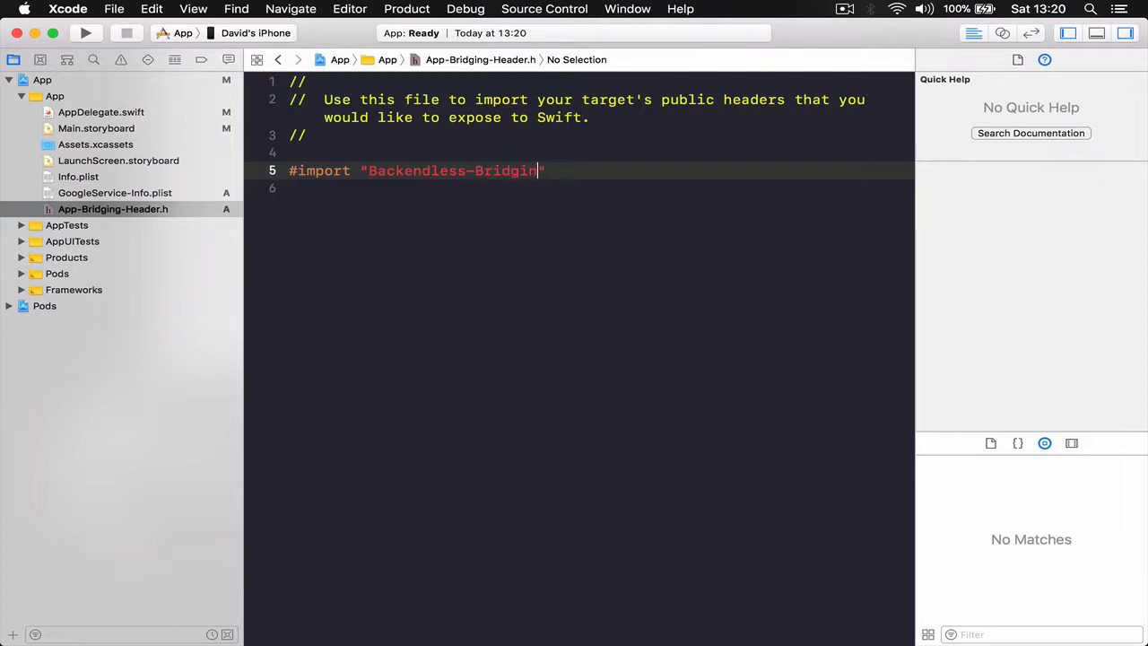
{"action": "type", "text": "g-"}
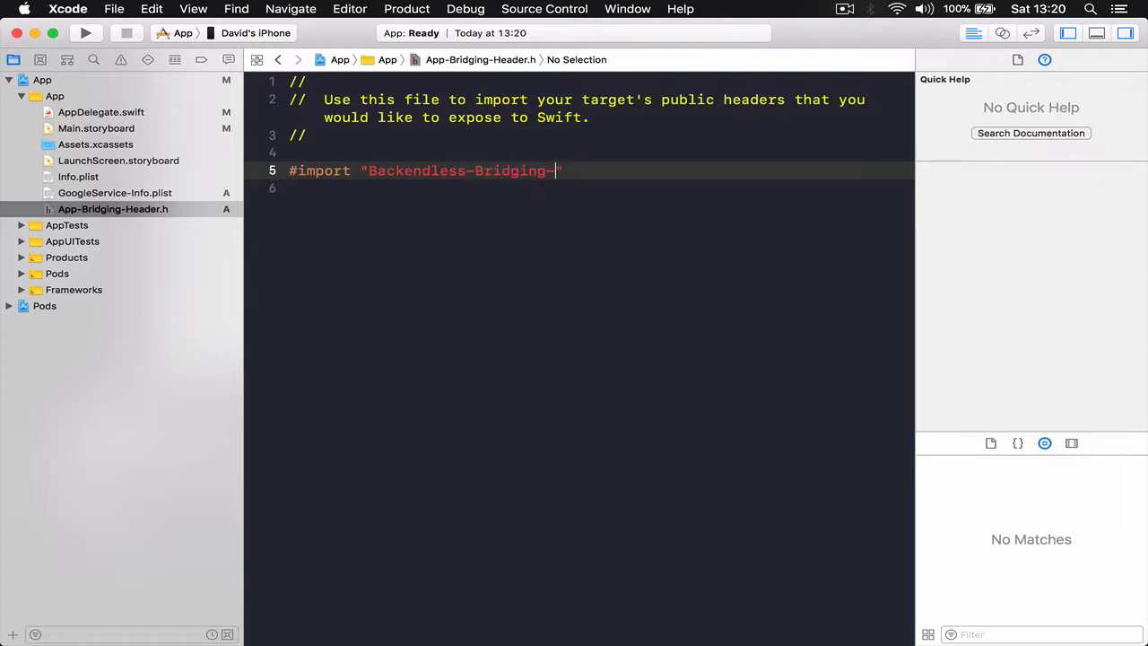
{"action": "type", "text": "Header."}
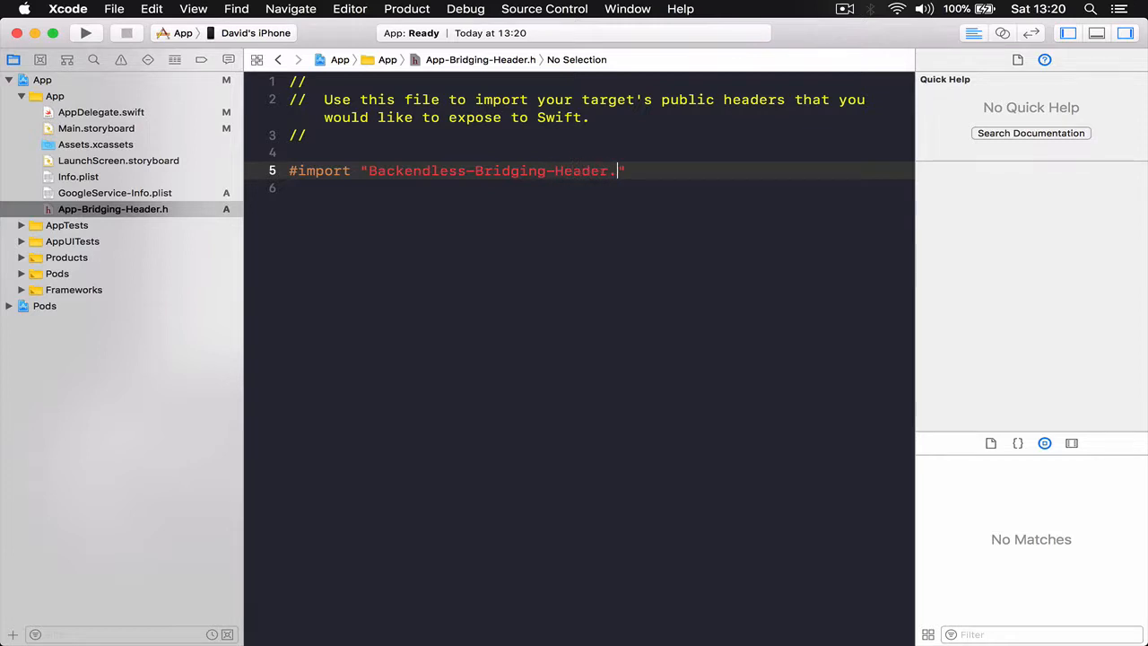
{"action": "type", "text": "h"}
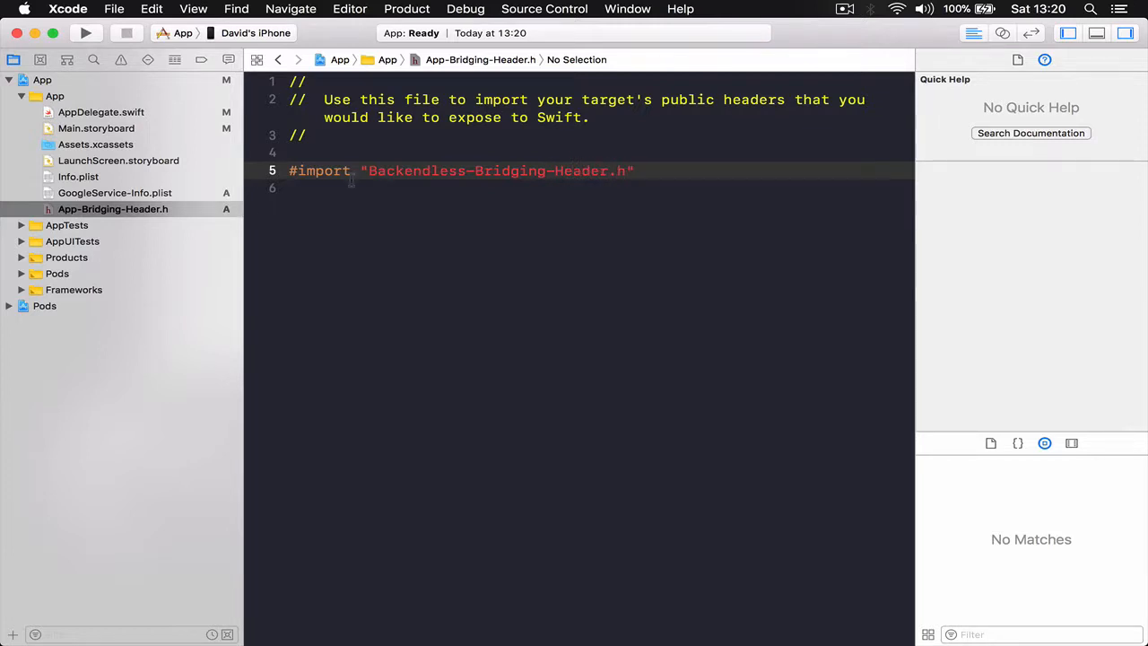
{"action": "double_click", "coordinate": [417, 170]}
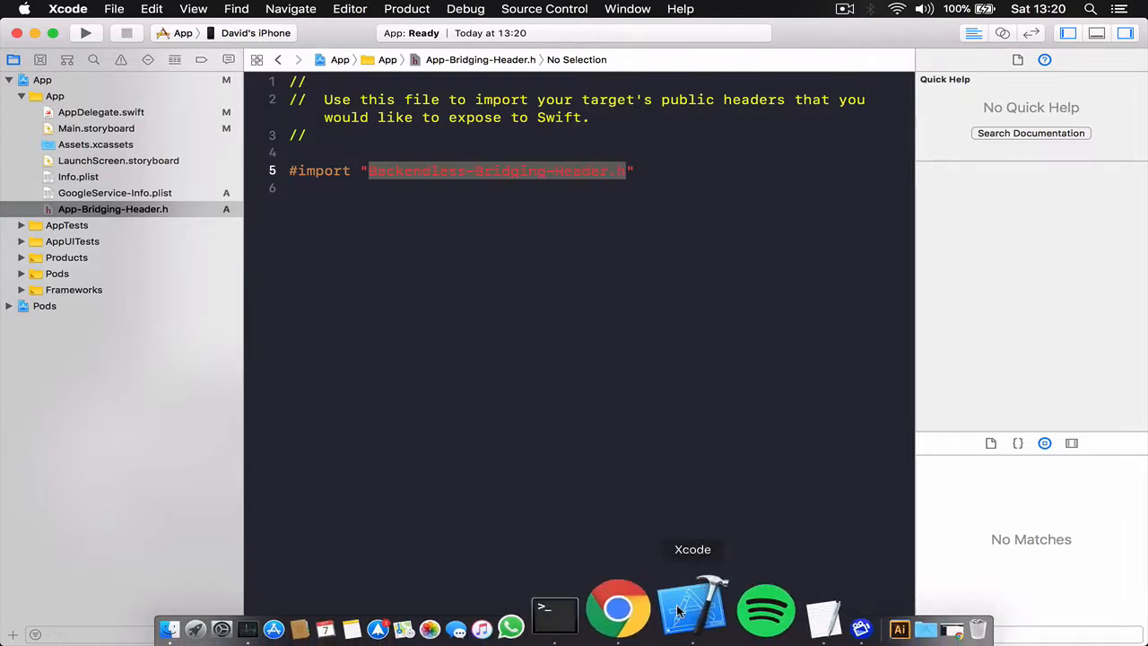
Step: From the Backendless console's Help > SDK Downloads, open the iOS API documentation
{"action": "left_click", "coordinate": [618, 610]}
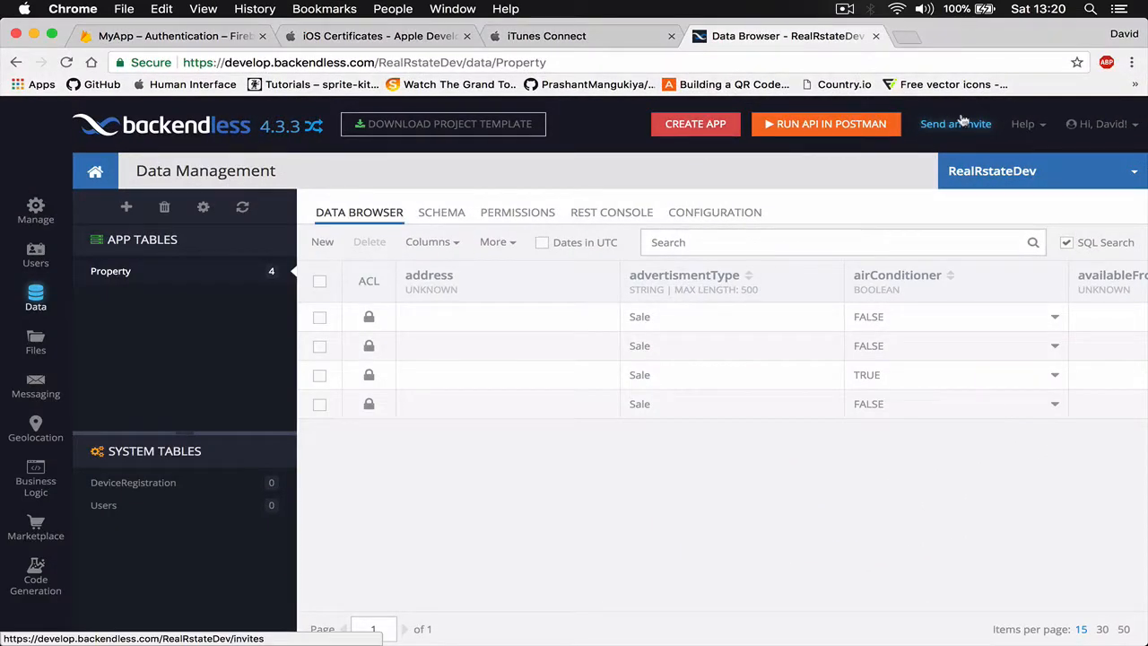
{"action": "left_click", "coordinate": [1025, 124]}
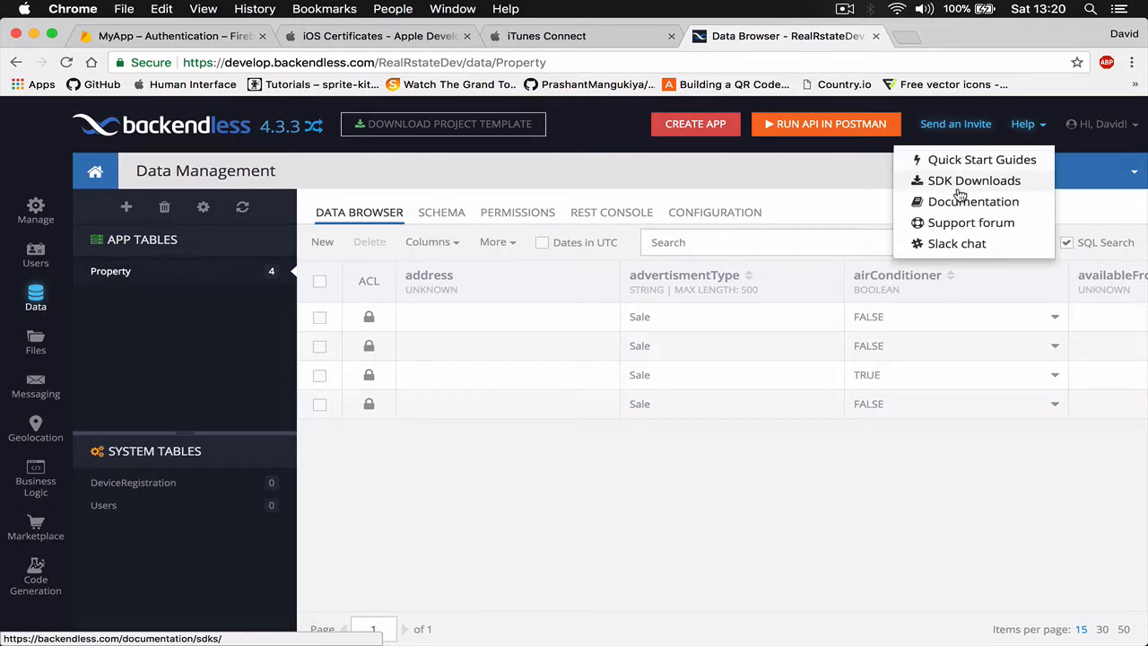
{"action": "left_click", "coordinate": [974, 201]}
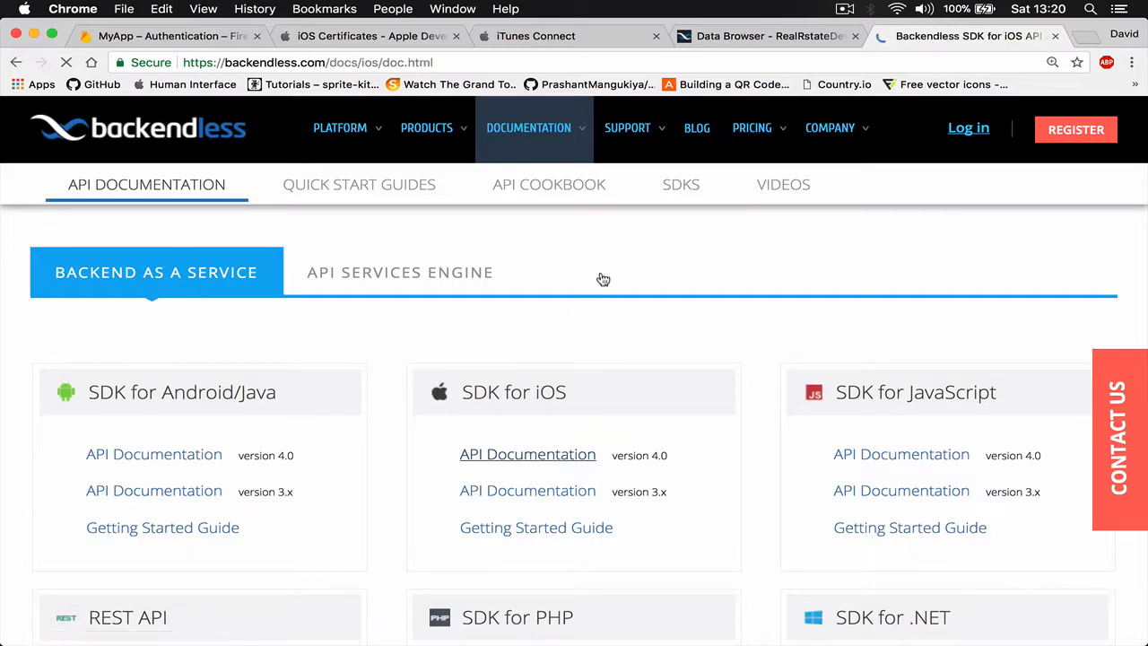
{"action": "left_click", "coordinate": [527, 454]}
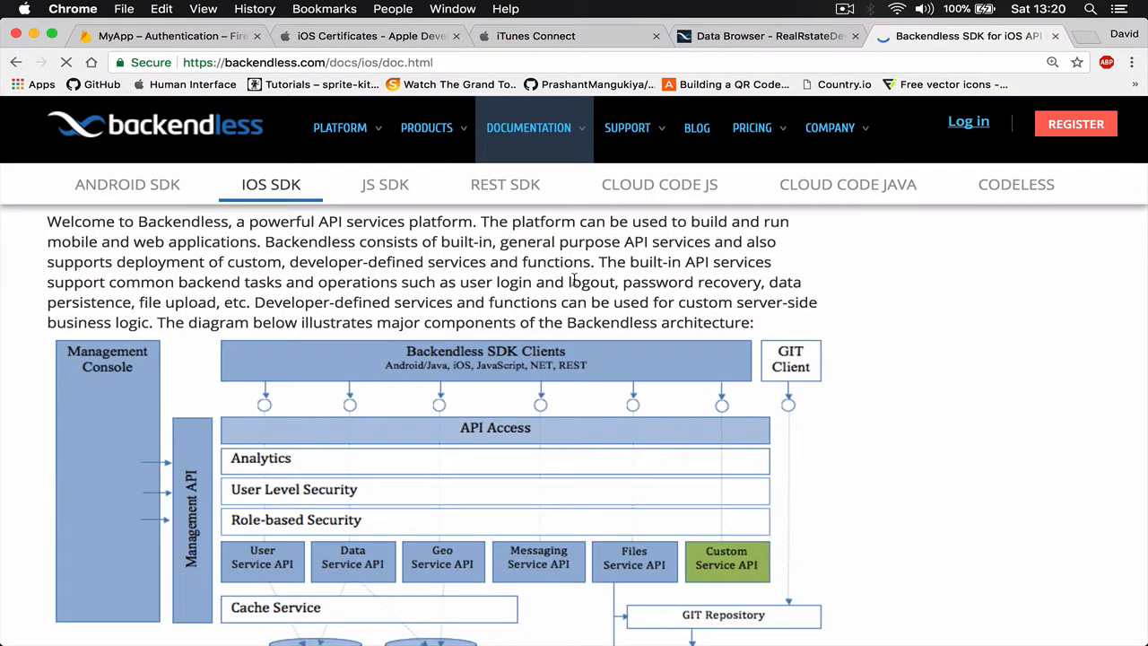
Step: Scroll through the iOS setup guide, then return to the Firebase Authentication users page
{"action": "scroll", "scroll_direction": "down", "scroll_amount": 3}
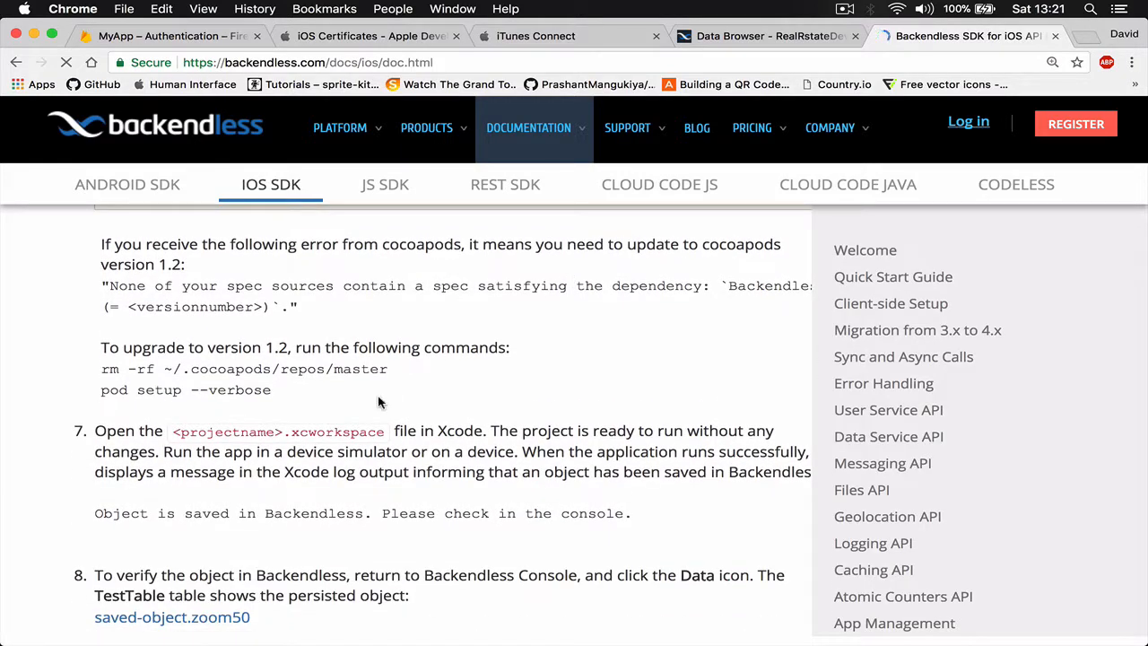
{"action": "scroll", "scroll_direction": "up", "scroll_amount": 3}
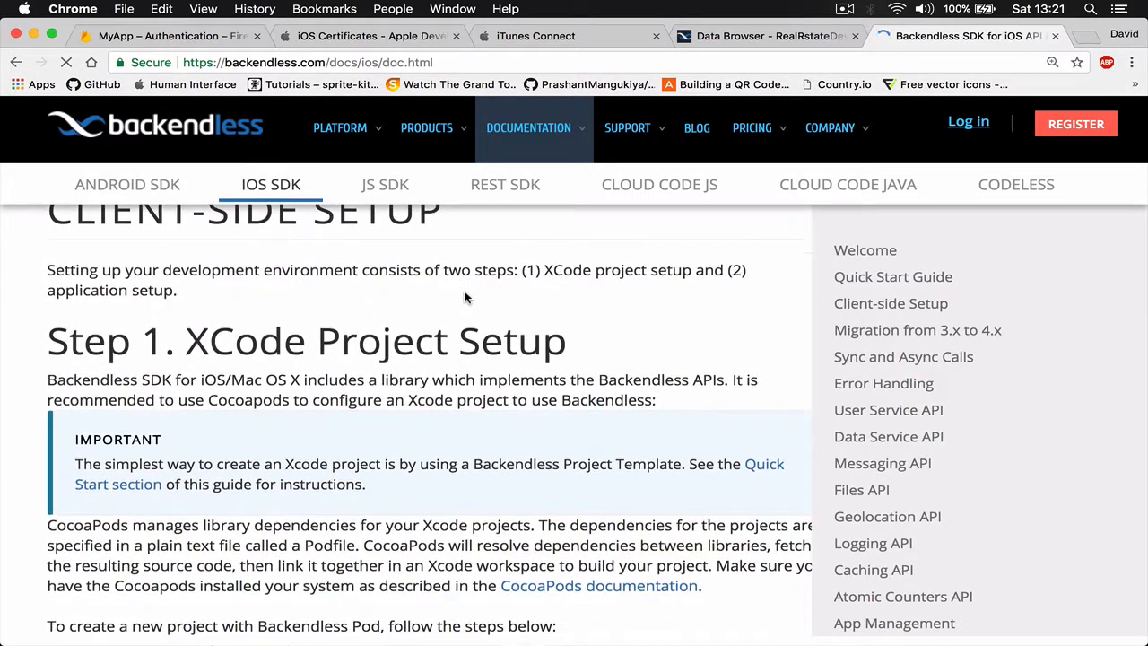
{"action": "scroll", "scroll_direction": "down", "scroll_amount": 3}
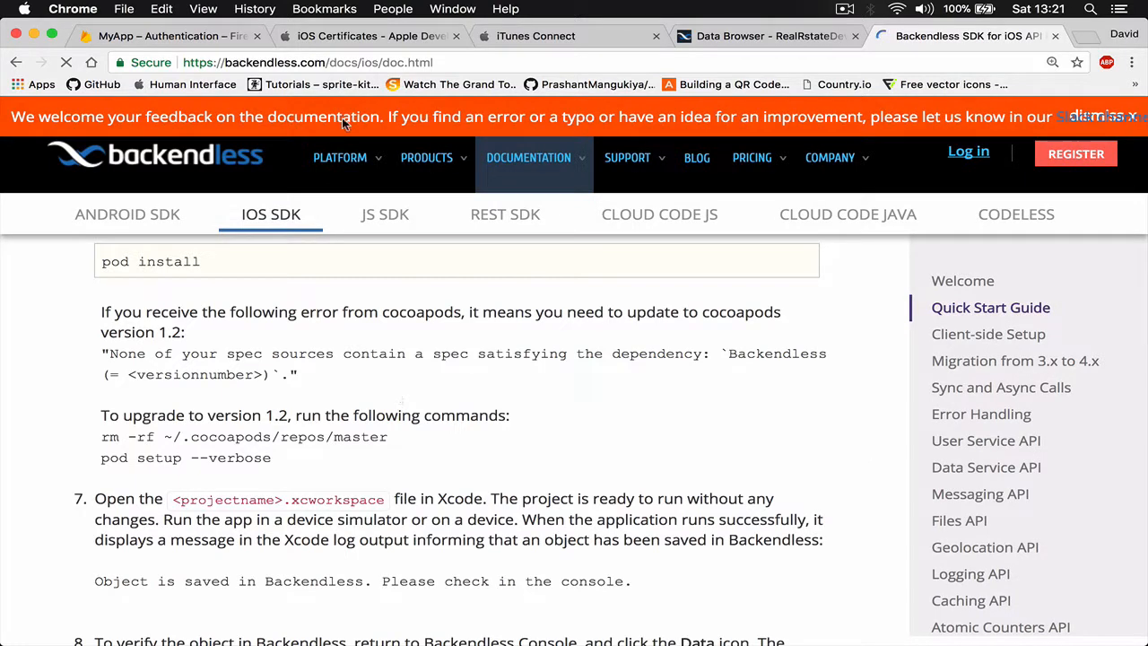
{"action": "left_click", "coordinate": [171, 36]}
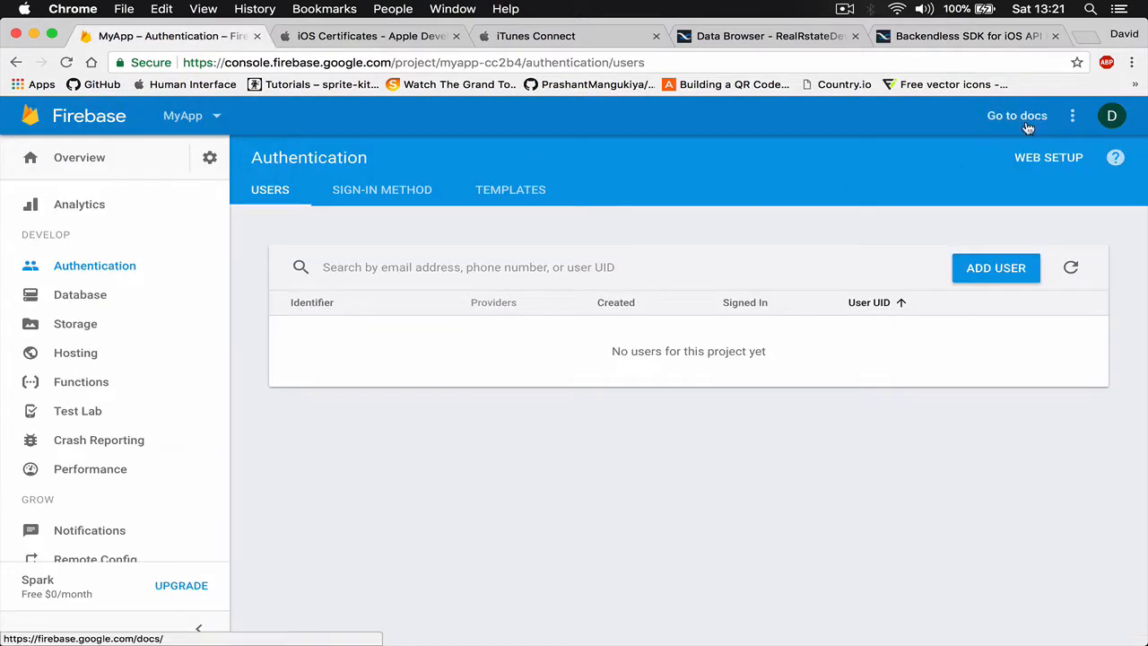
Step: Open the Firebase docs and browse the iOS getting-started guide
{"action": "left_click", "coordinate": [1016, 115]}
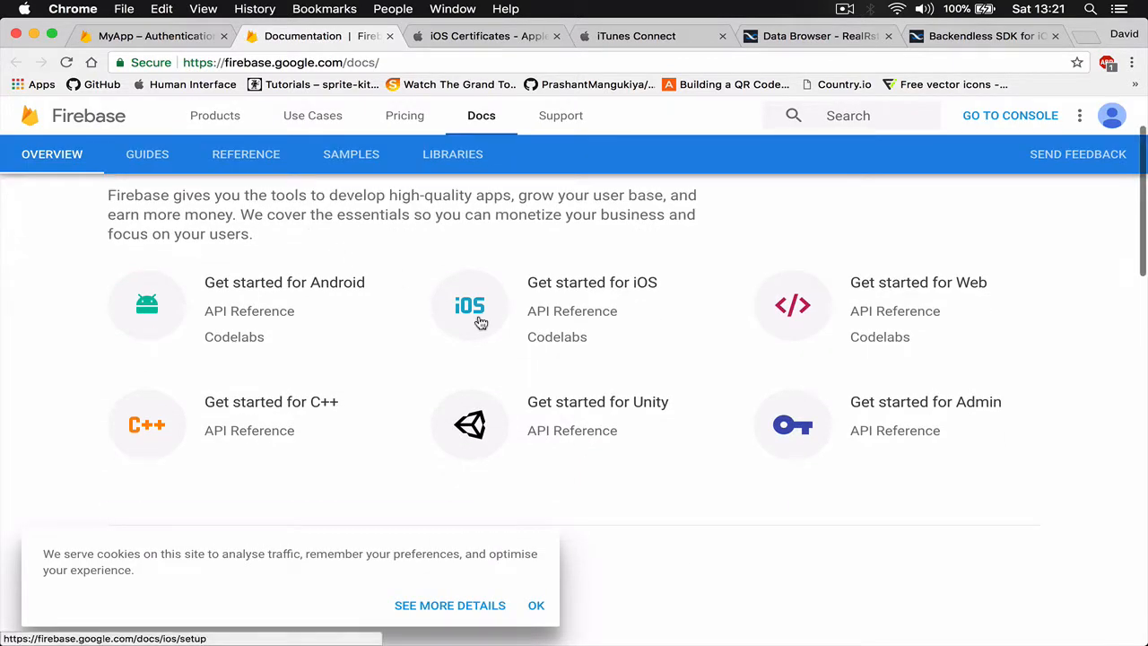
{"action": "left_click", "coordinate": [471, 310]}
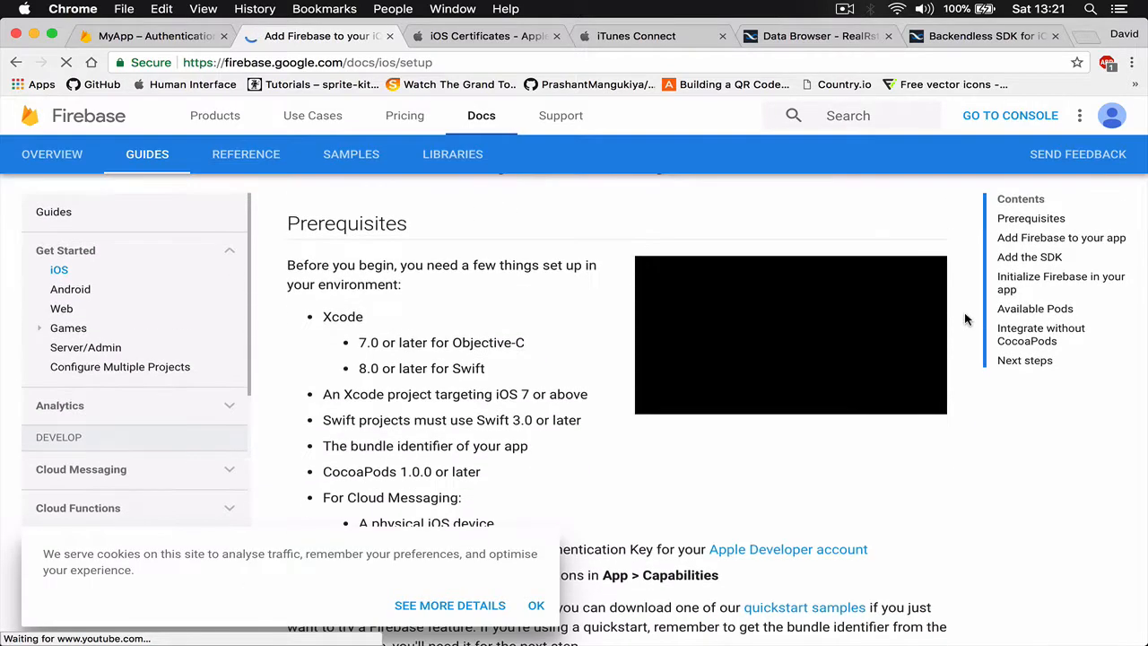
{"action": "scroll", "scroll_direction": "down", "scroll_amount": 3}
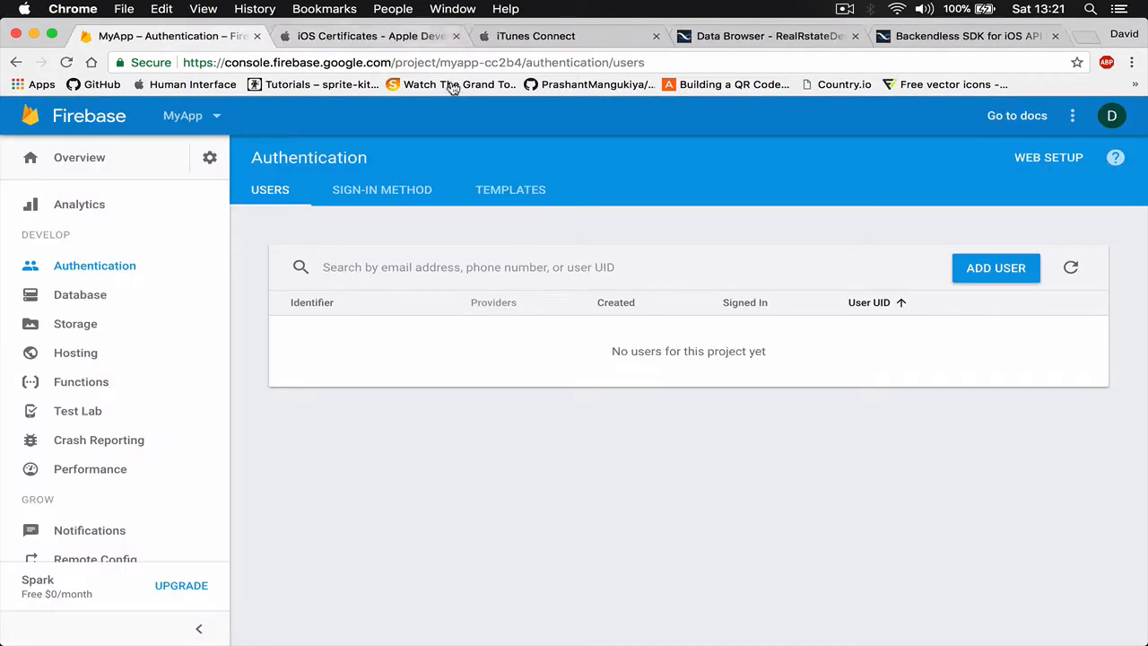
Step: Close the Backendless SDK docs, return to Firebase Authentication, then switch back to Xcode
{"action": "left_click", "coordinate": [767, 36]}
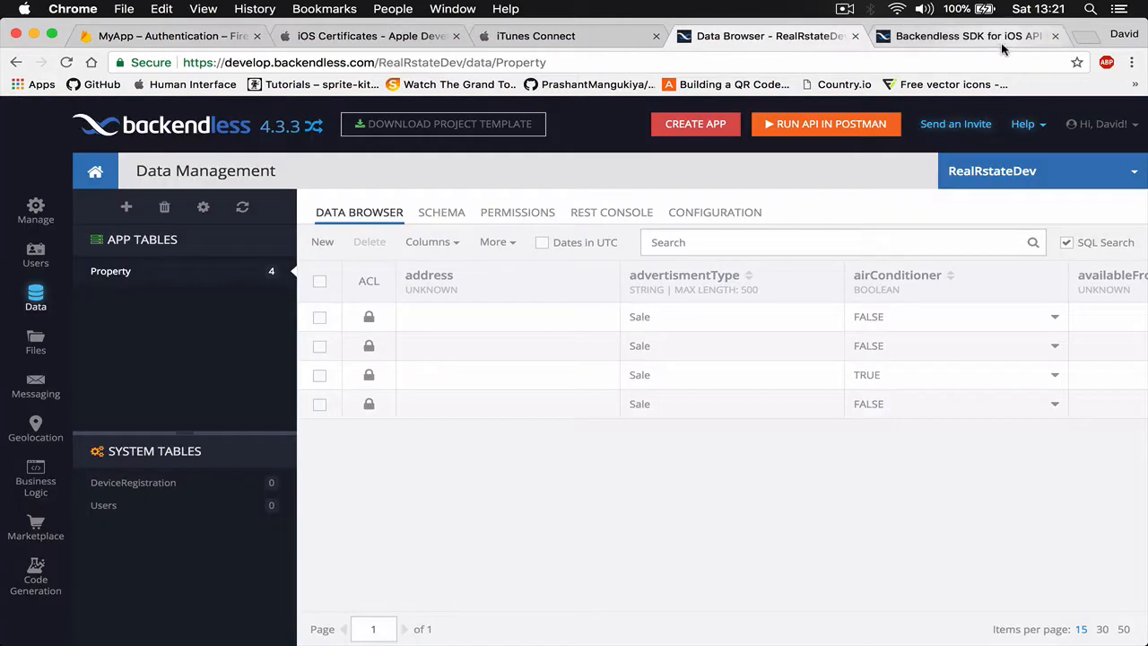
{"action": "left_click", "coordinate": [1060, 36]}
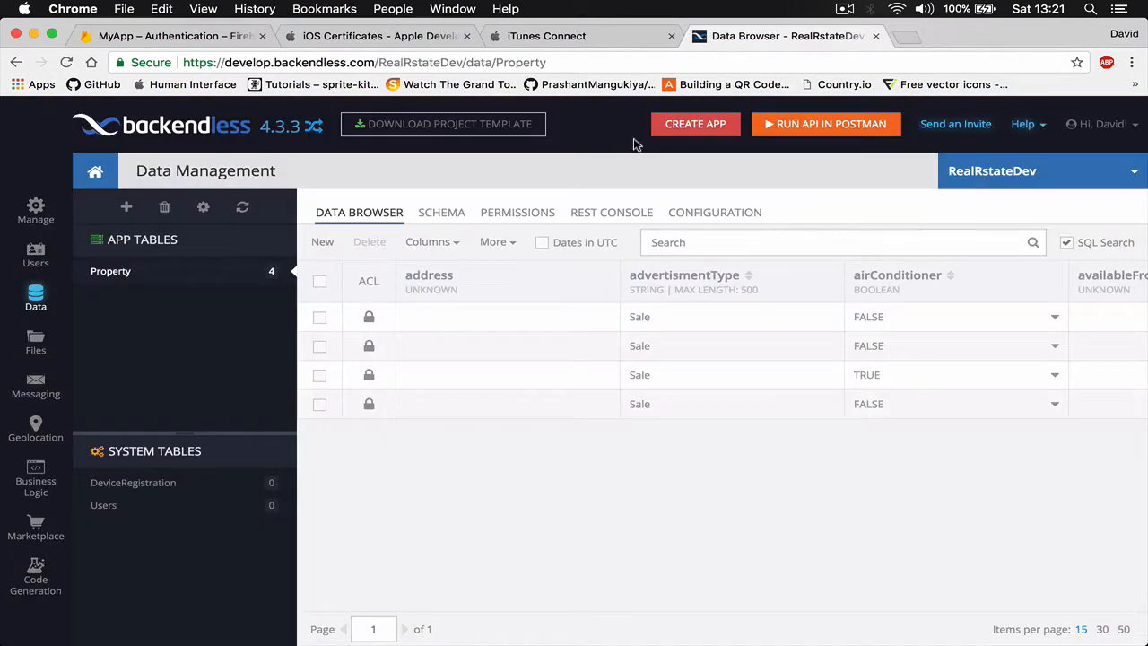
{"action": "left_click", "coordinate": [175, 35]}
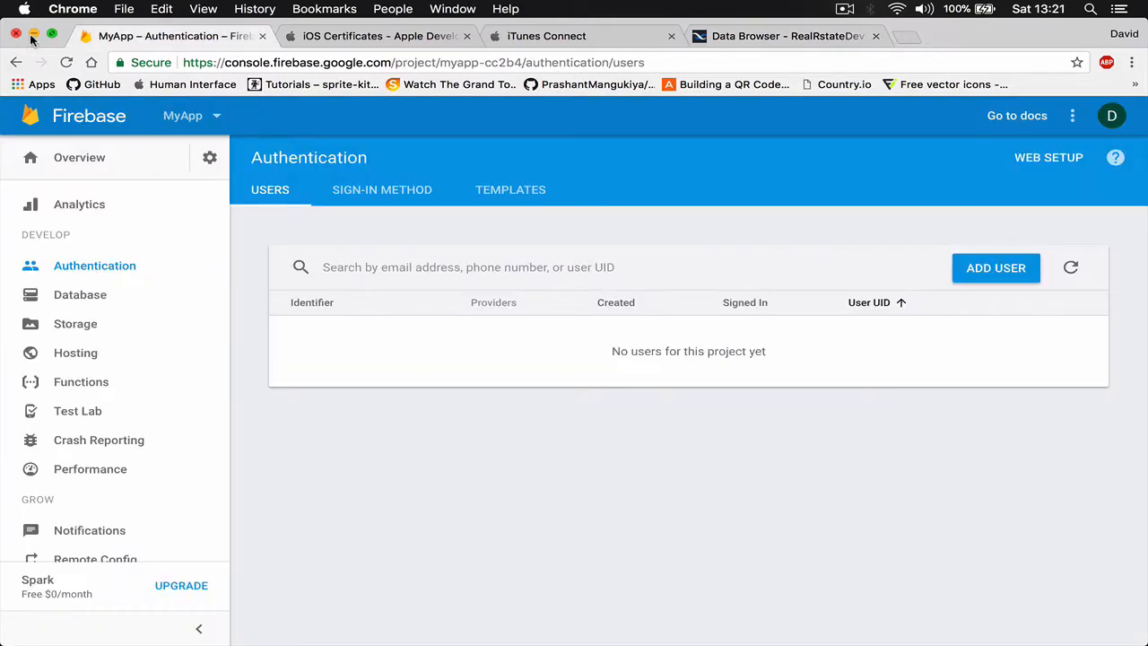
{"action": "key", "text": "cmd+tab"}
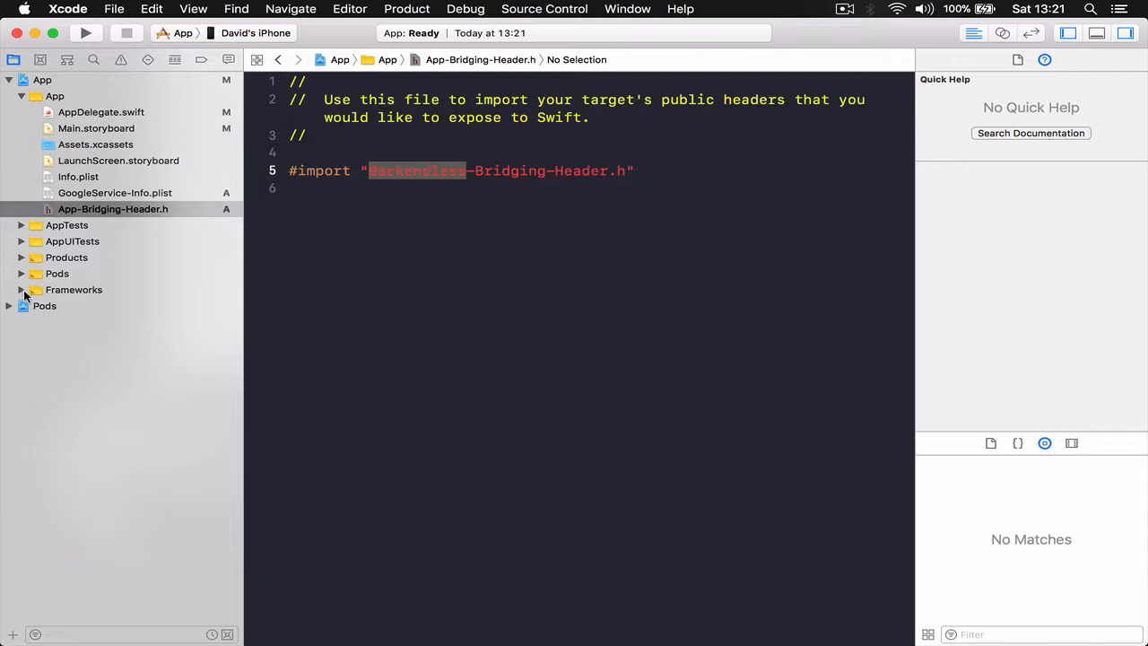
Step: View Backendless-Bridging-Header.h in the Backendless pod, then collapse the Pods folders
{"action": "left_click", "coordinate": [9, 305]}
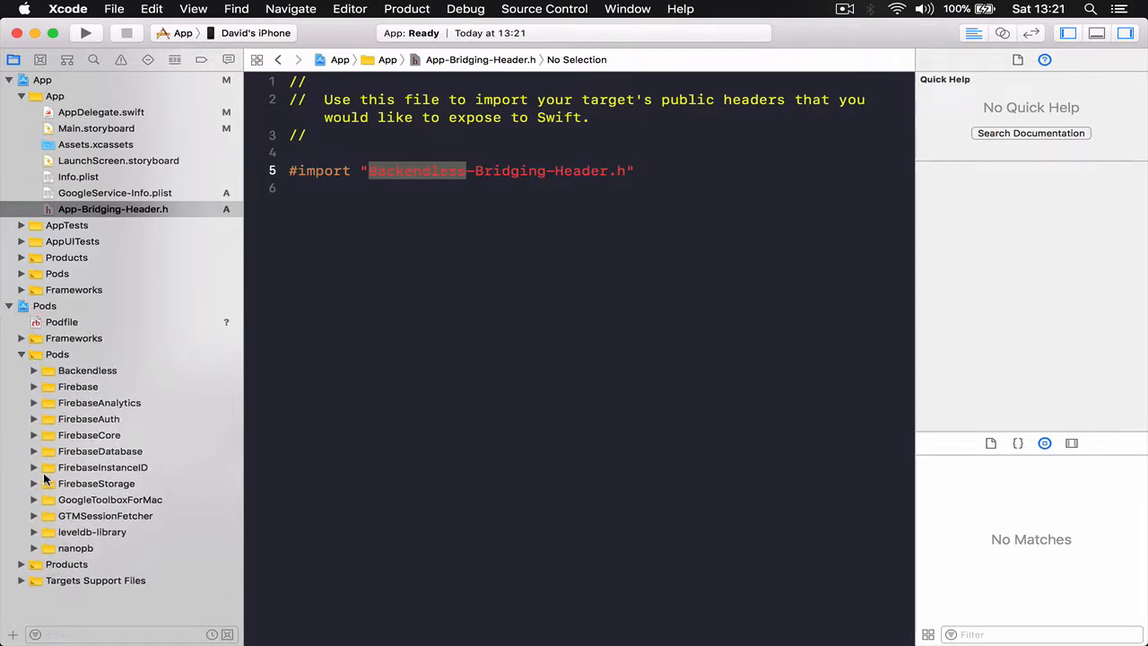
{"action": "left_click", "coordinate": [21, 371]}
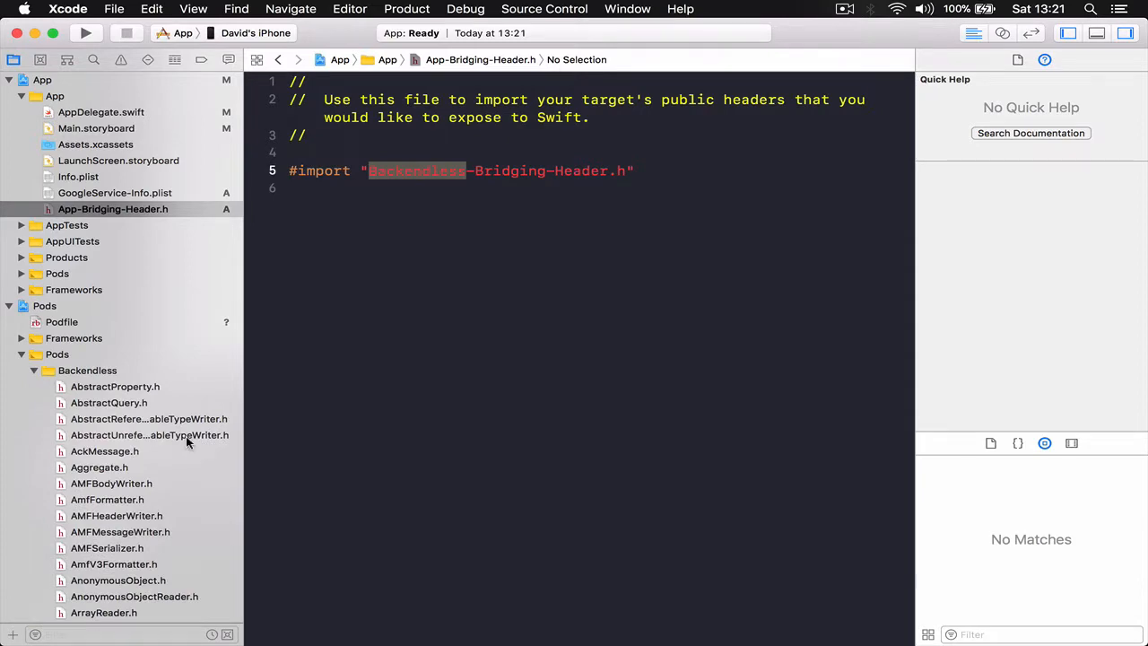
{"action": "scroll", "scroll_direction": "down", "scroll_amount": 3}
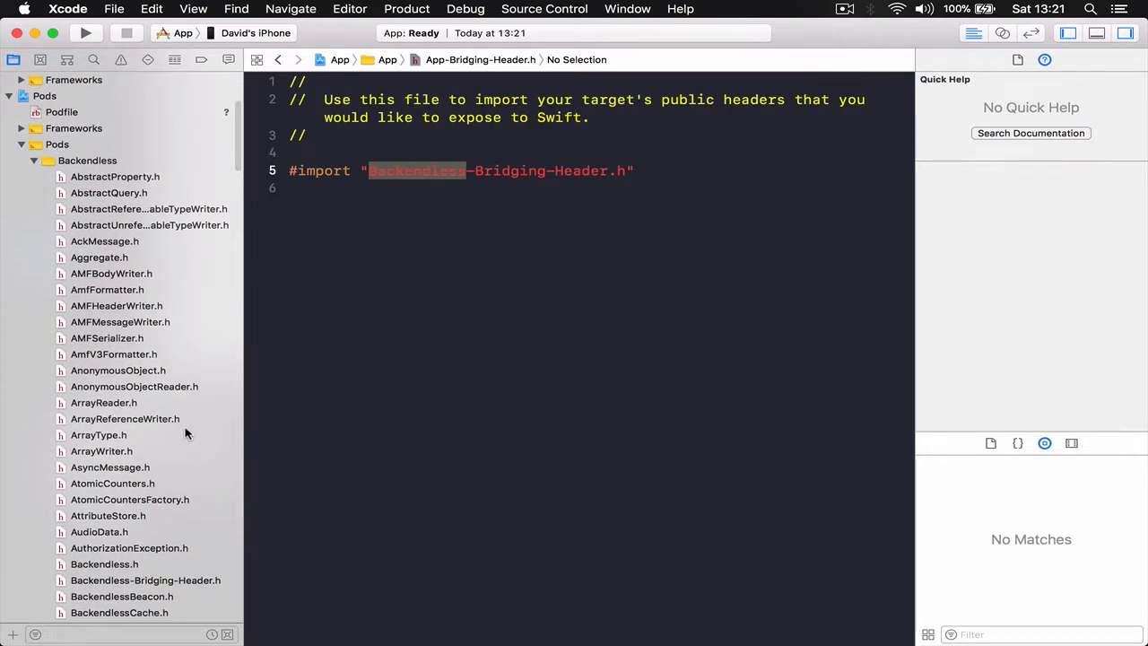
{"action": "left_click", "coordinate": [148, 581]}
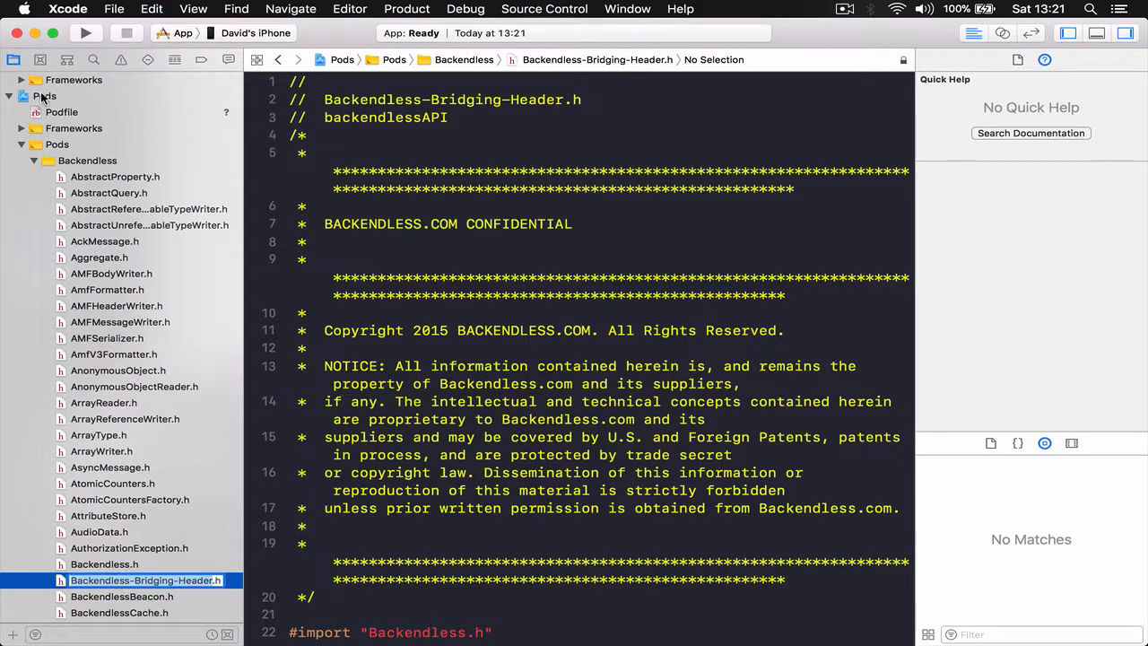
{"action": "left_click", "coordinate": [111, 209]}
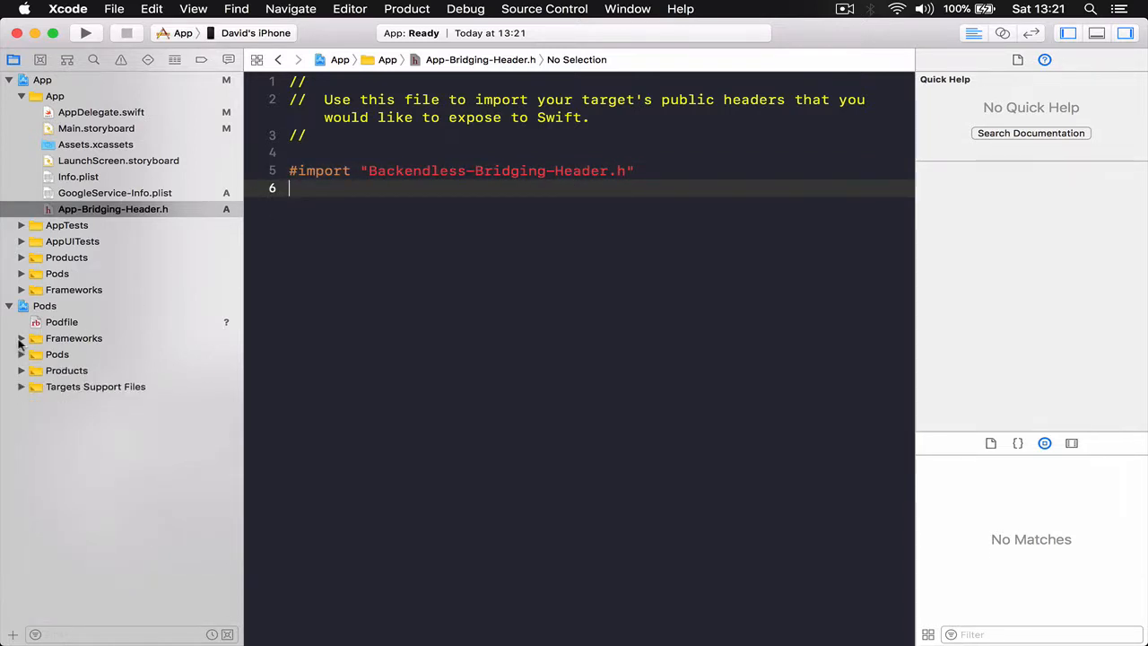
Step: Collapse the Pods project and build the App project successfully
{"action": "left_click", "coordinate": [8, 305]}
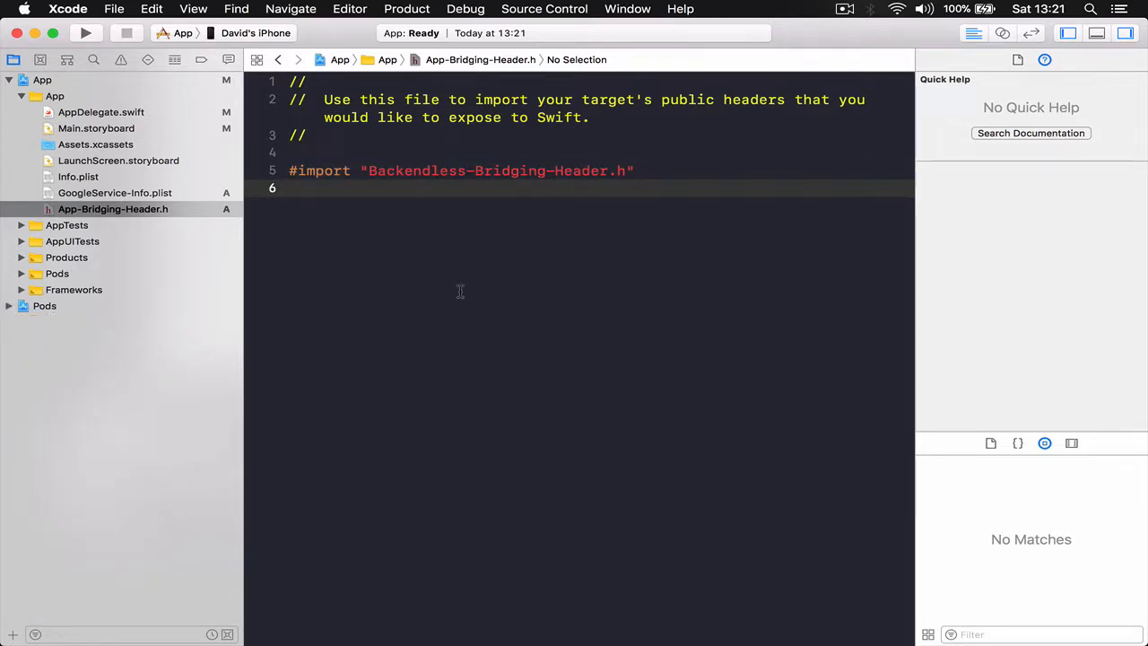
{"action": "left_click", "coordinate": [85, 33]}
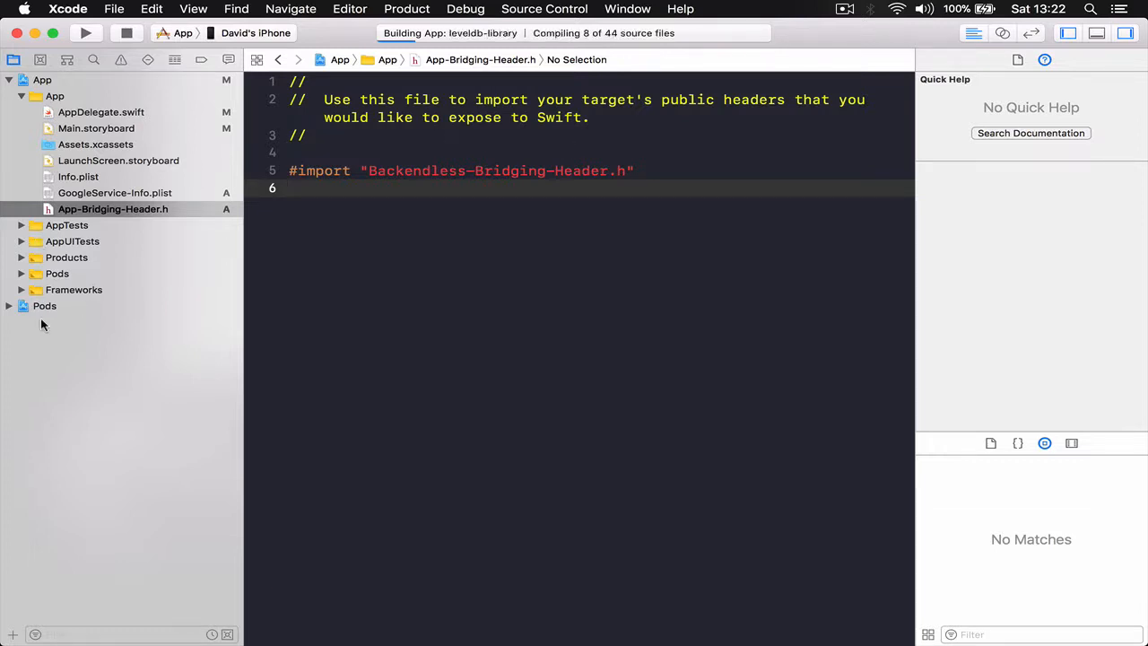
{"action": "left_click", "coordinate": [120, 59]}
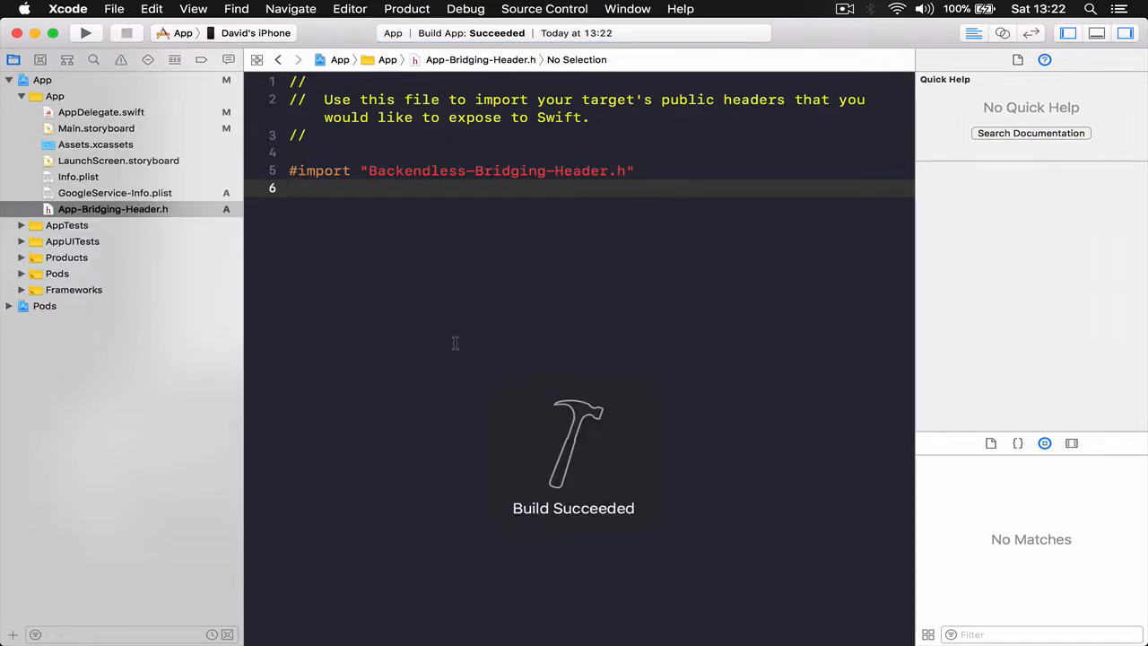
{"action": "mouse_move", "coordinate": [500, 268]}
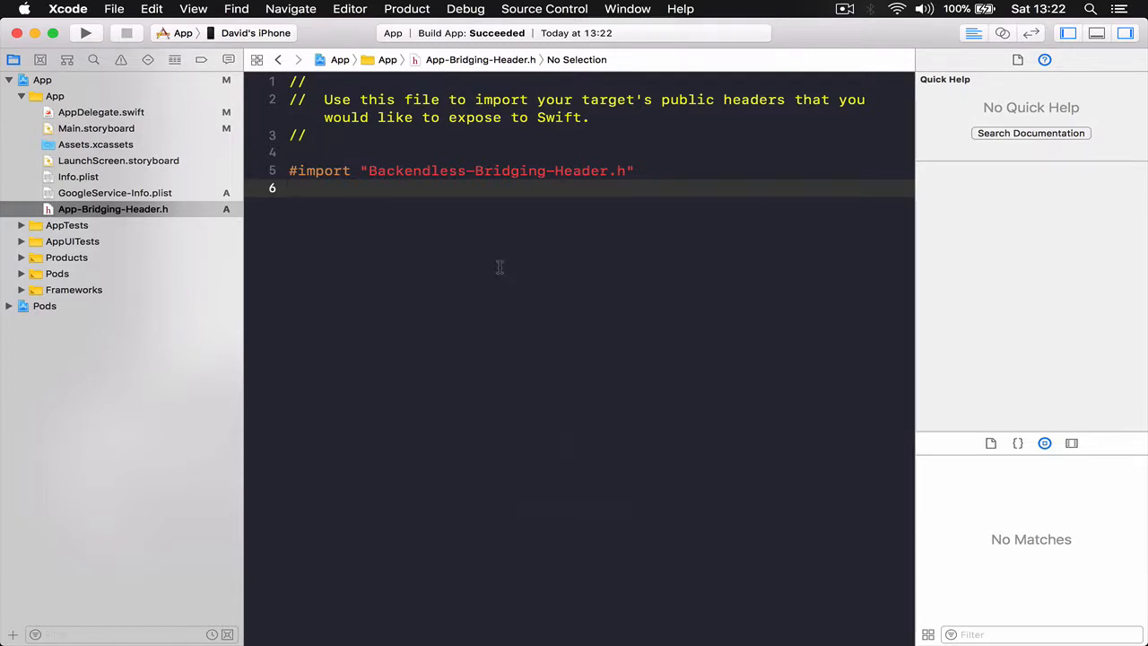
{"action": "left_click", "coordinate": [255, 33]}
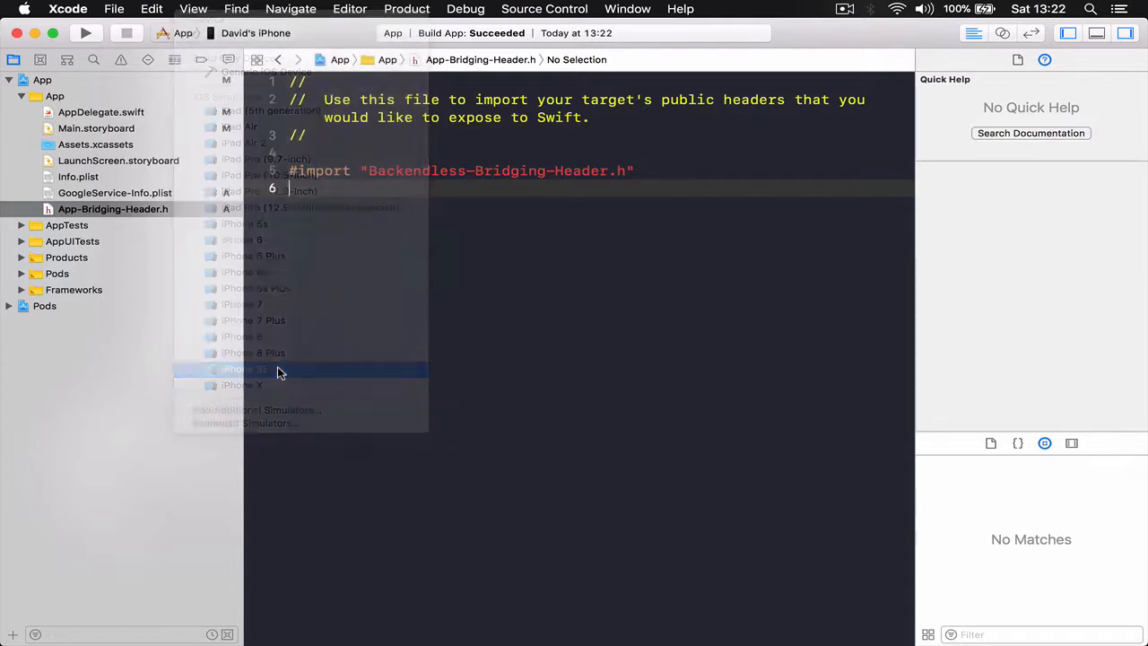
Step: Set the run destination to the iPhone SE simulator and reconfirm it in the destination list
{"action": "left_click", "coordinate": [242, 369]}
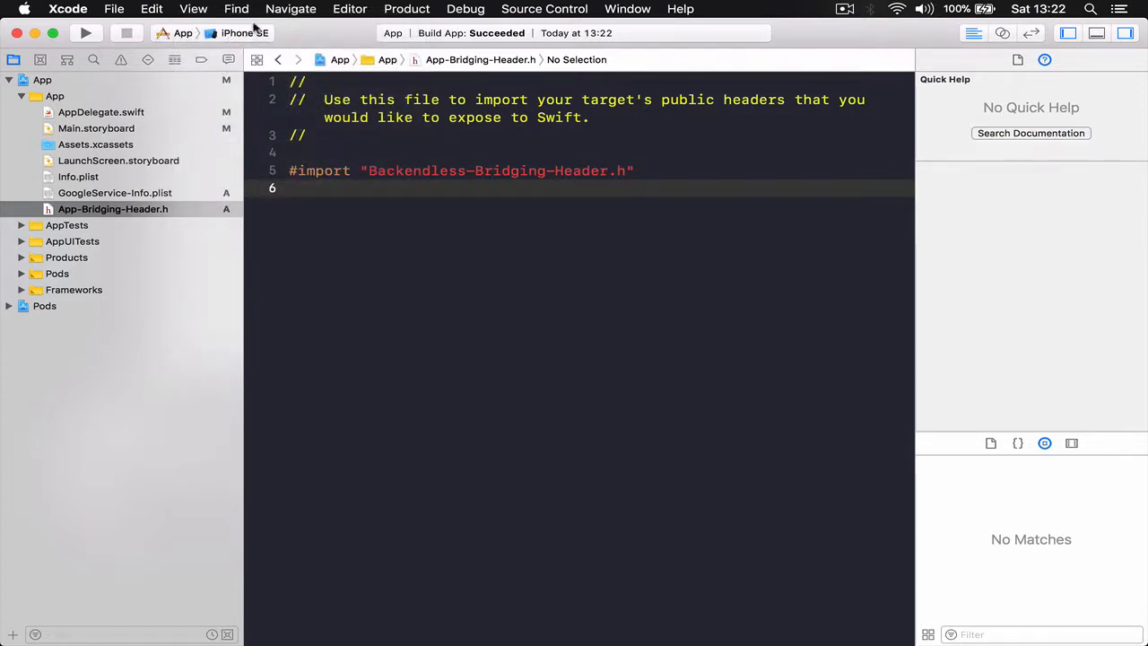
{"action": "left_click", "coordinate": [241, 33]}
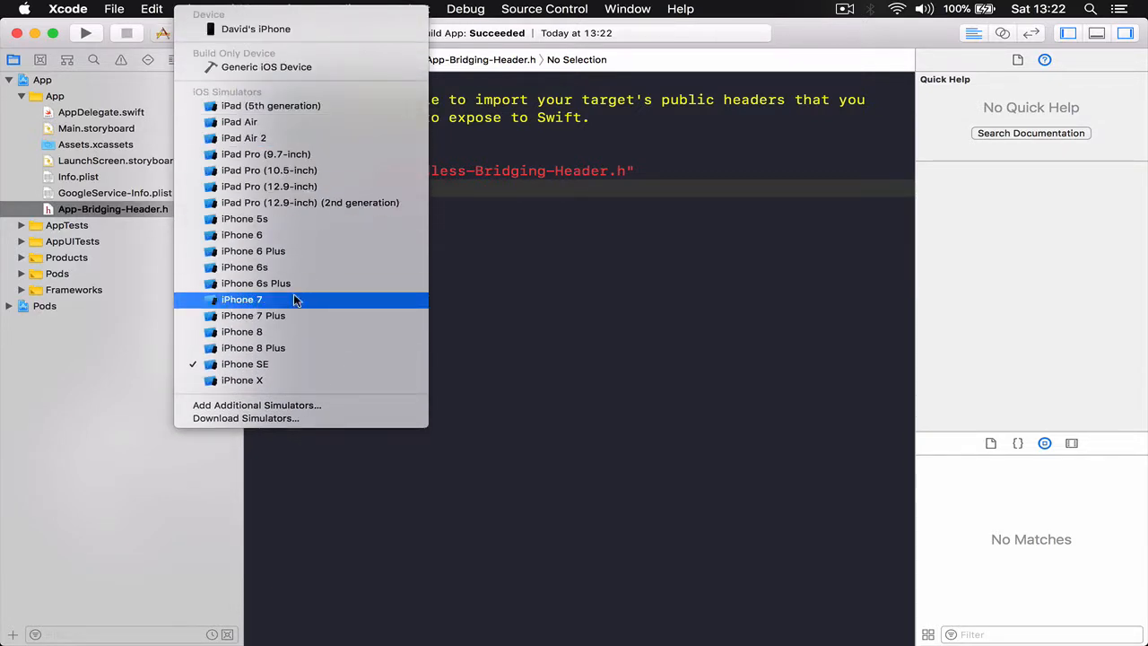
{"action": "mouse_move", "coordinate": [479, 302]}
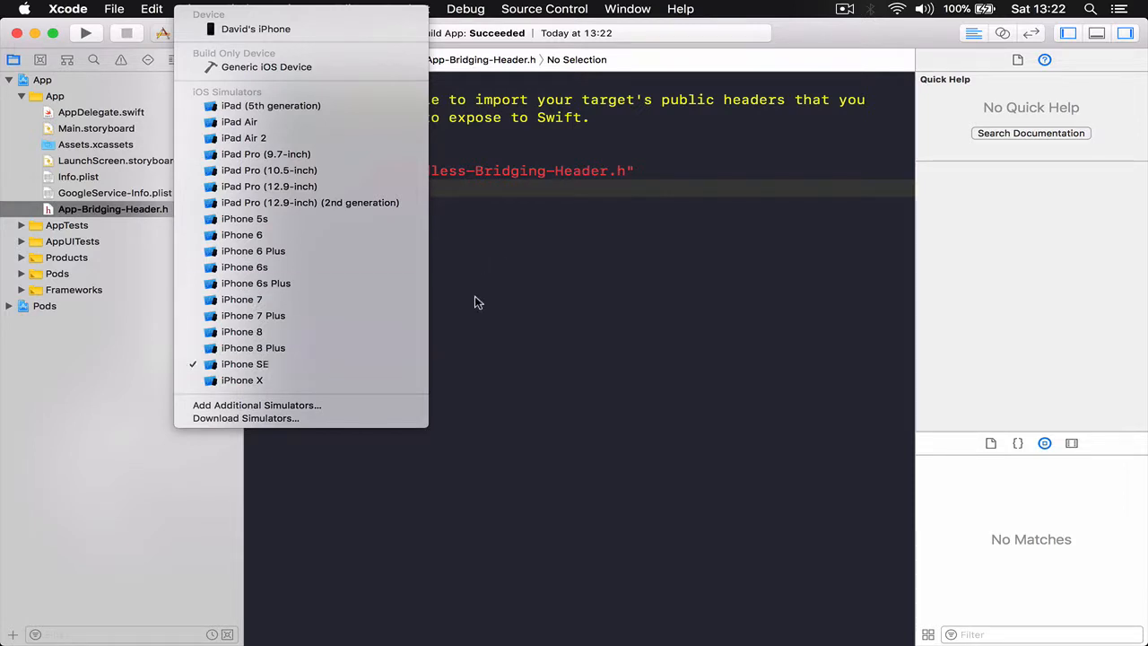
{"action": "left_click", "coordinate": [243, 364]}
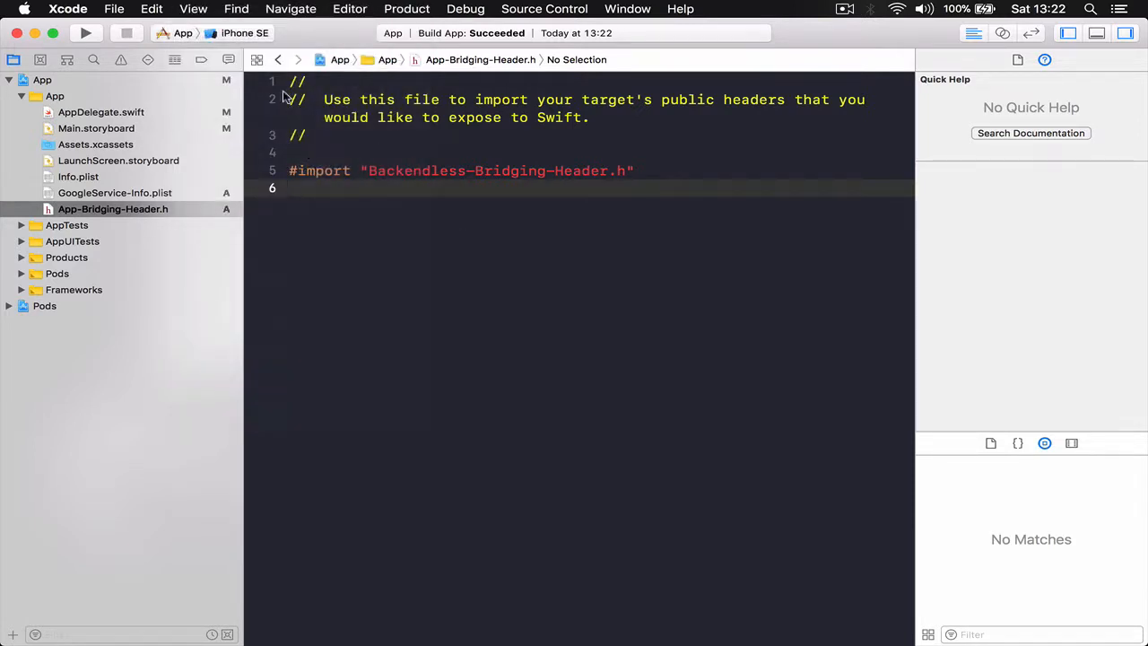
{"action": "left_click", "coordinate": [237, 33]}
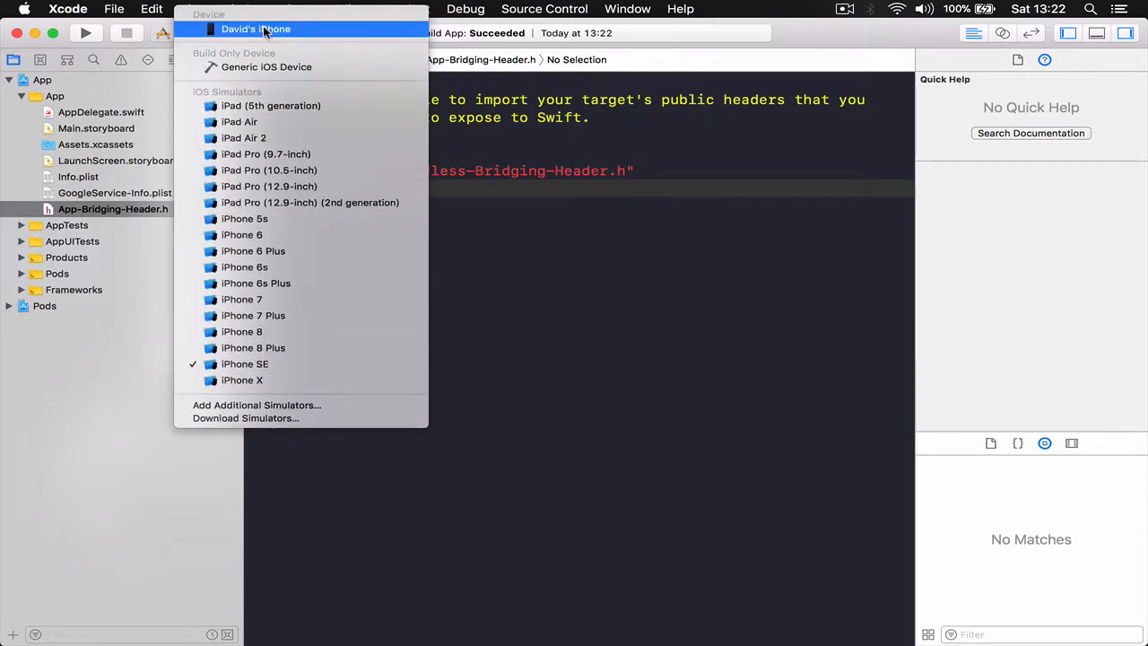
{"action": "left_click", "coordinate": [244, 364]}
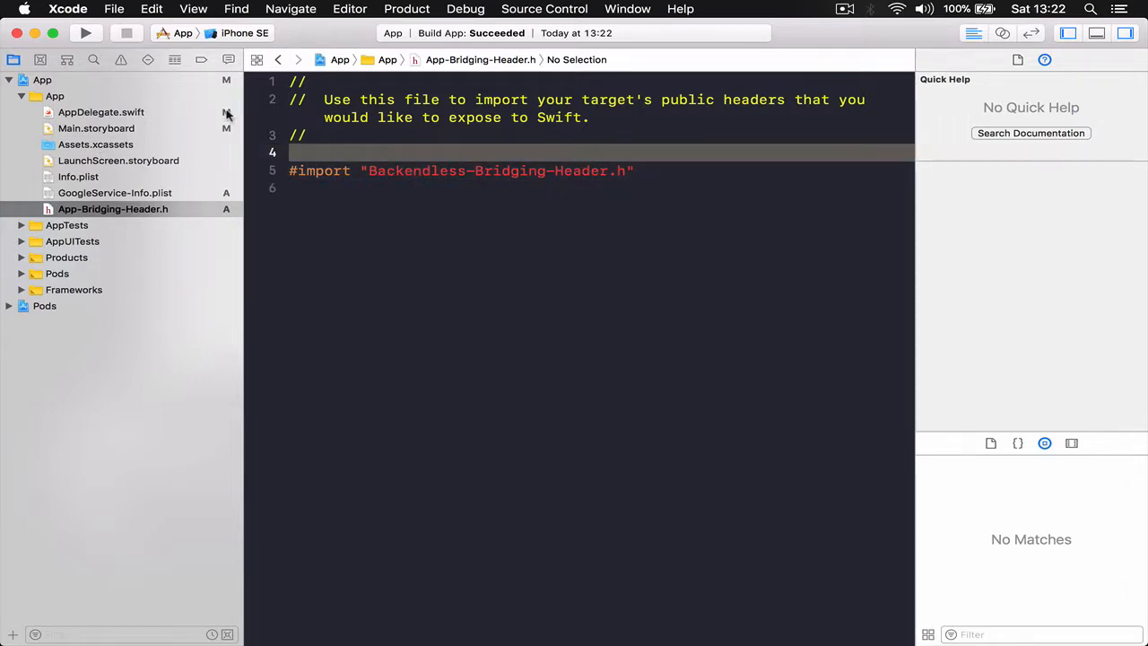
{"action": "mouse_move", "coordinate": [377, 243]}
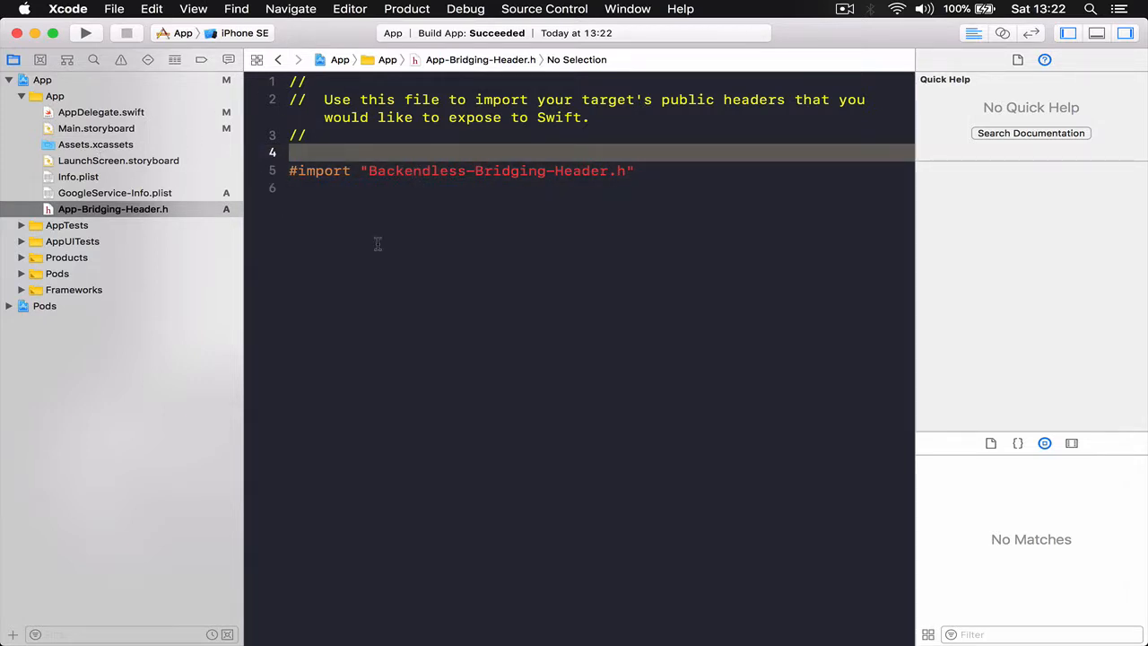
{"action": "mouse_move", "coordinate": [89, 128]}
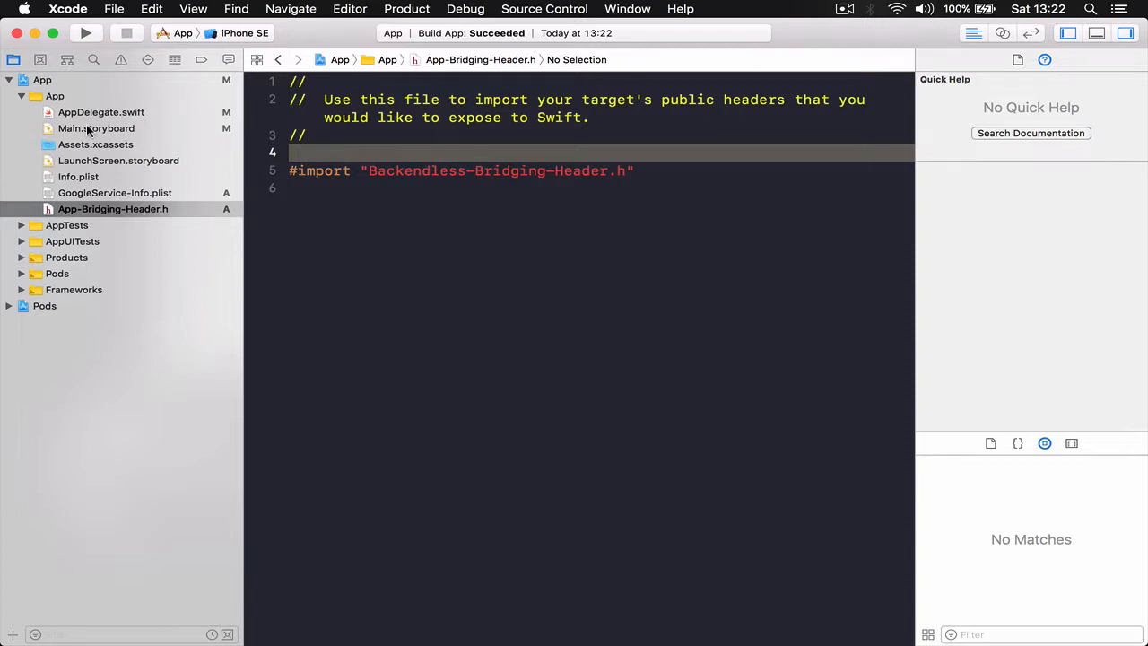
{"action": "double_click", "coordinate": [496, 170]}
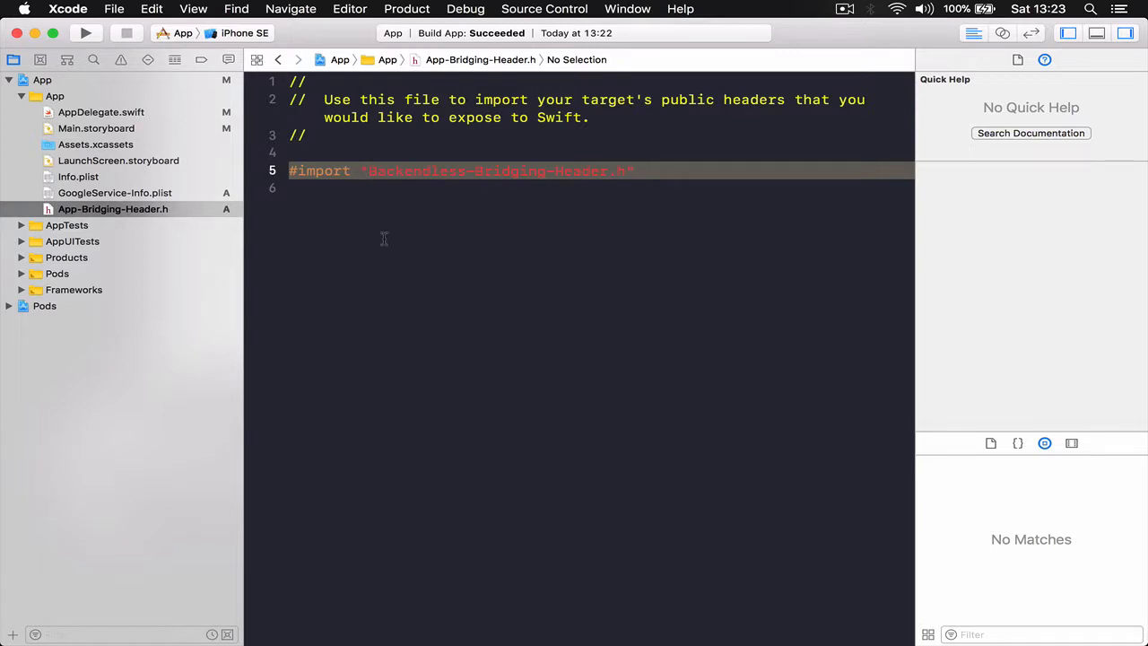
Step: Open Main.storyboard from the Project navigator in Interface Builder
{"action": "left_click", "coordinate": [96, 129]}
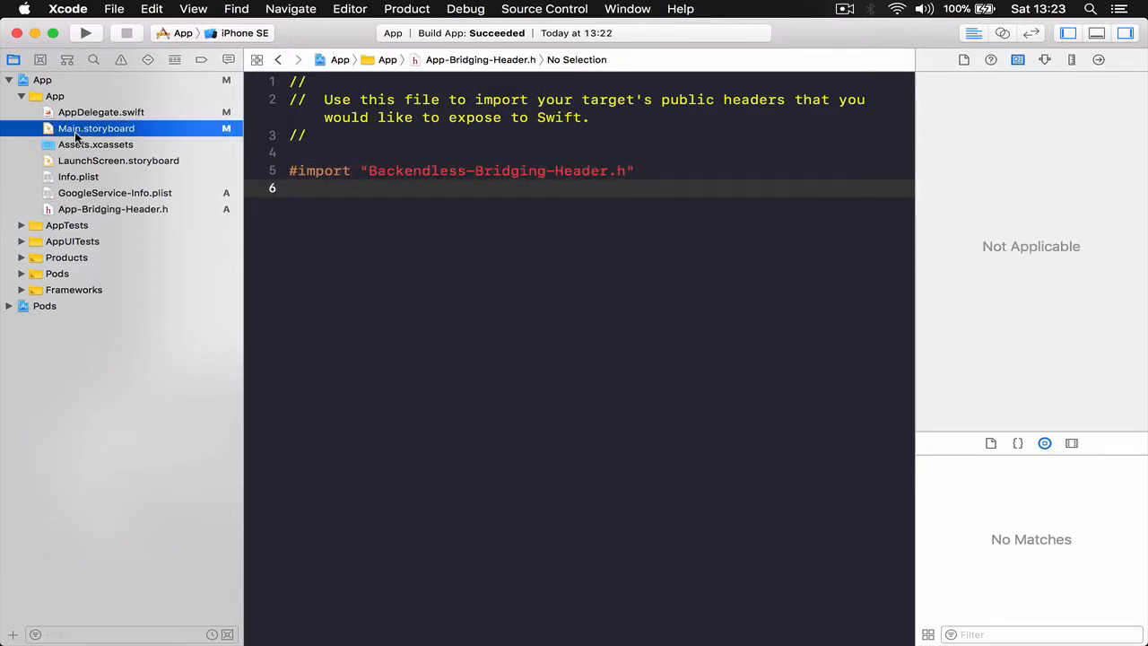
{"action": "left_click", "coordinate": [94, 128]}
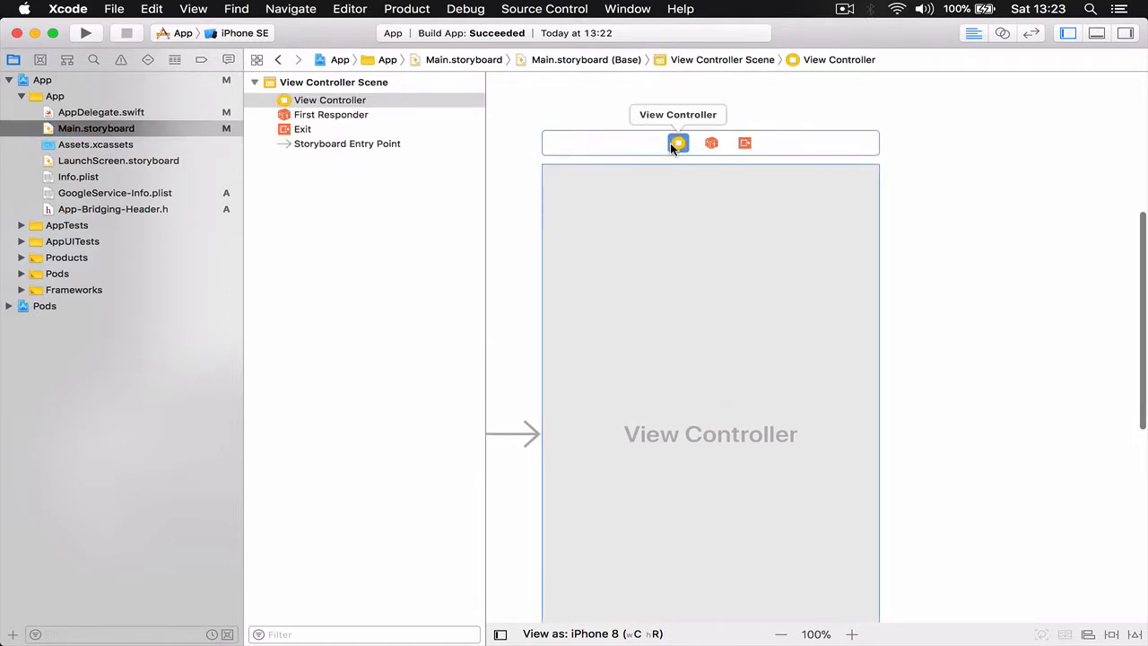
{"action": "mouse_move", "coordinate": [657, 142]}
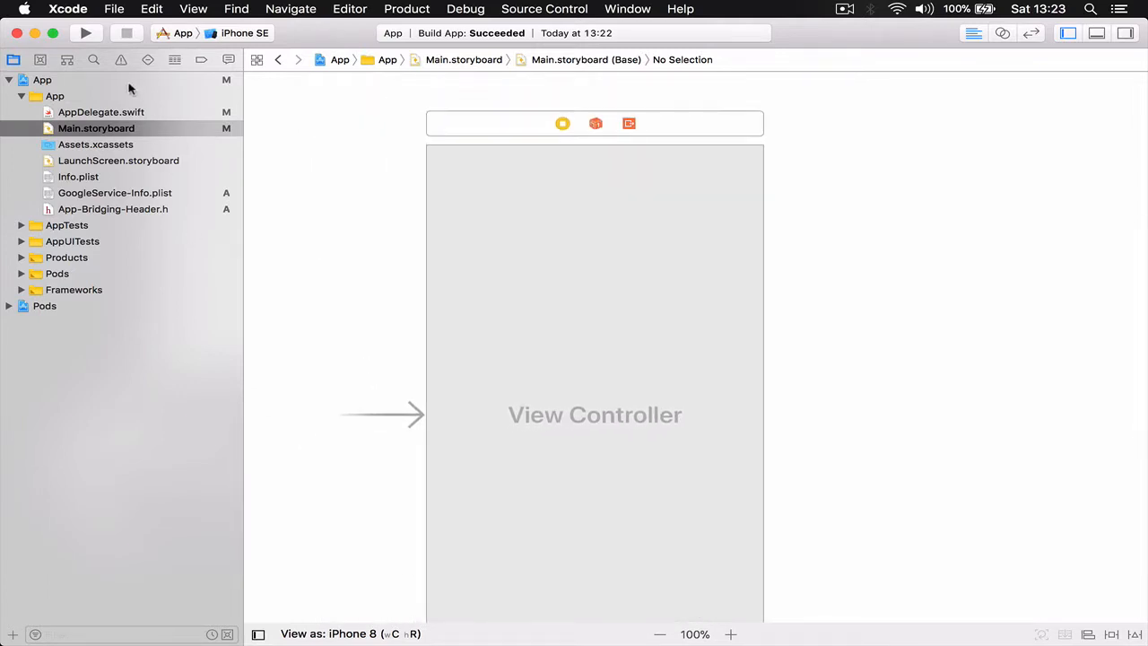
{"action": "mouse_move", "coordinate": [125, 399]}
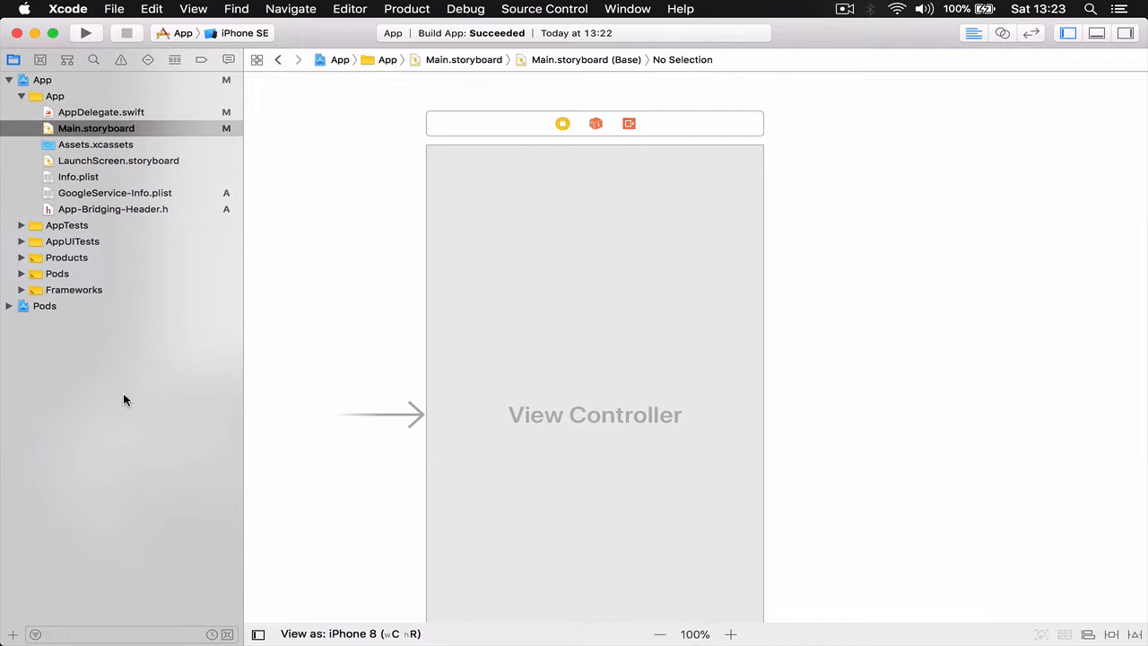
{"action": "mouse_move", "coordinate": [369, 191]}
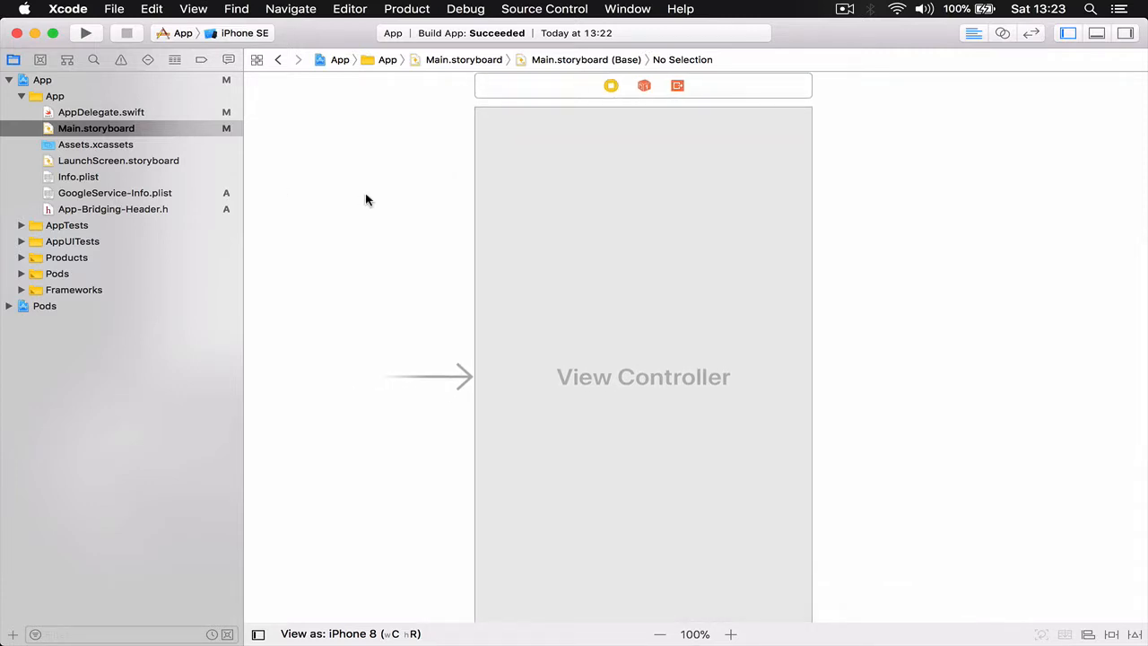
{"action": "mouse_move", "coordinate": [428, 222]}
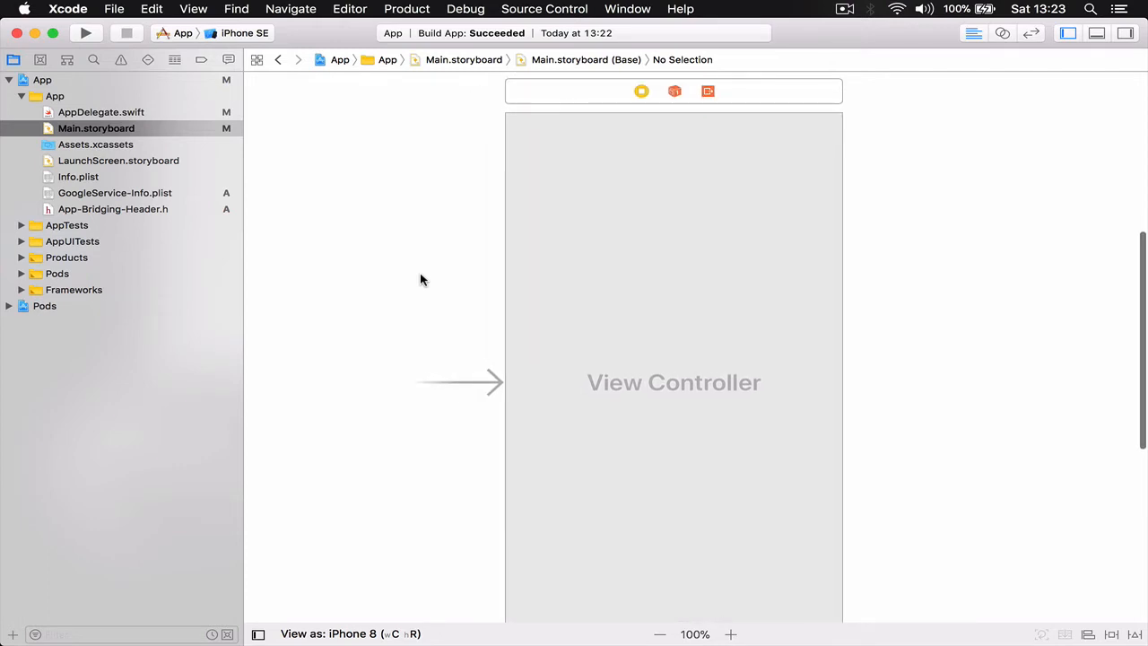
{"action": "mouse_move", "coordinate": [434, 331]}
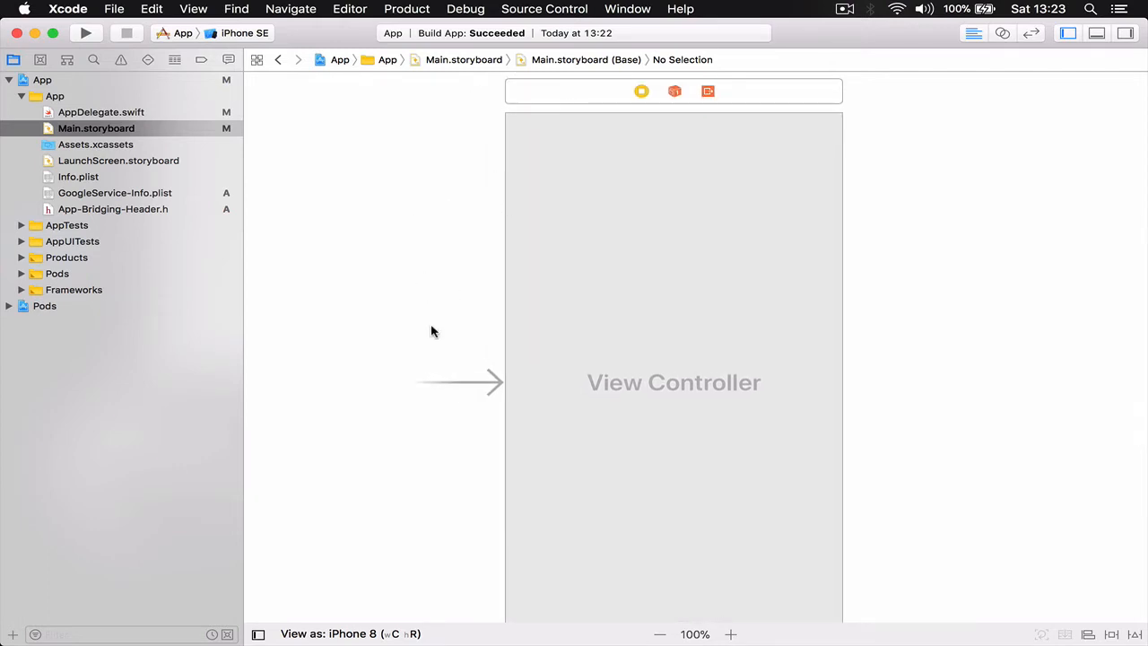